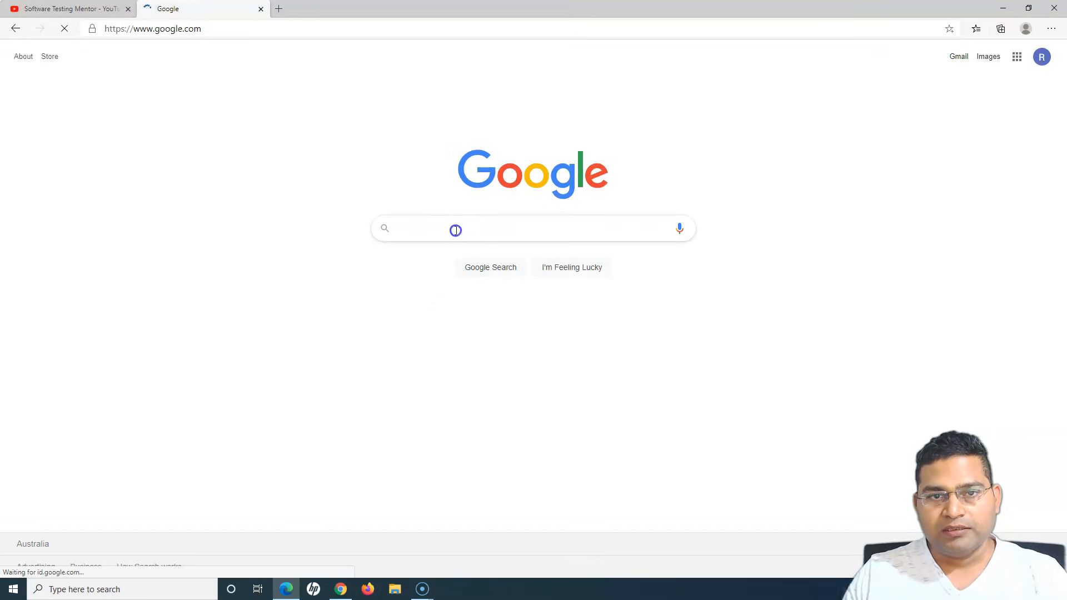
# Search Google for 'pycharm download' by typing 'pycha' and choosing the suggestion
pyautogui.click(456, 228)
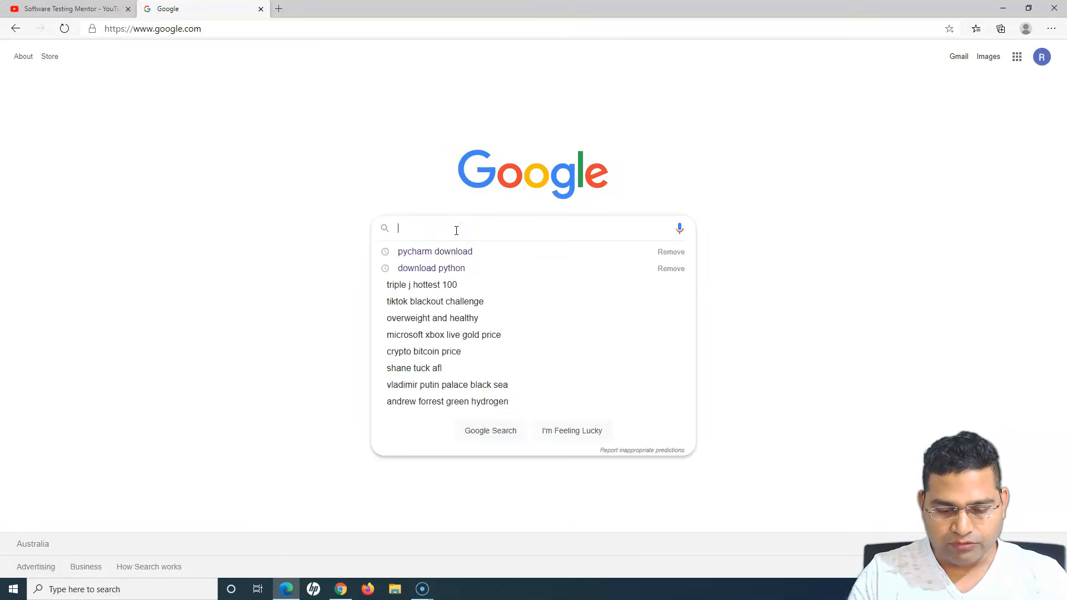
pyautogui.write('pycha')
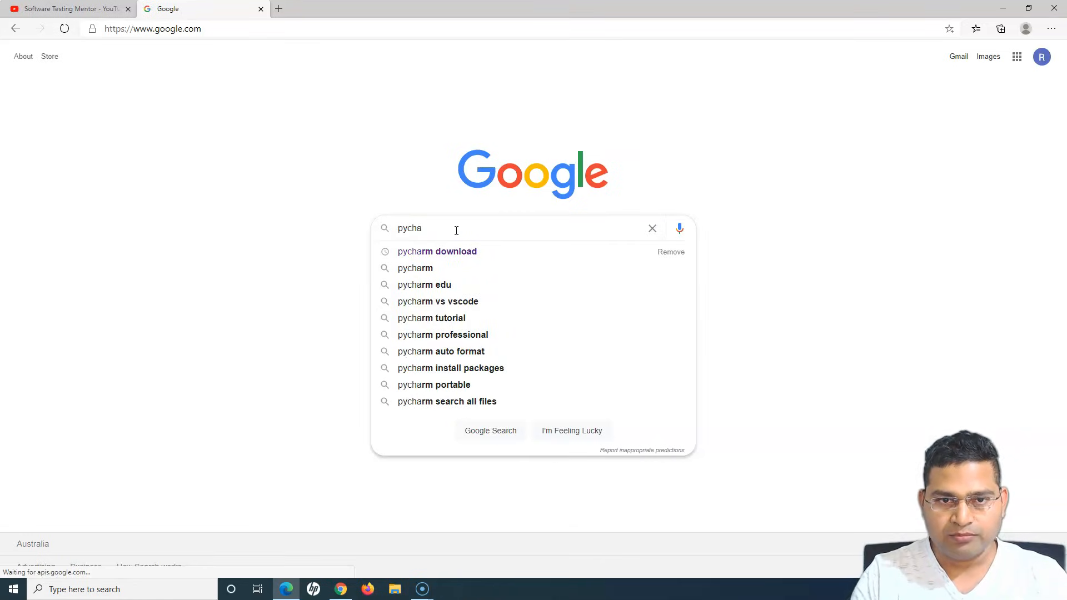
pyautogui.click(437, 251)
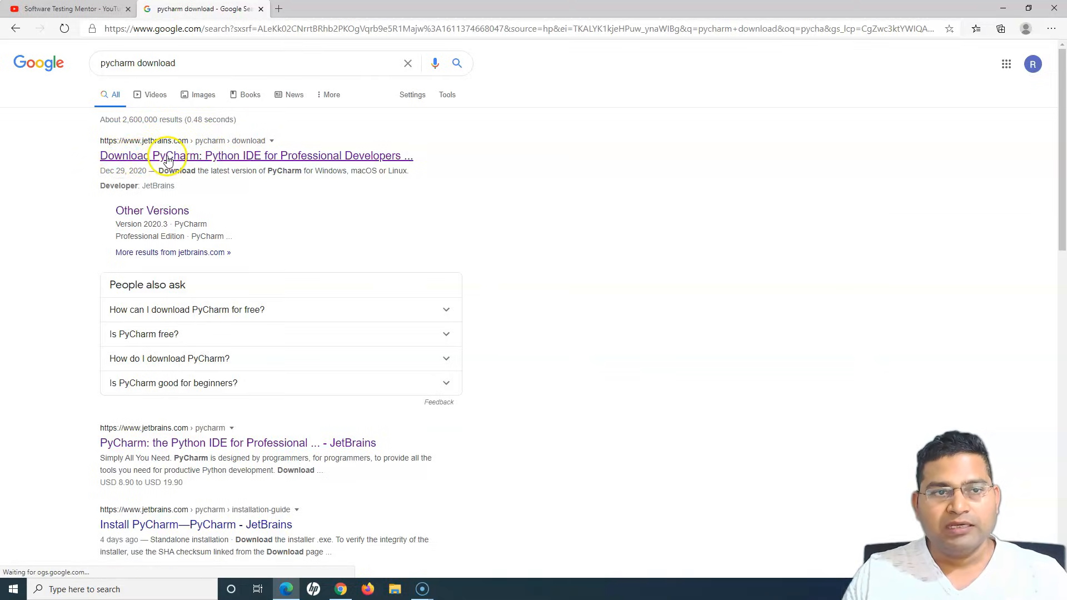
# Follow the JetBrains result to the Download PyCharm page for Windows
pyautogui.click(256, 155)
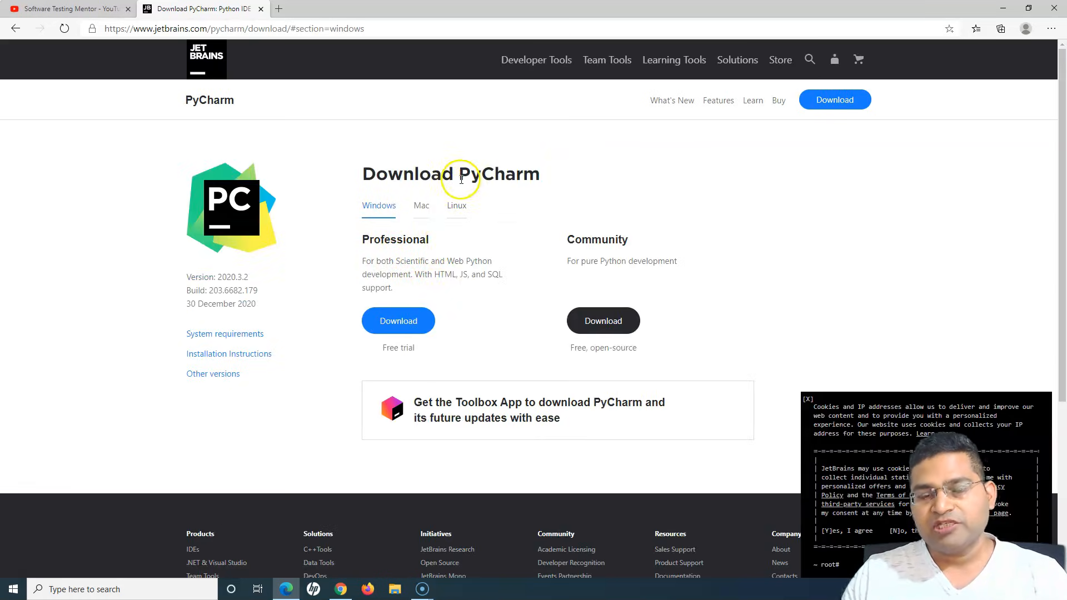
pyautogui.moveTo(606, 233)
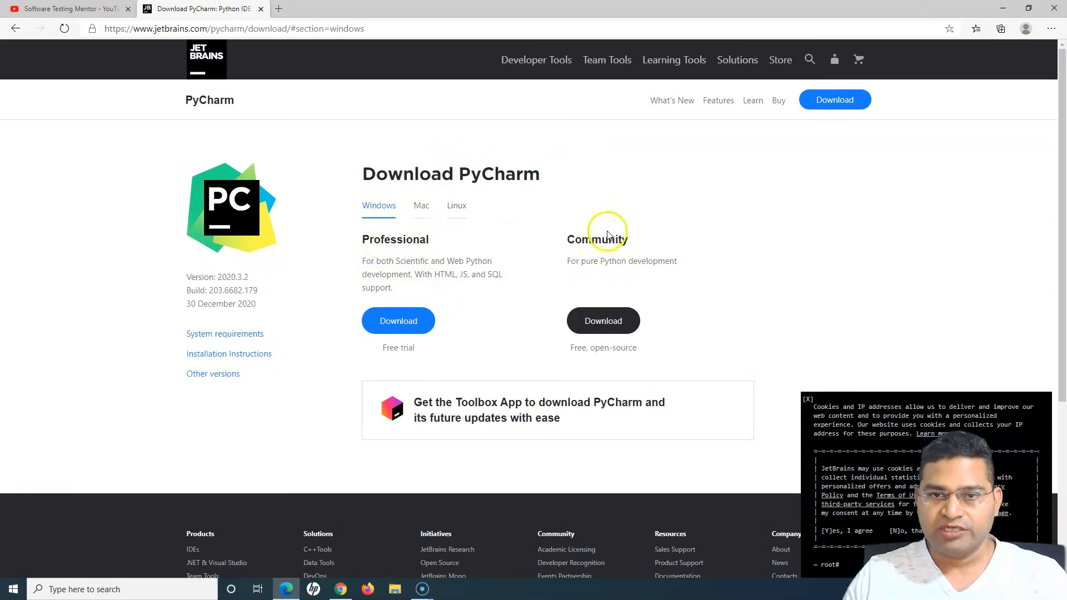
pyautogui.doubleClick(616, 239)
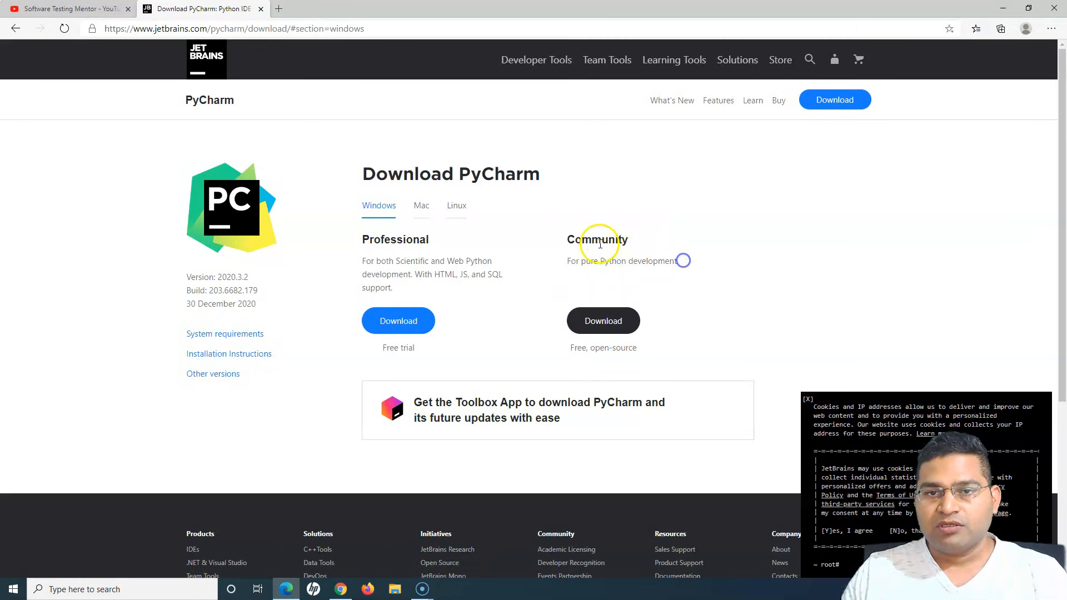
pyautogui.moveTo(690, 265)
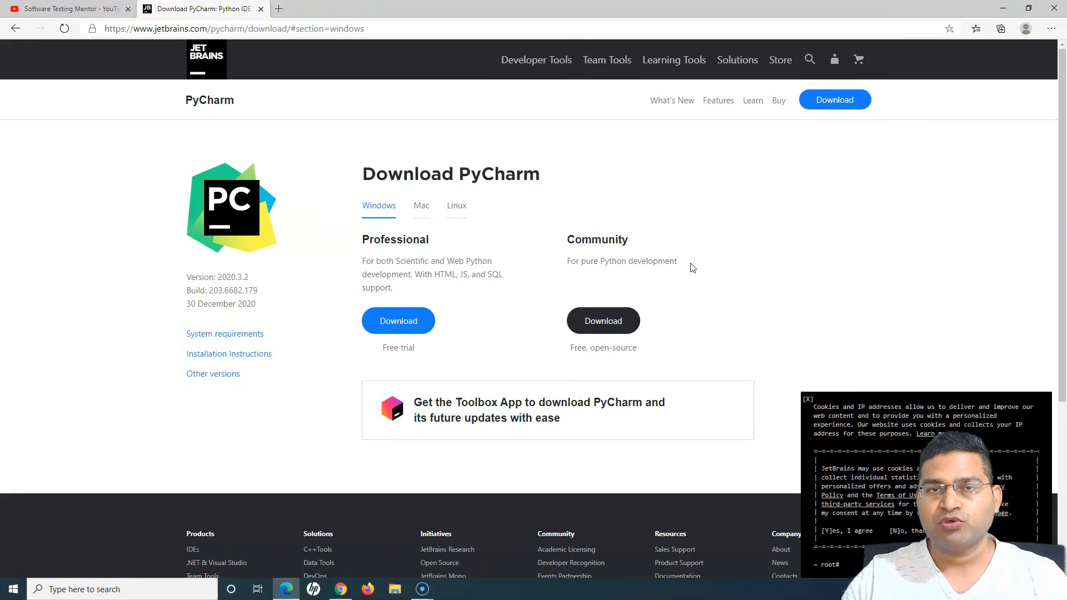
pyautogui.doubleClick(670, 260)
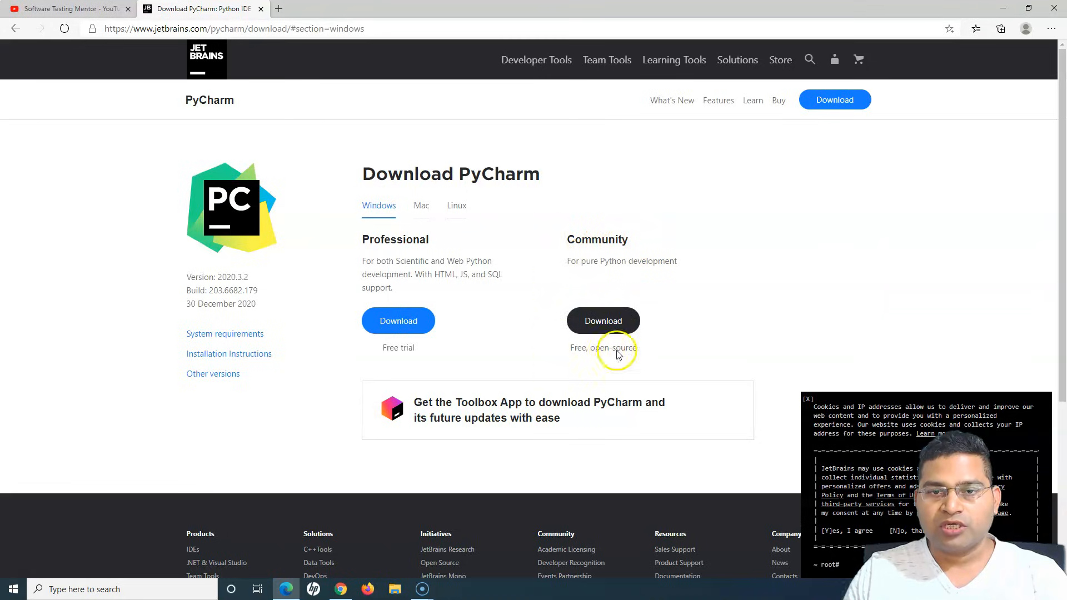
pyautogui.moveTo(254, 249)
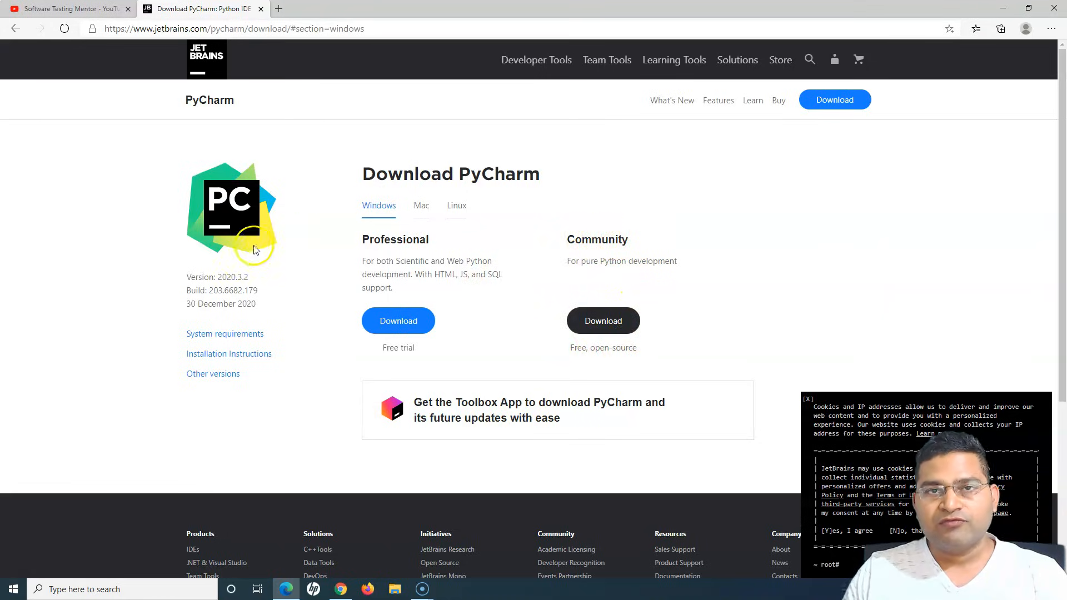
pyautogui.click(224, 334)
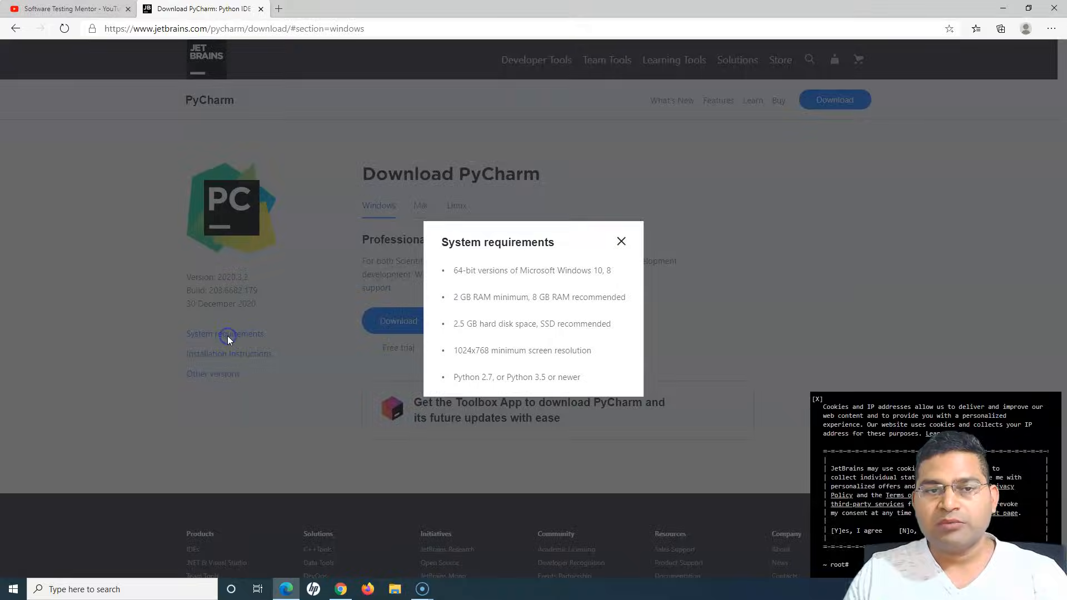
pyautogui.moveTo(455, 276)
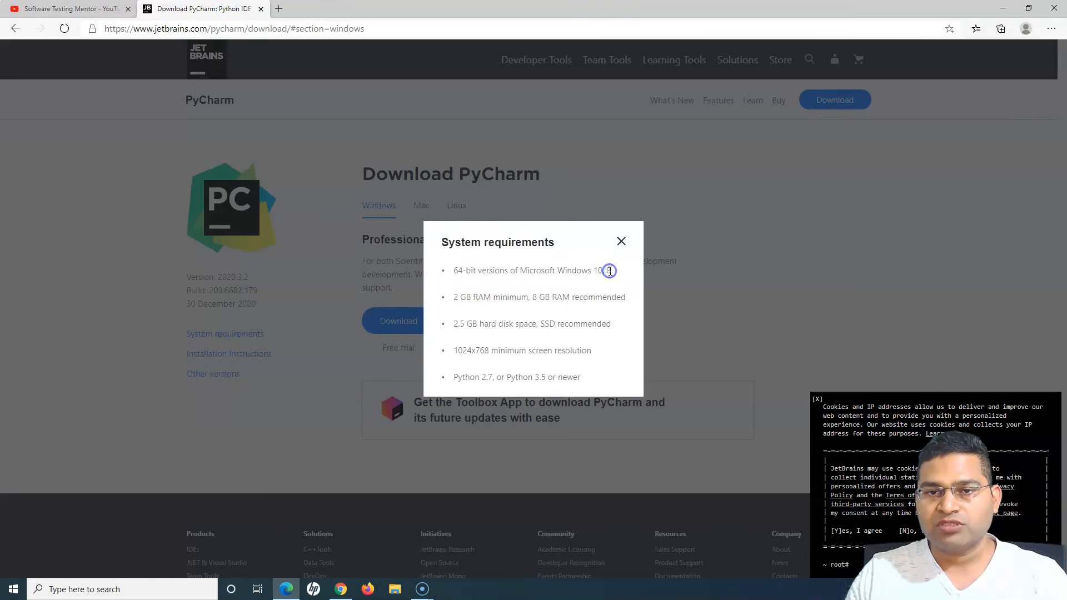
pyautogui.moveTo(487, 267)
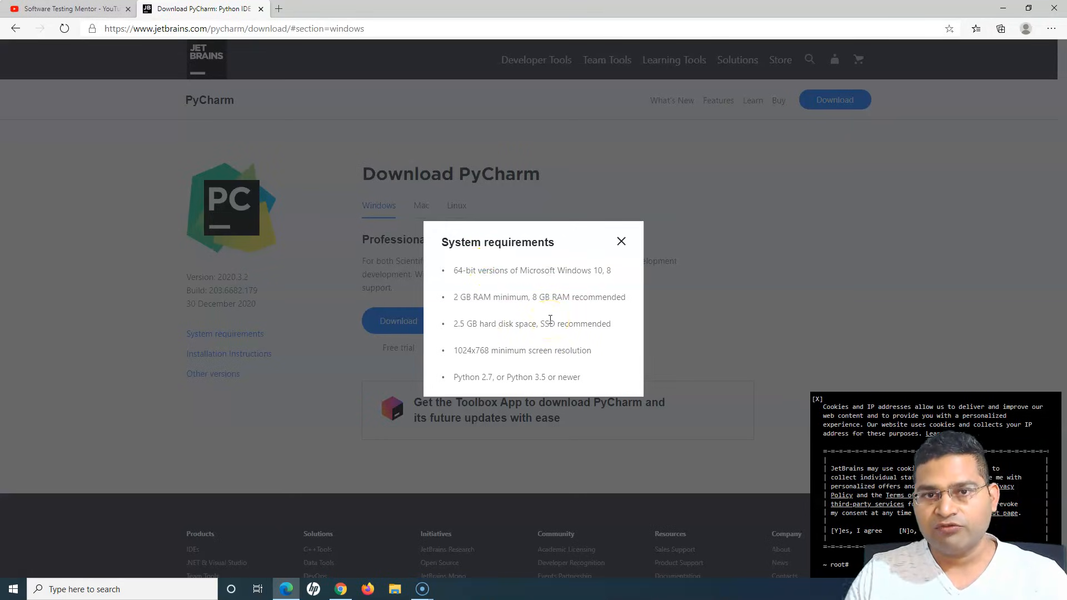
pyautogui.doubleClick(462, 270)
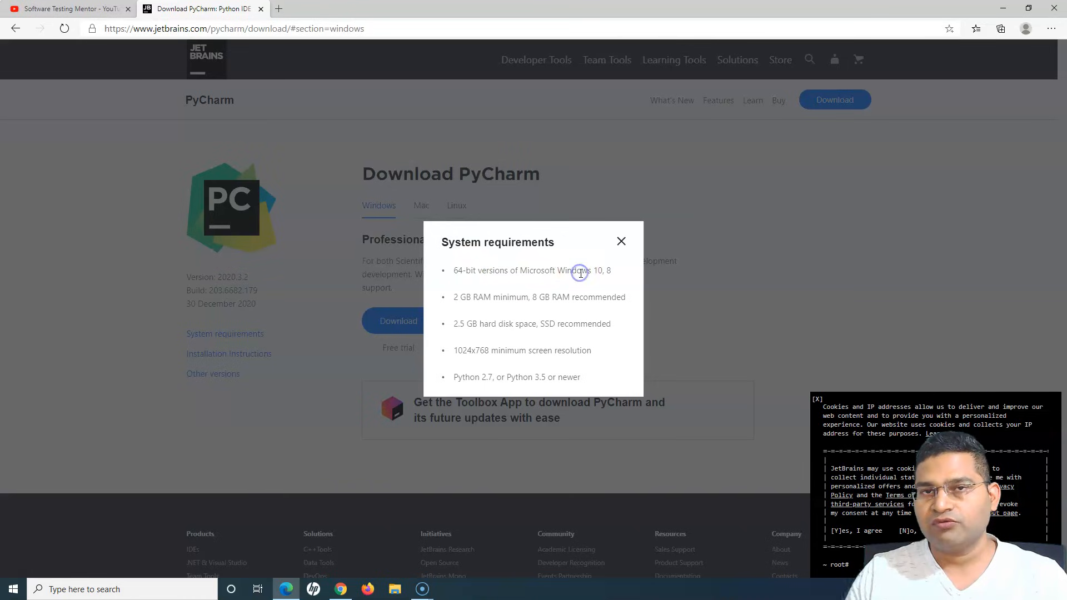
pyautogui.click(621, 241)
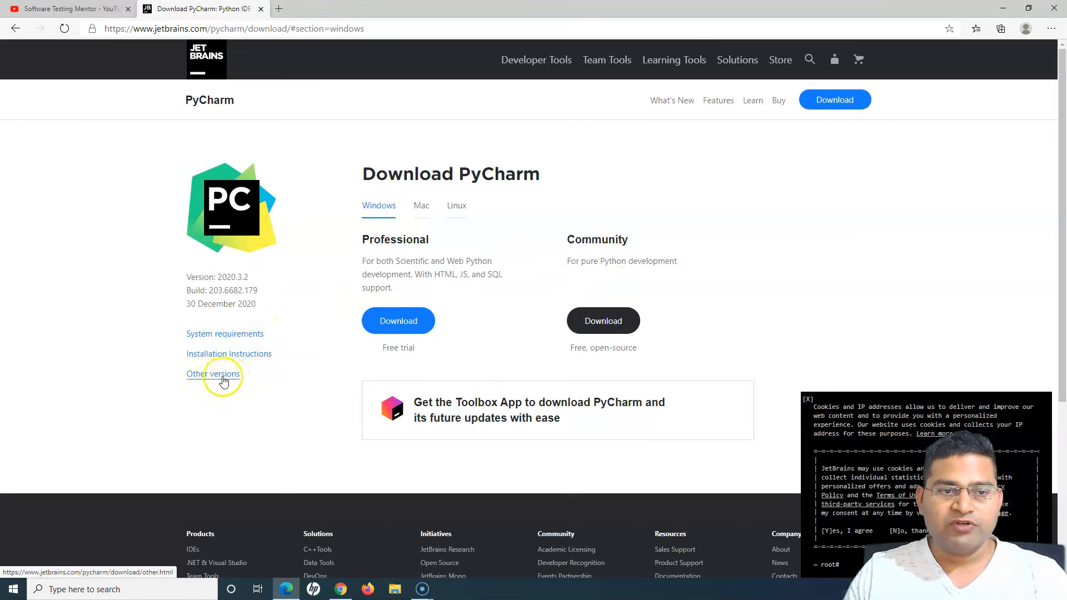
pyautogui.moveTo(222, 373)
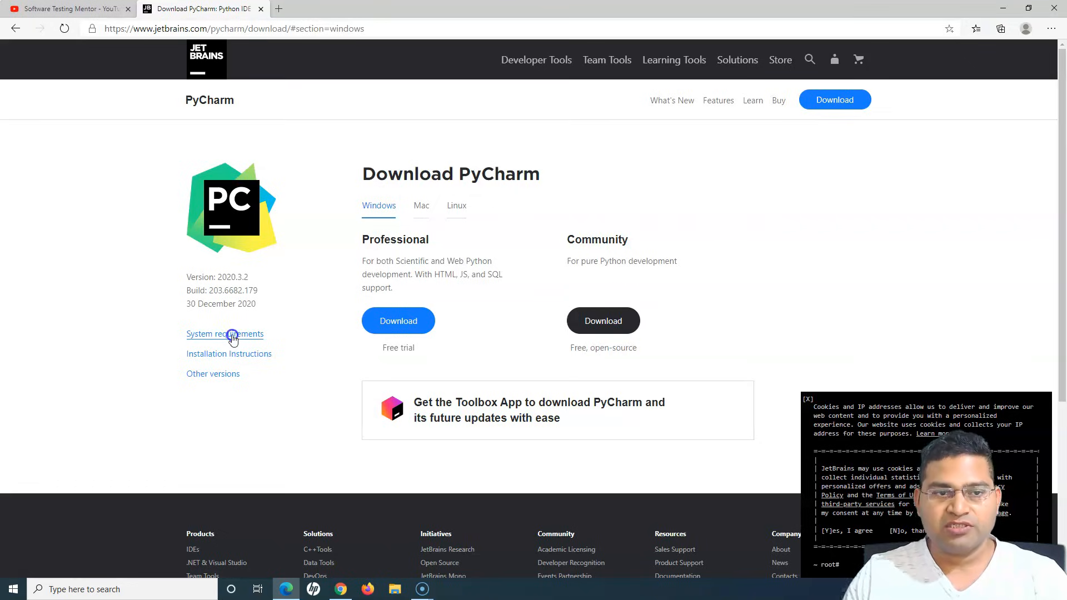
pyautogui.click(224, 334)
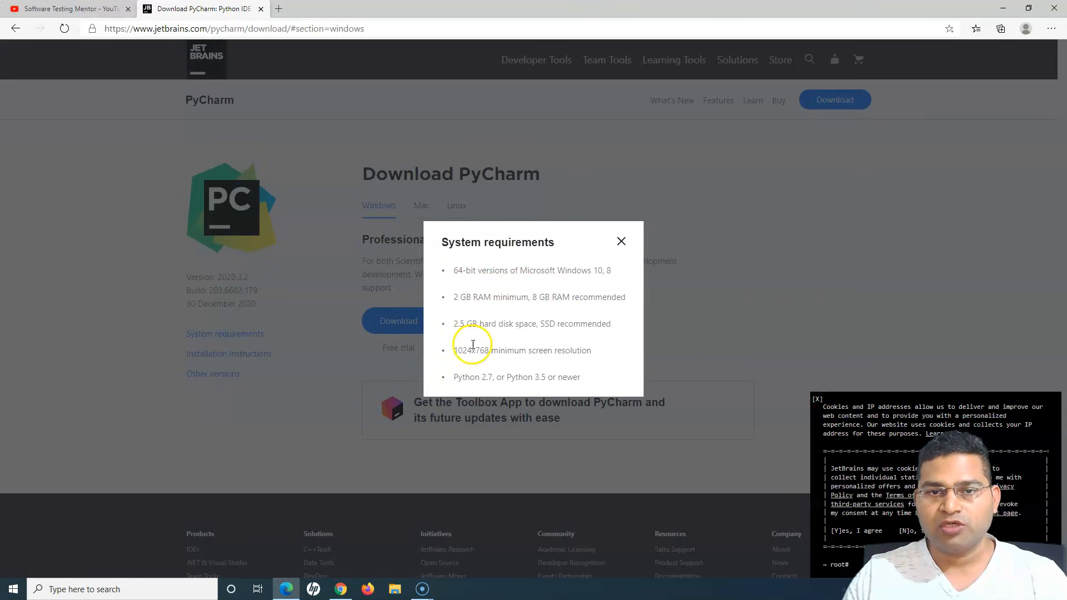
pyautogui.moveTo(464, 389)
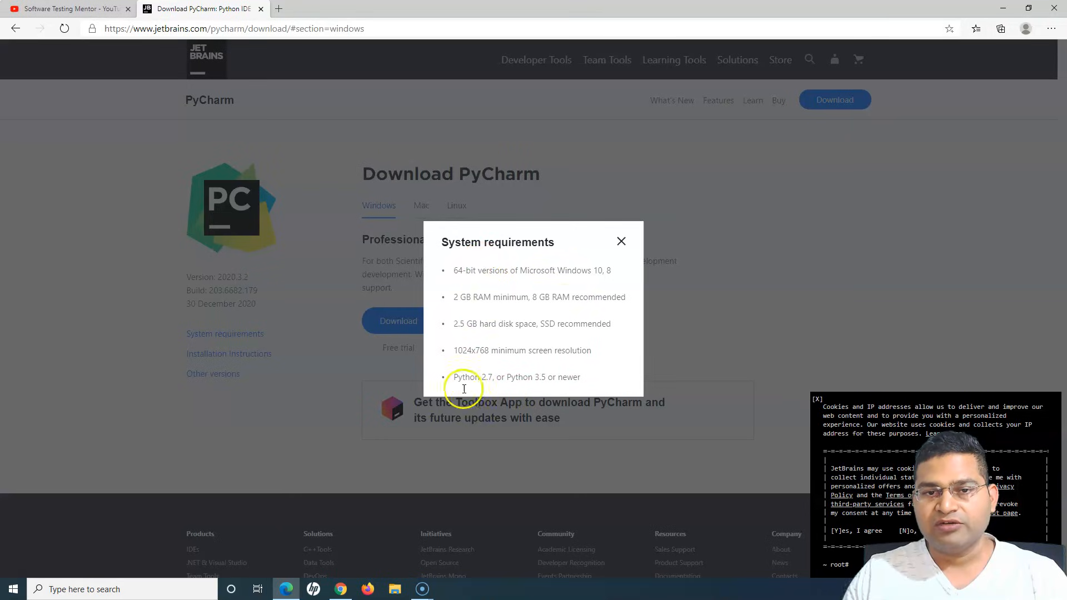
pyautogui.moveTo(458, 379)
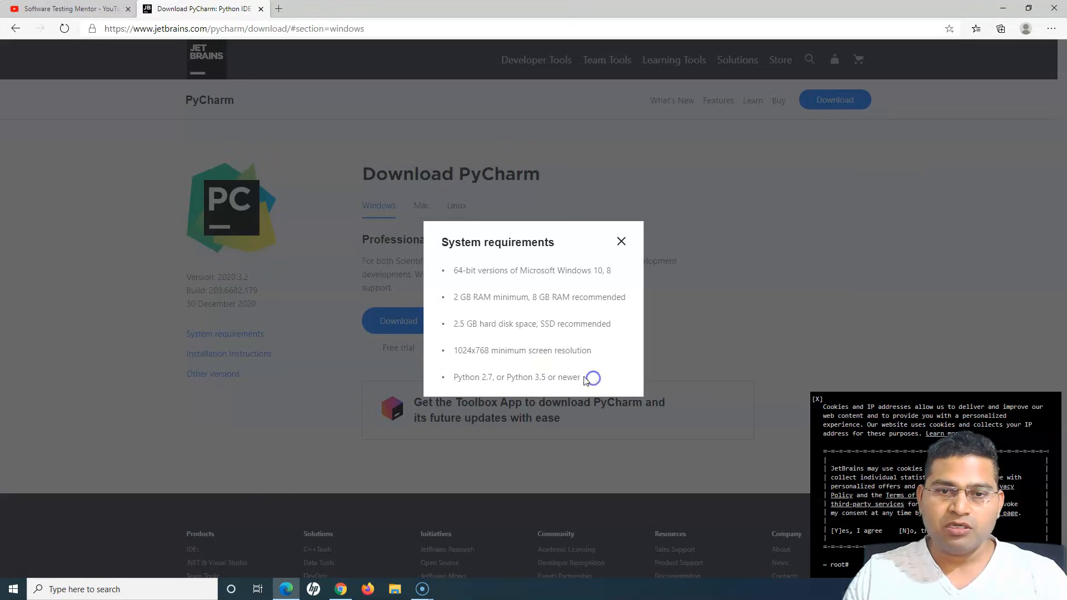
pyautogui.click(621, 240)
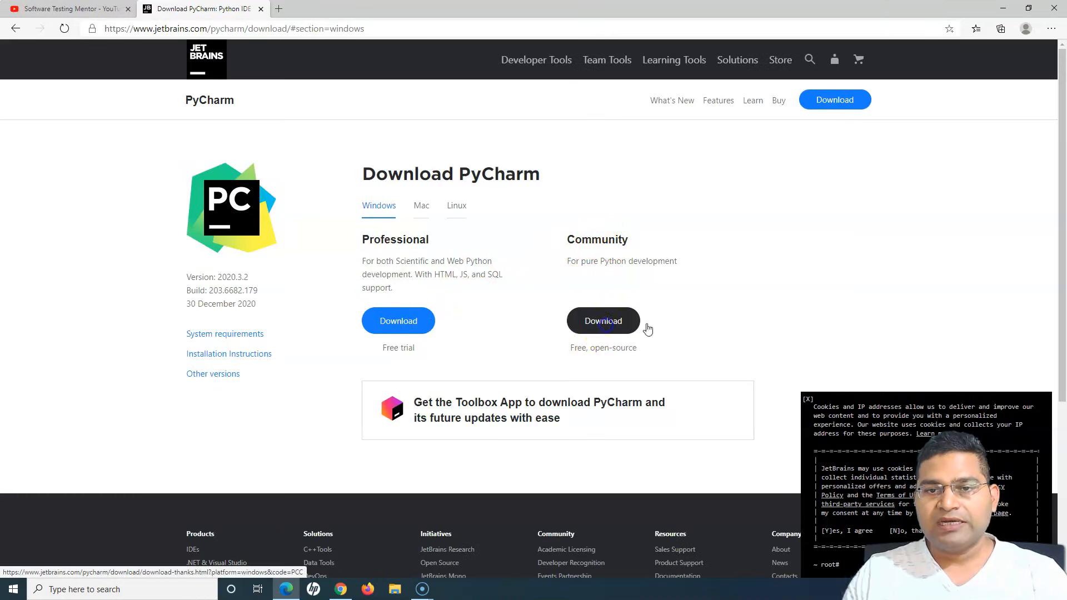
# Start the free Community edition .exe download, landing on the thank-you page
pyautogui.click(603, 321)
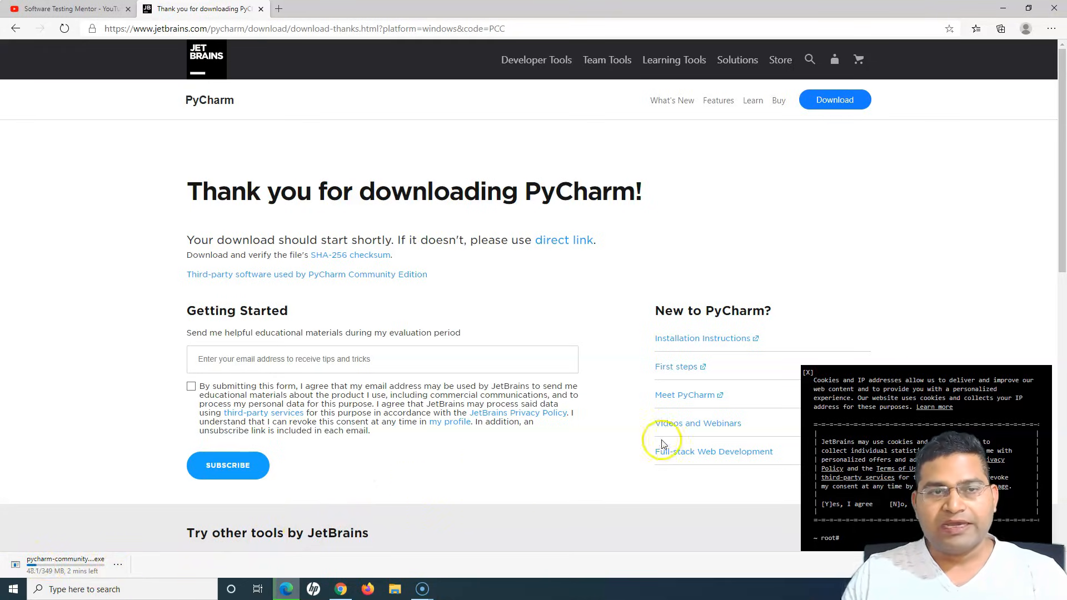
pyautogui.click(536, 60)
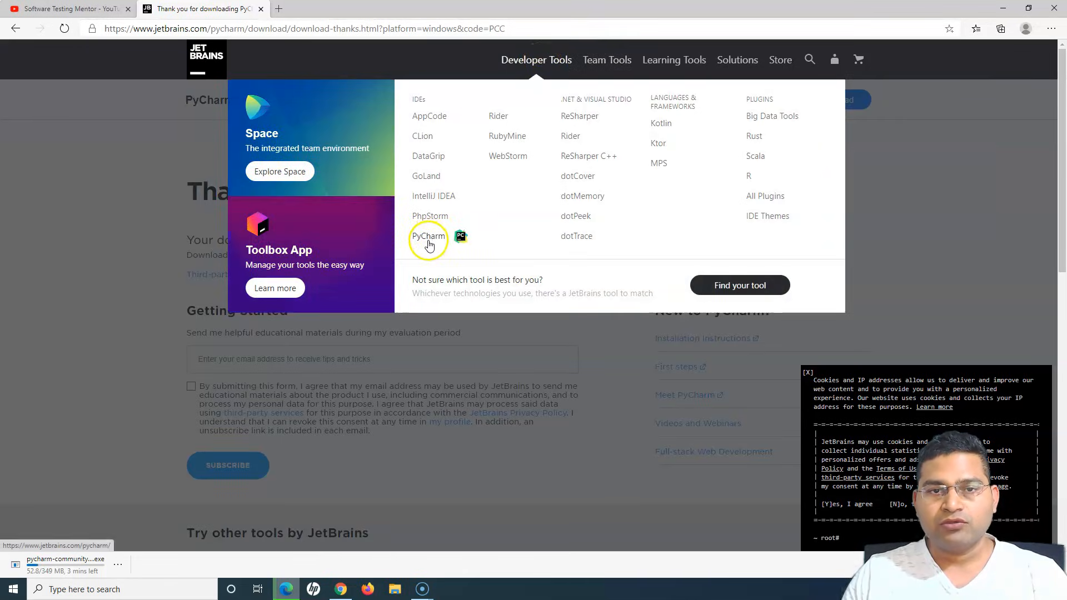
# Read through the PyCharm product overview page while the installer downloads
pyautogui.click(428, 236)
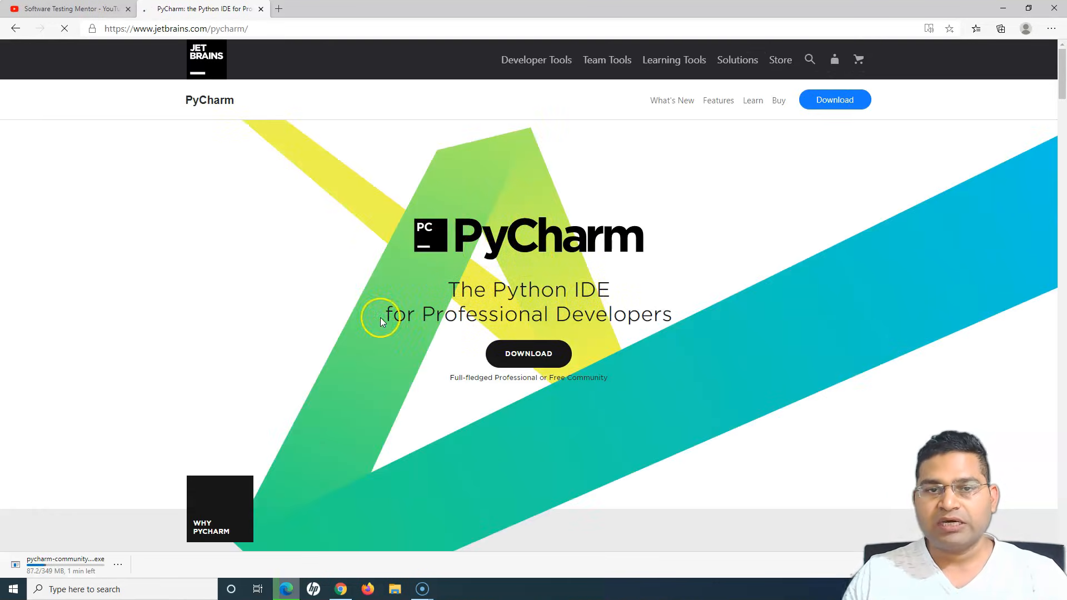
pyautogui.scroll(-3)
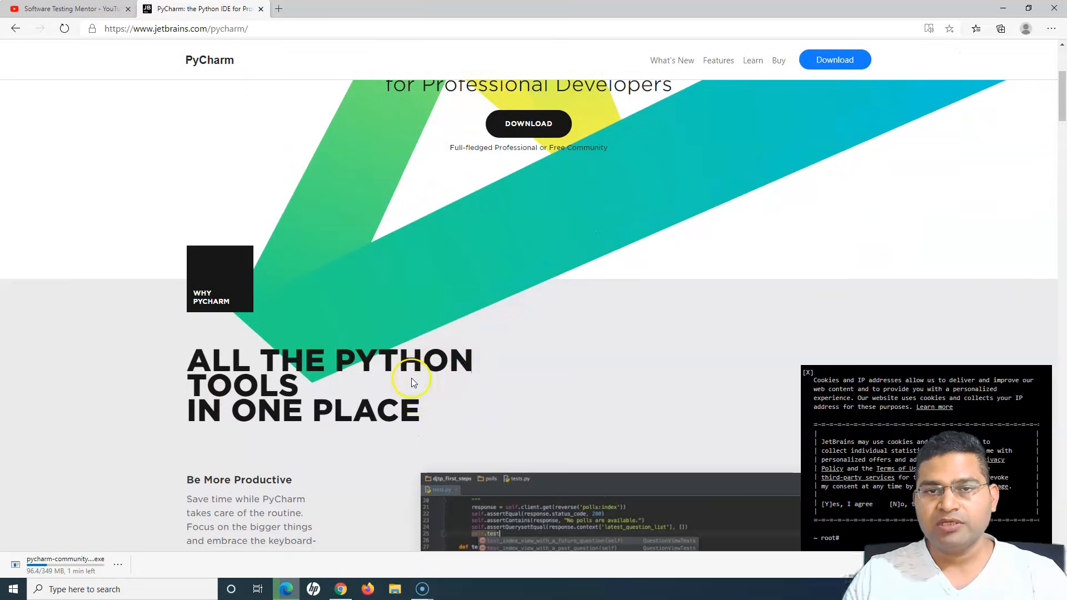
pyautogui.moveTo(453, 147); pyautogui.dragTo(558, 147)
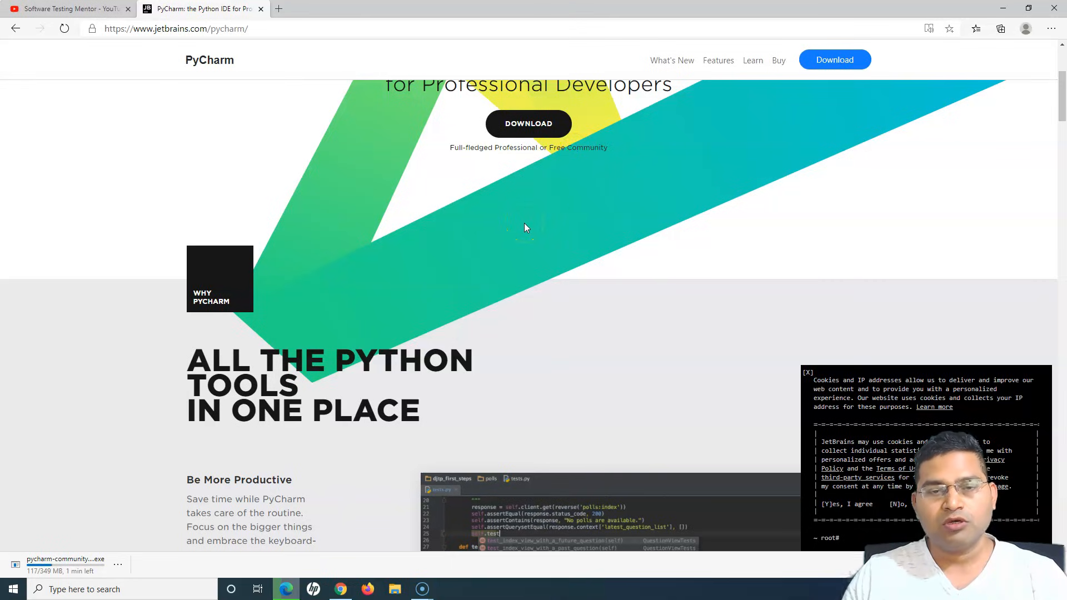
pyautogui.scroll(-3)
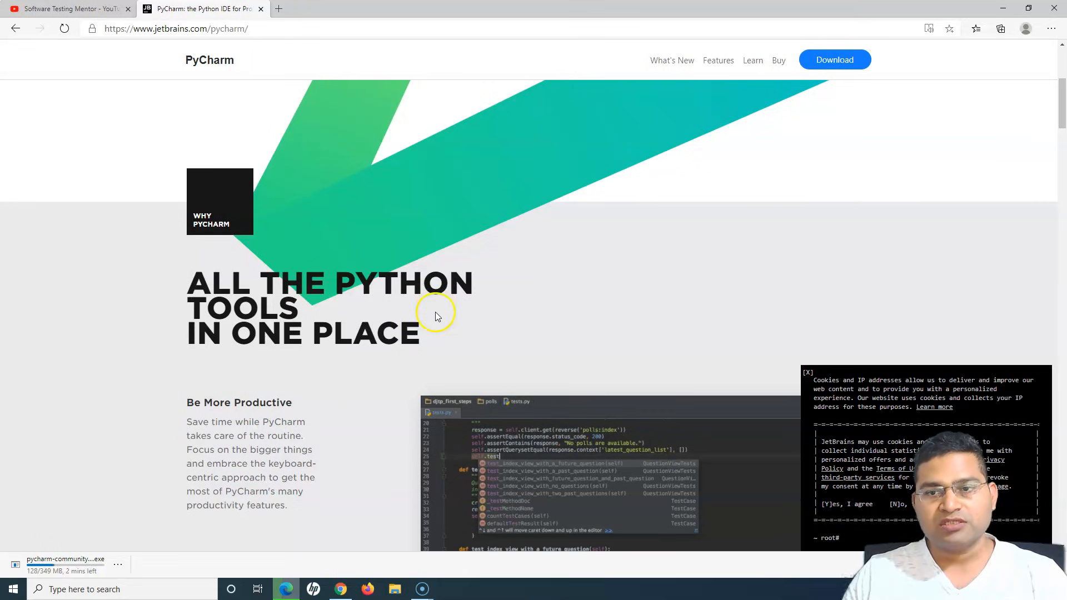
pyautogui.moveTo(552, 373)
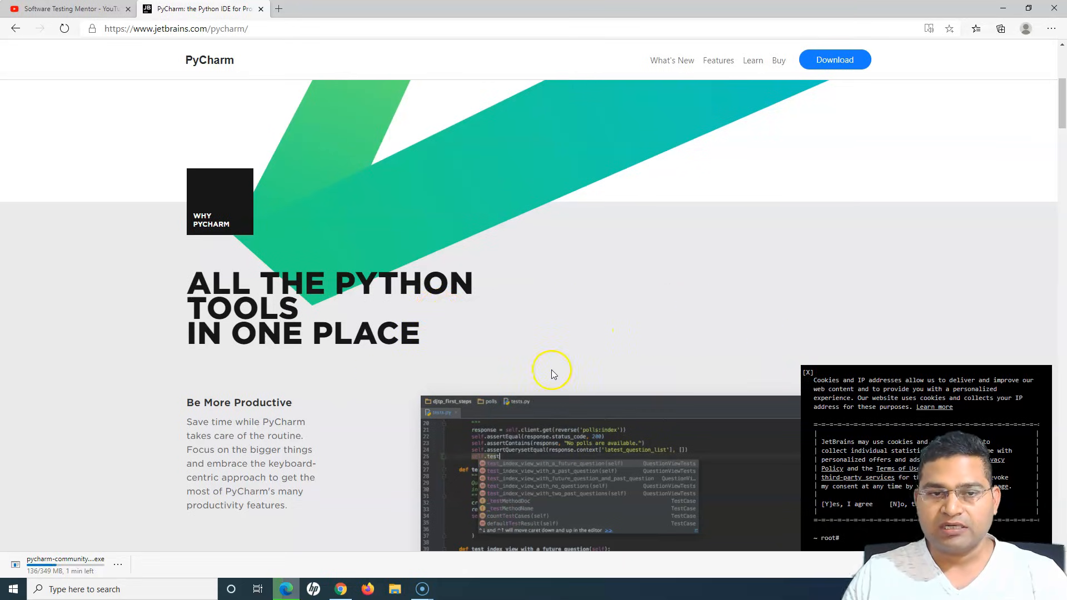
pyautogui.scroll(-3)
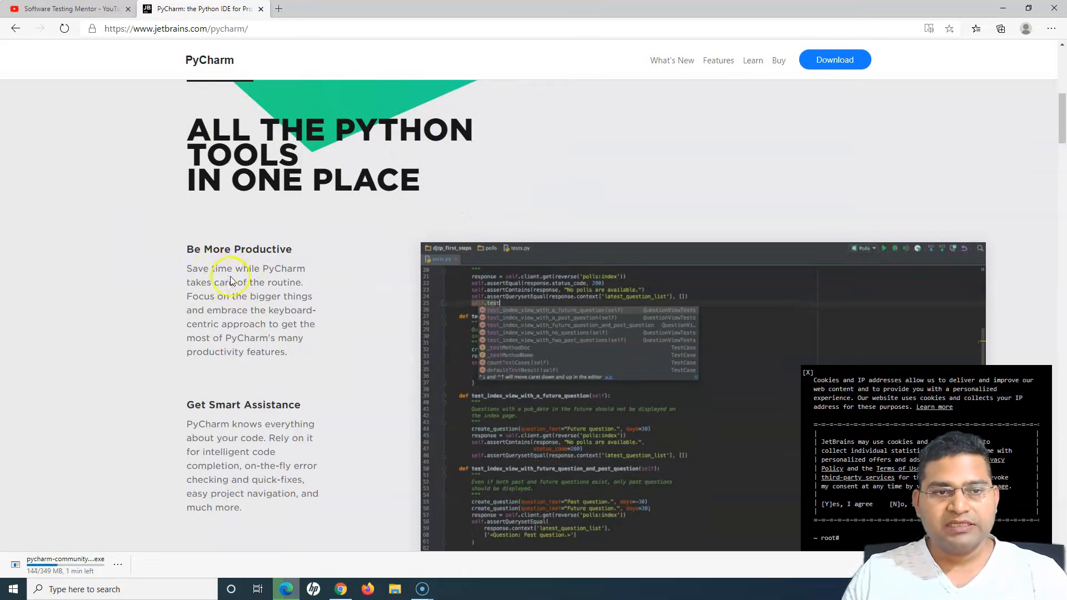
pyautogui.moveTo(231, 279); pyautogui.dragTo(316, 303)
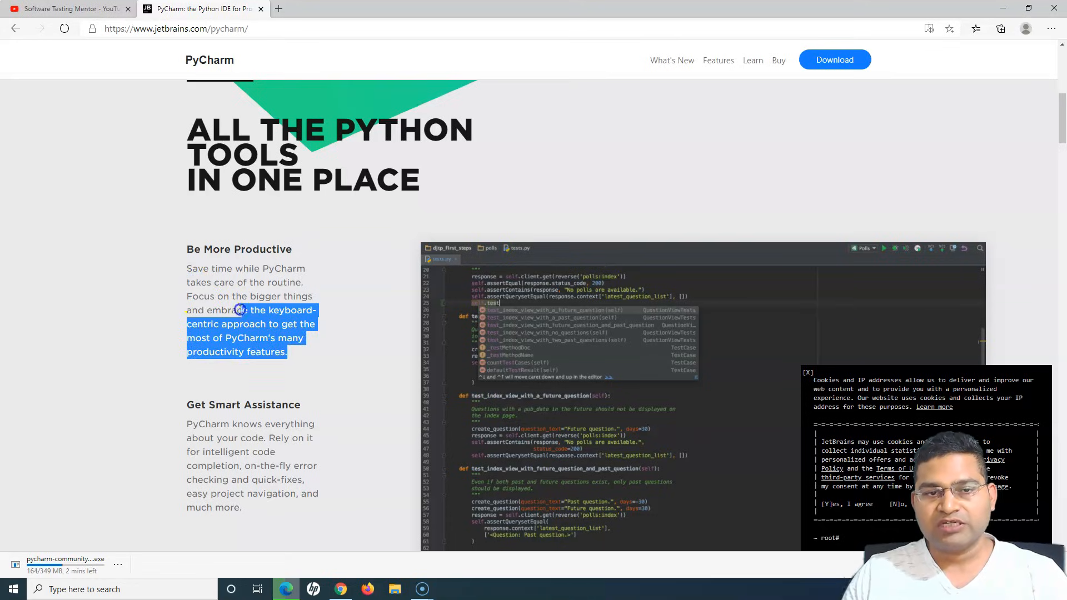
pyautogui.scroll(-3)
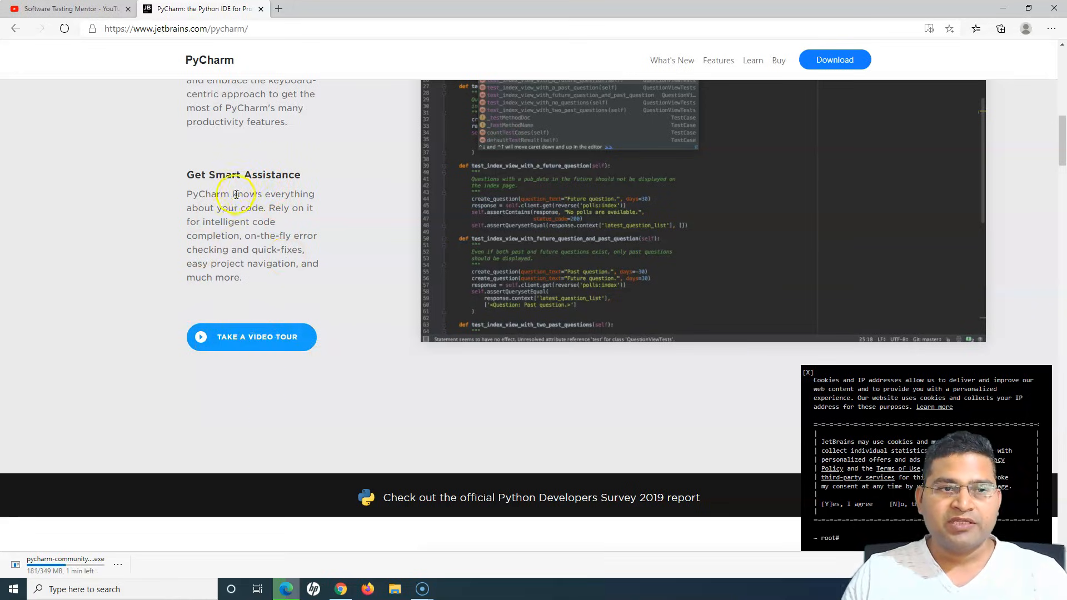
pyautogui.scroll(-3)
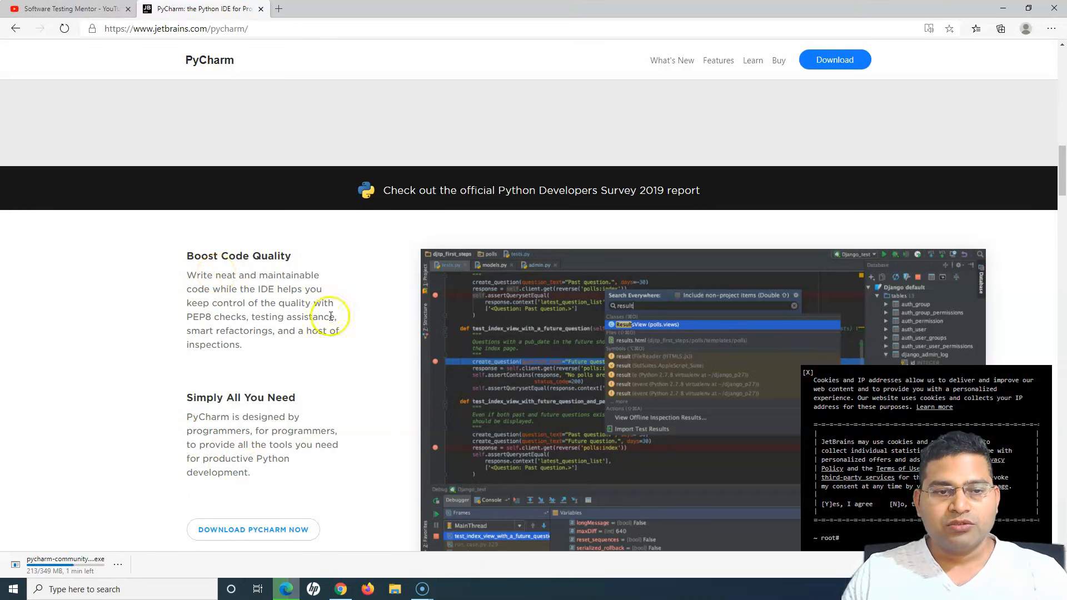
pyautogui.moveTo(303, 364)
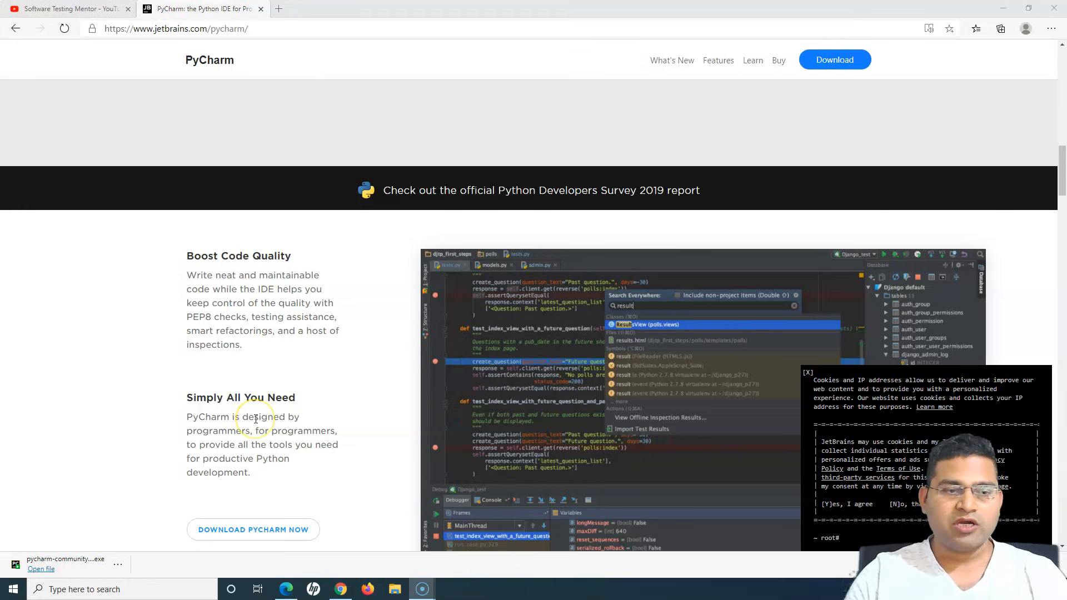
pyautogui.moveTo(87, 564)
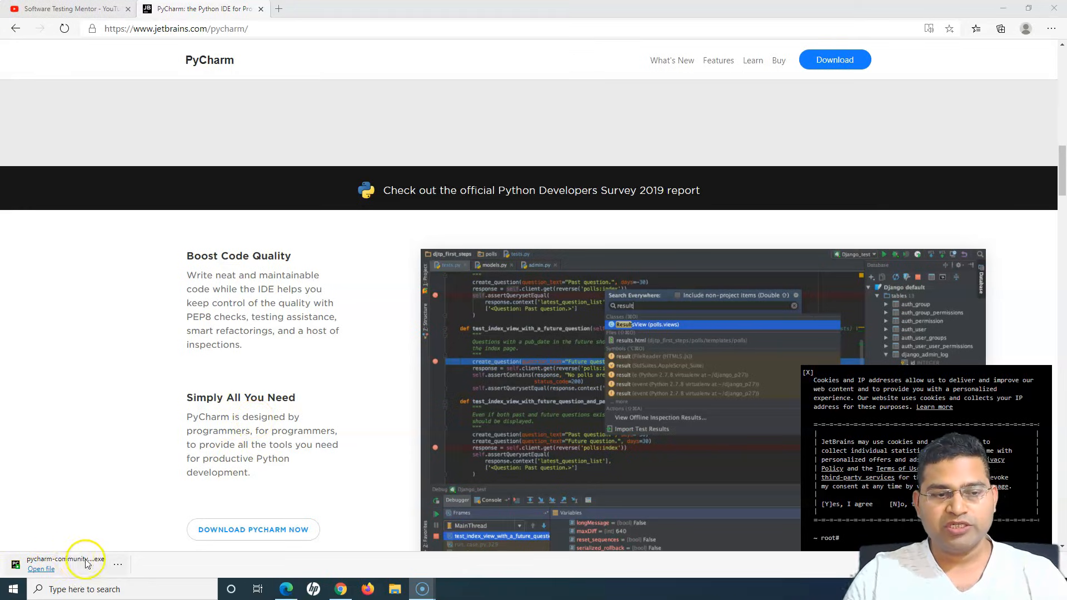
pyautogui.moveTo(121, 567)
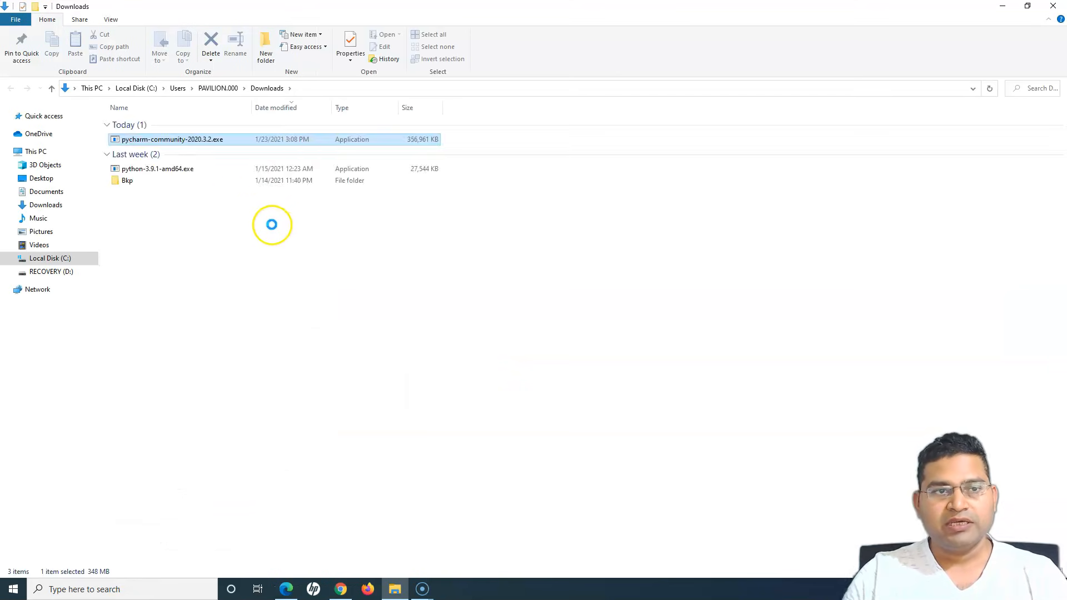
# Select pycharm-community-2020.3.2.exe in the Downloads folder
pyautogui.click(172, 138)
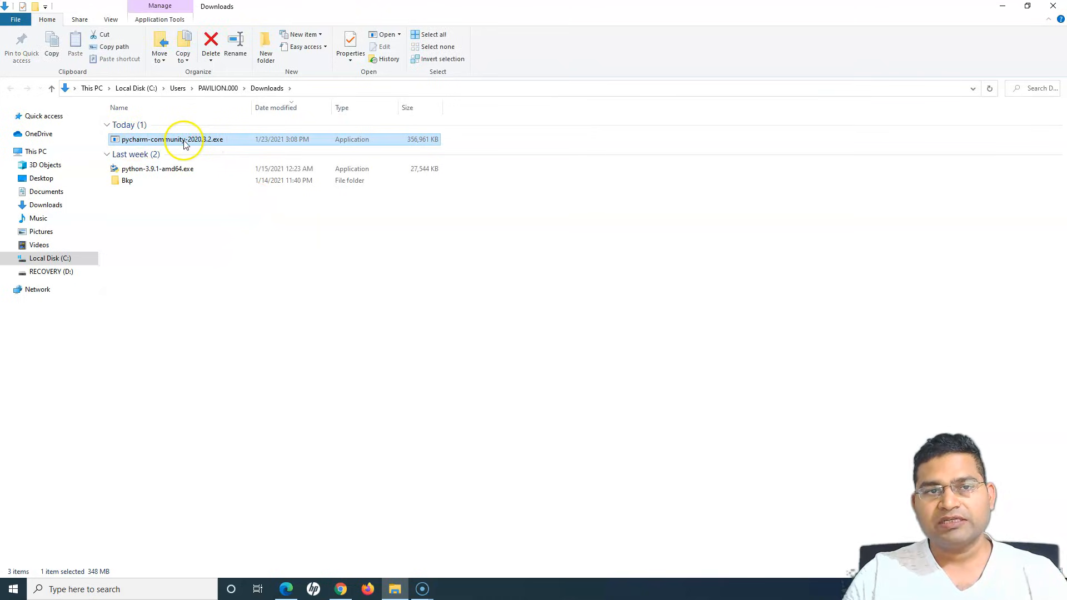
pyautogui.moveTo(191, 143)
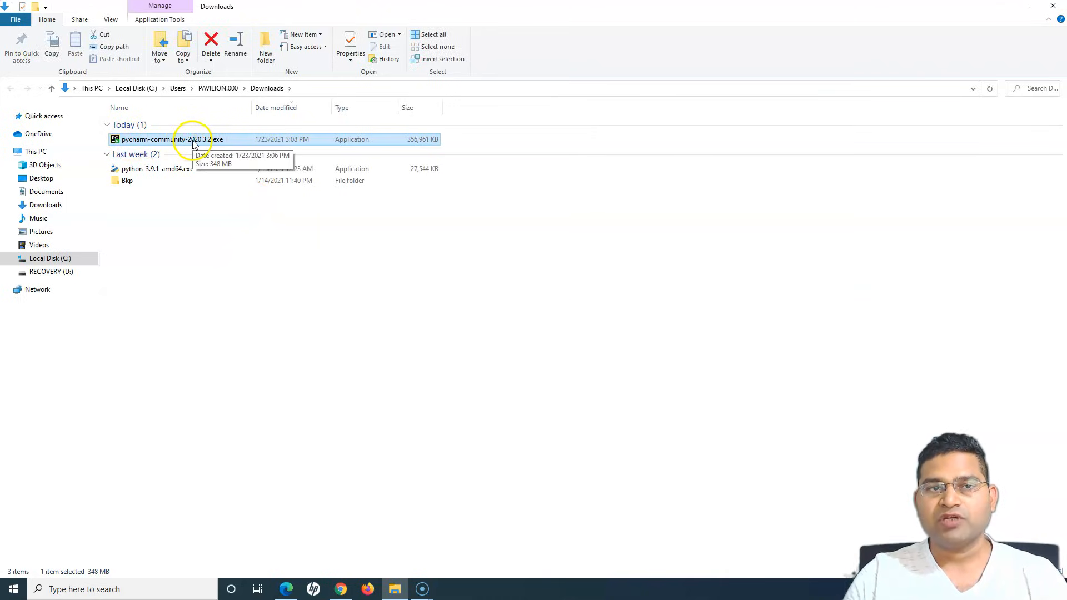
pyautogui.moveTo(197, 144)
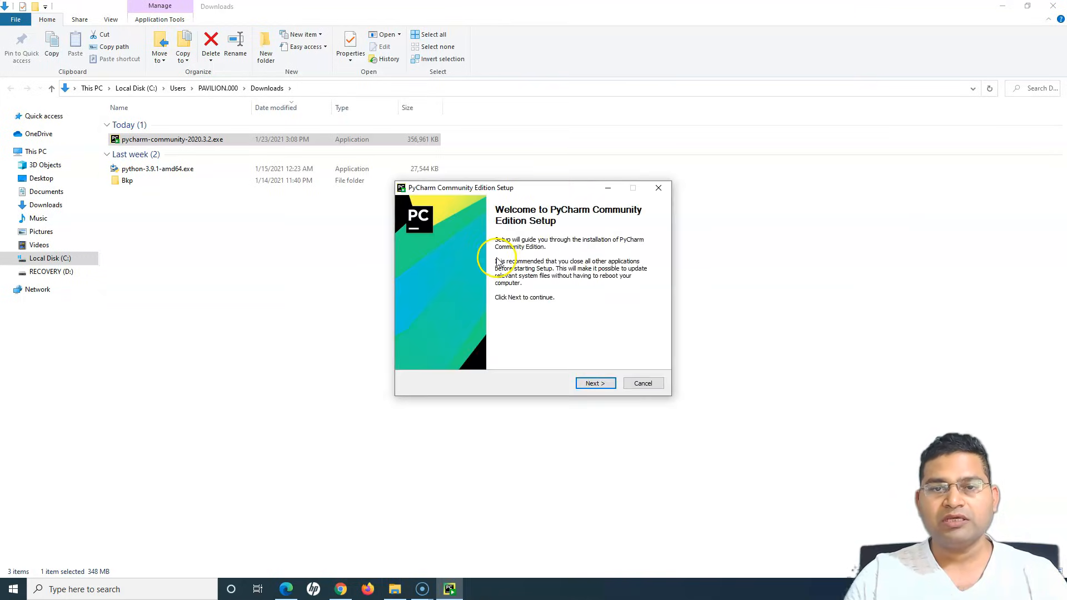
# Continue past the welcome screen and browse for a different install folder
pyautogui.click(594, 383)
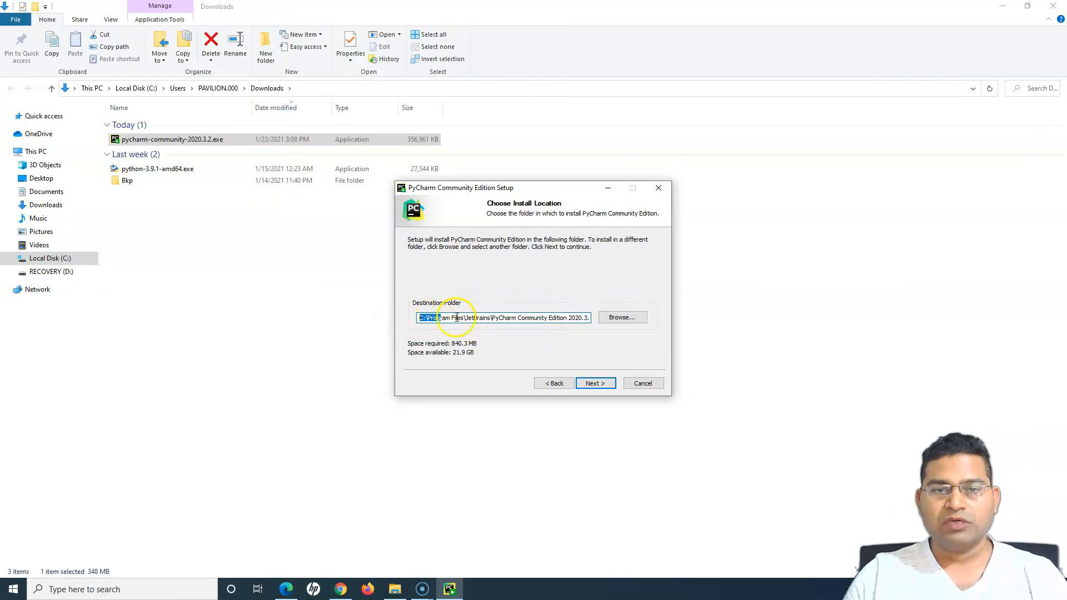
pyautogui.doubleClick(476, 318)
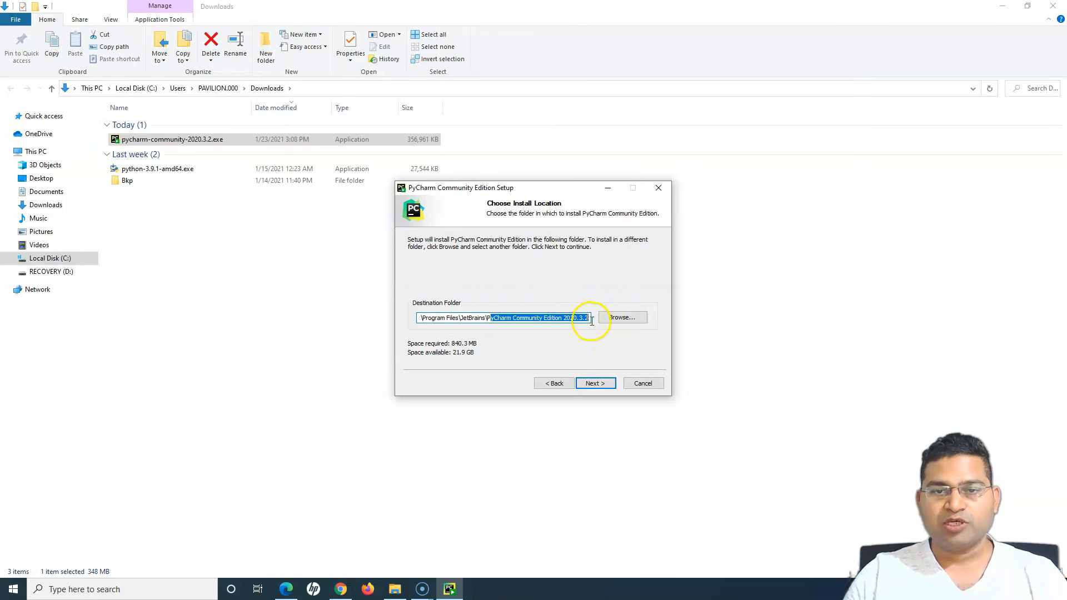
pyautogui.click(506, 317)
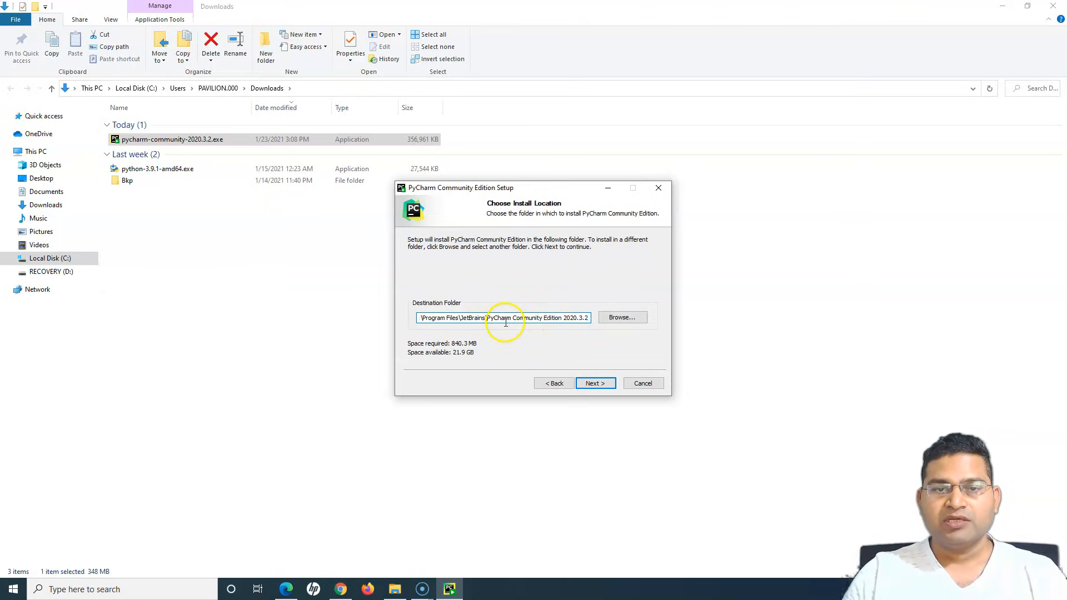
pyautogui.tripleClick(502, 318)
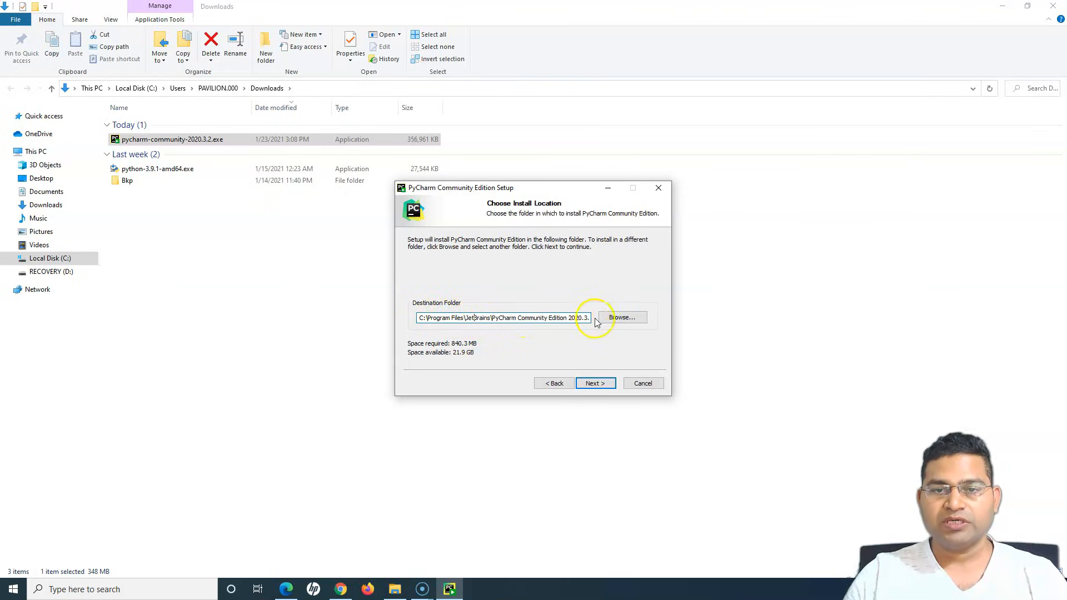
pyautogui.click(621, 317)
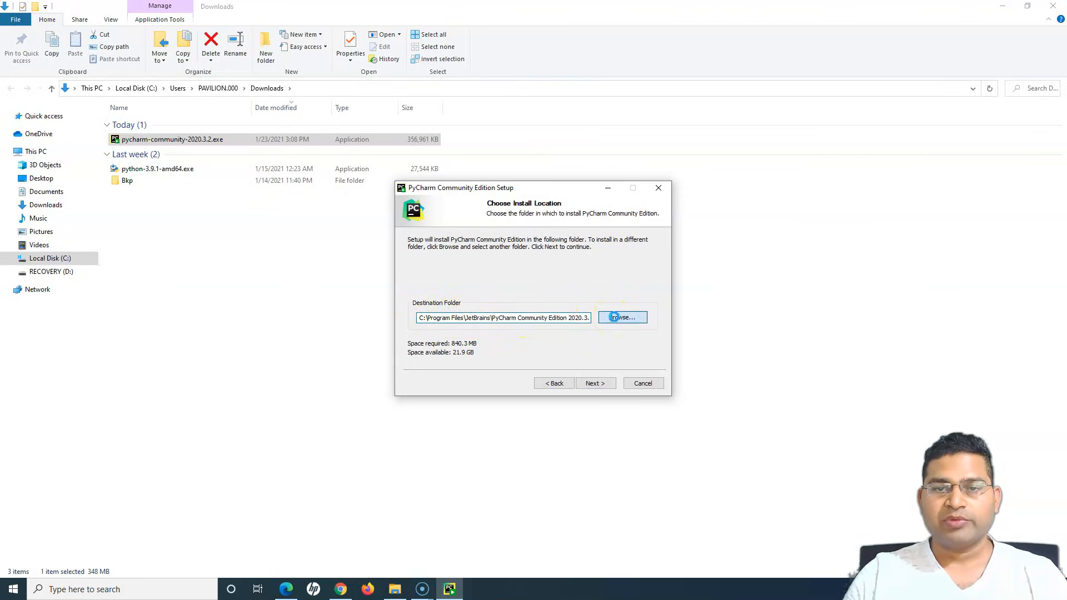
pyautogui.click(620, 317)
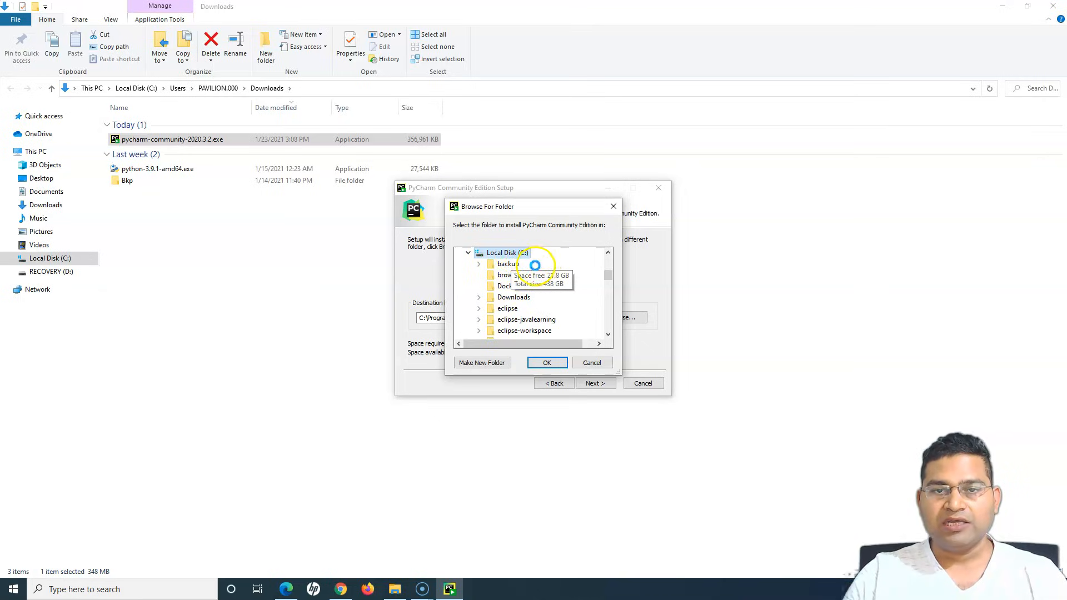
pyautogui.moveTo(527, 320)
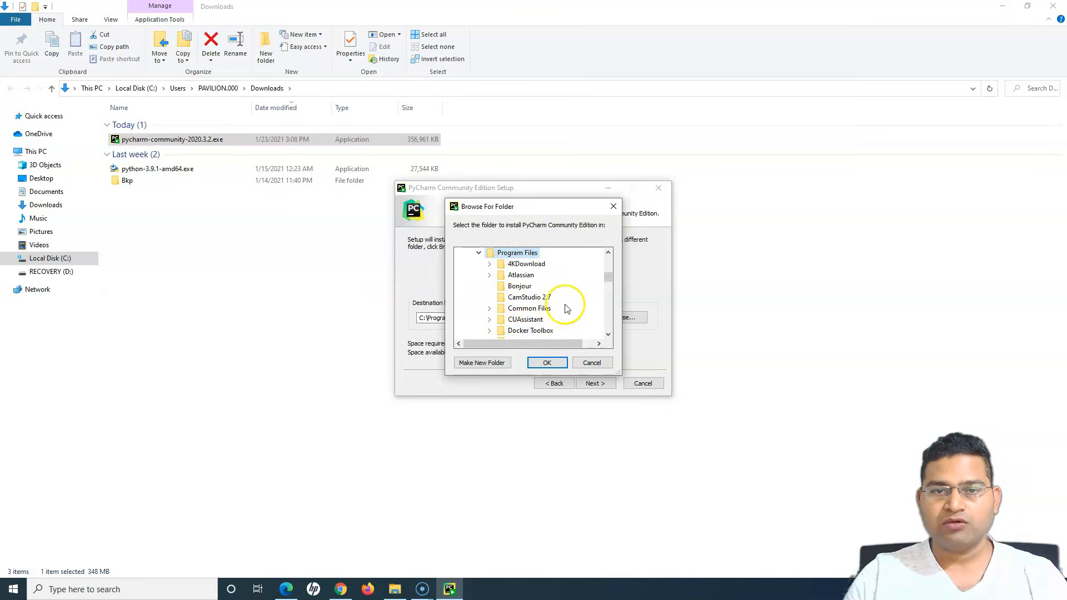
# Create a new folder named pycharm inside Program Files as the destination
pyautogui.rightClick(517, 252)
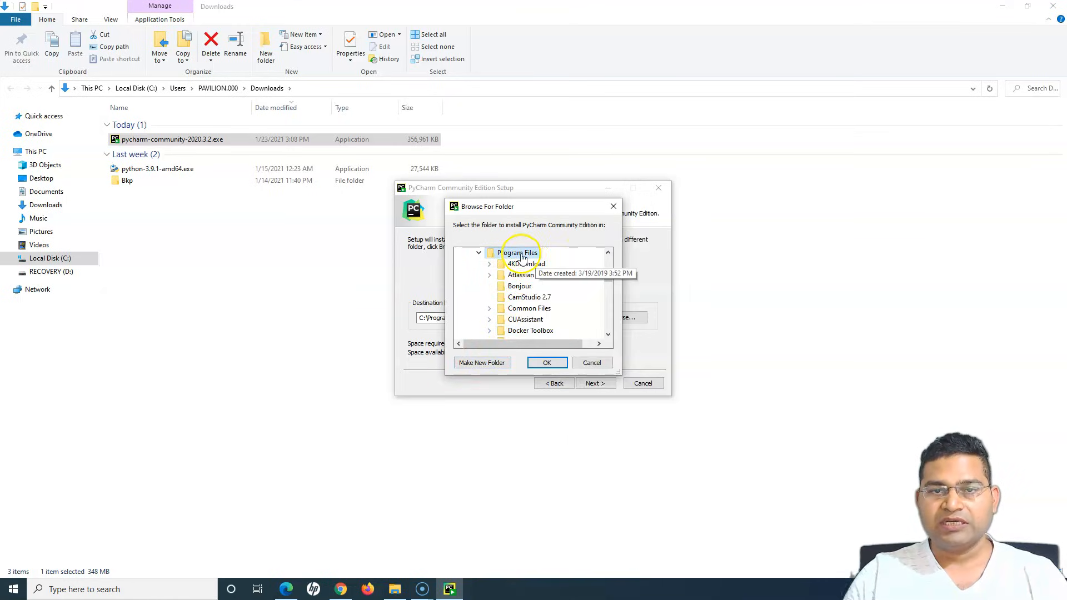
pyautogui.click(482, 362)
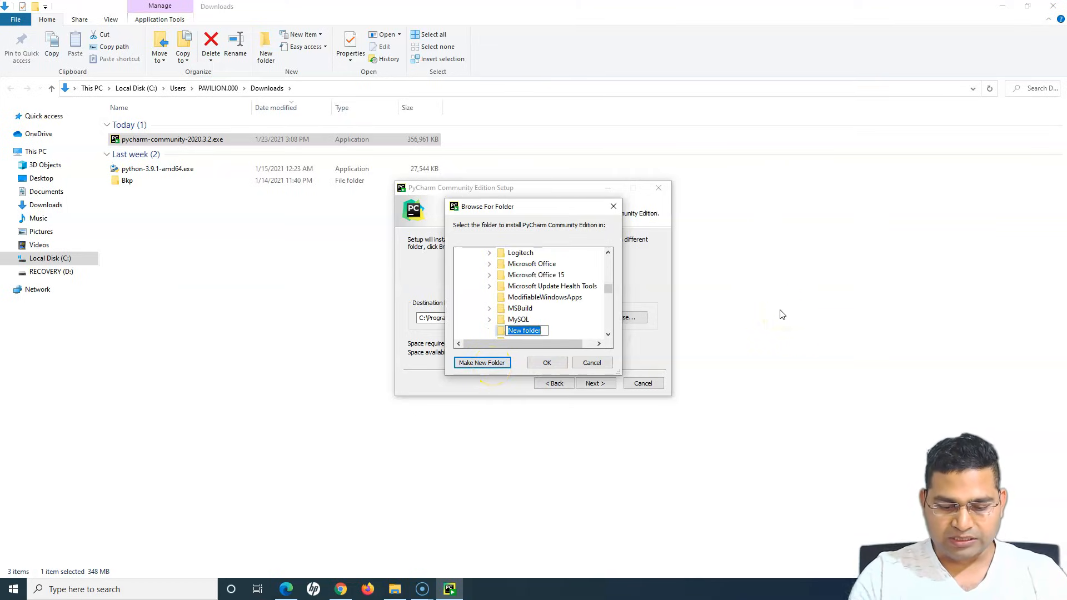
pyautogui.write('pycharm\\PyCharm Community Edition 2020.3.2')
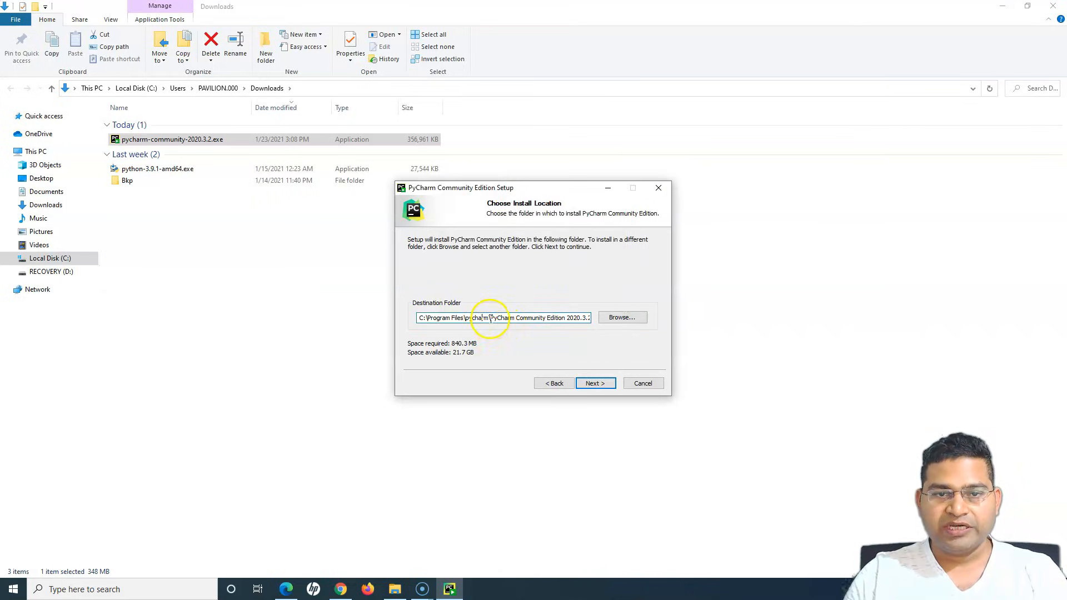
# Shorten the destination path to C:\Program Files\pycharm
pyautogui.doubleClick(503, 318)
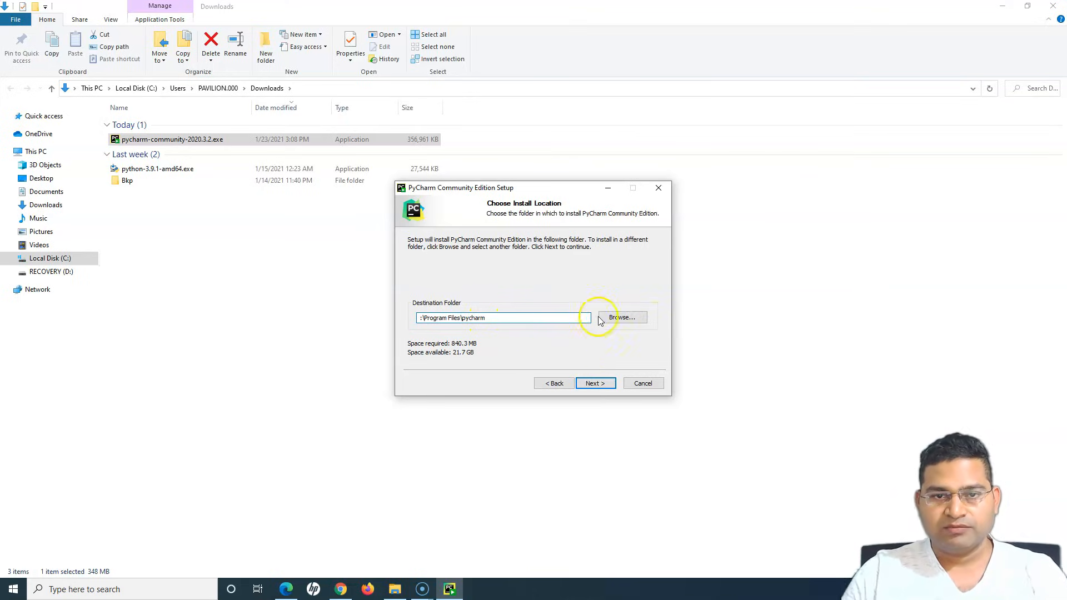
pyautogui.click(620, 318)
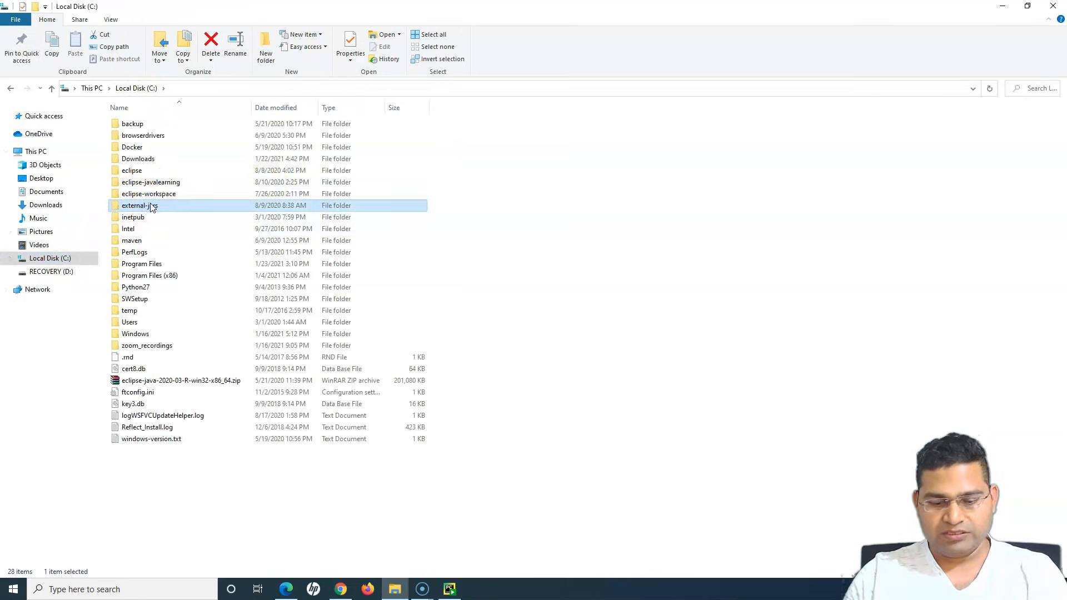
# Browse Local Disk (C:) > Program Files > pycharm in File Explorer to confirm the empty folder
pyautogui.doubleClick(142, 264)
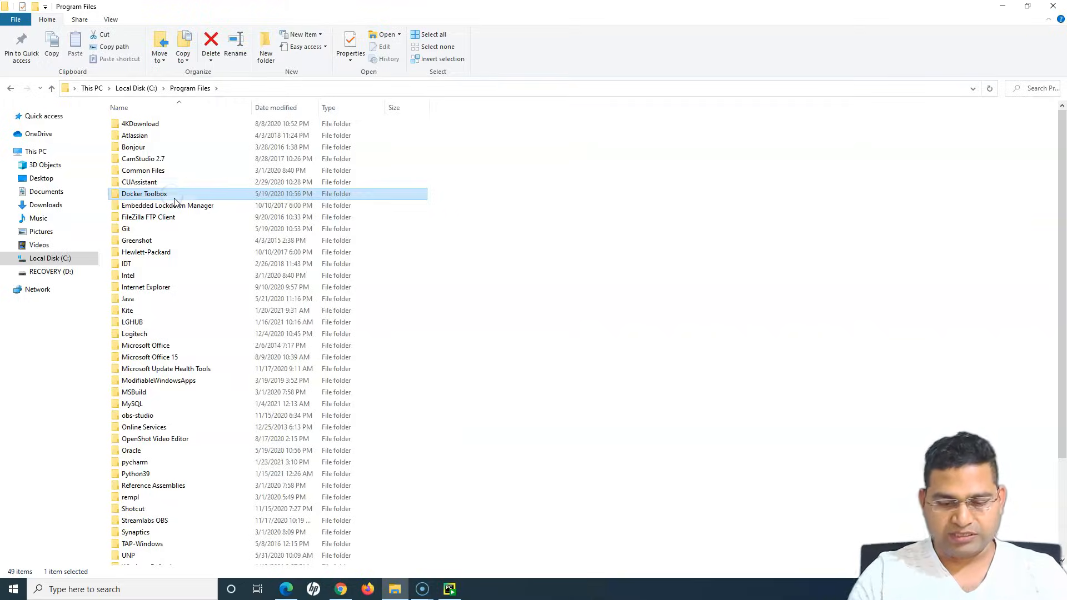
pyautogui.doubleClick(134, 462)
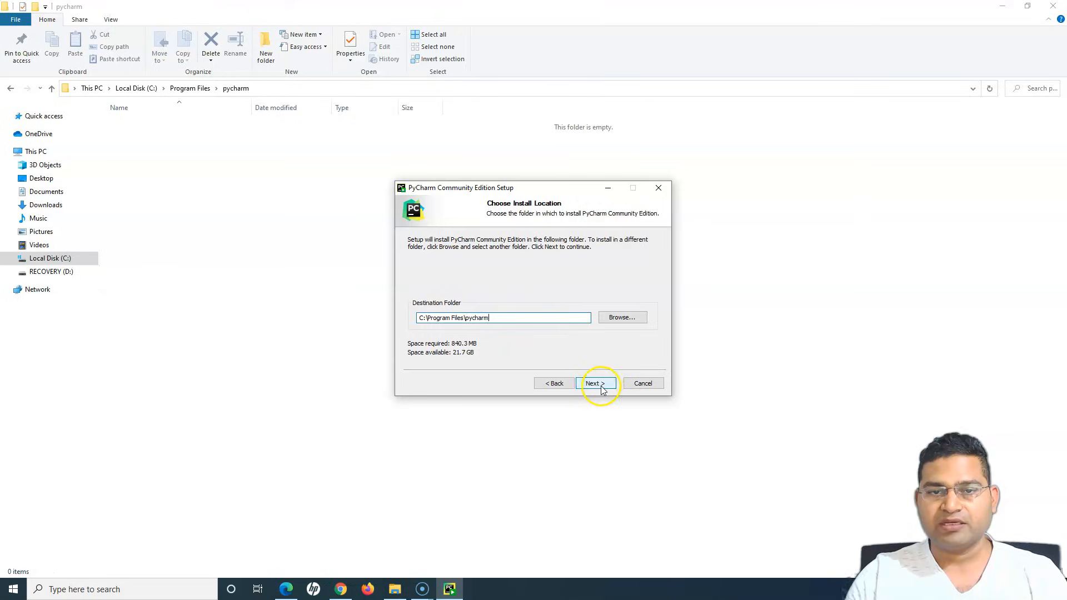
# Enable the 64-bit desktop shortcut, .py association and adding launchers dir to PATH
pyautogui.click(595, 383)
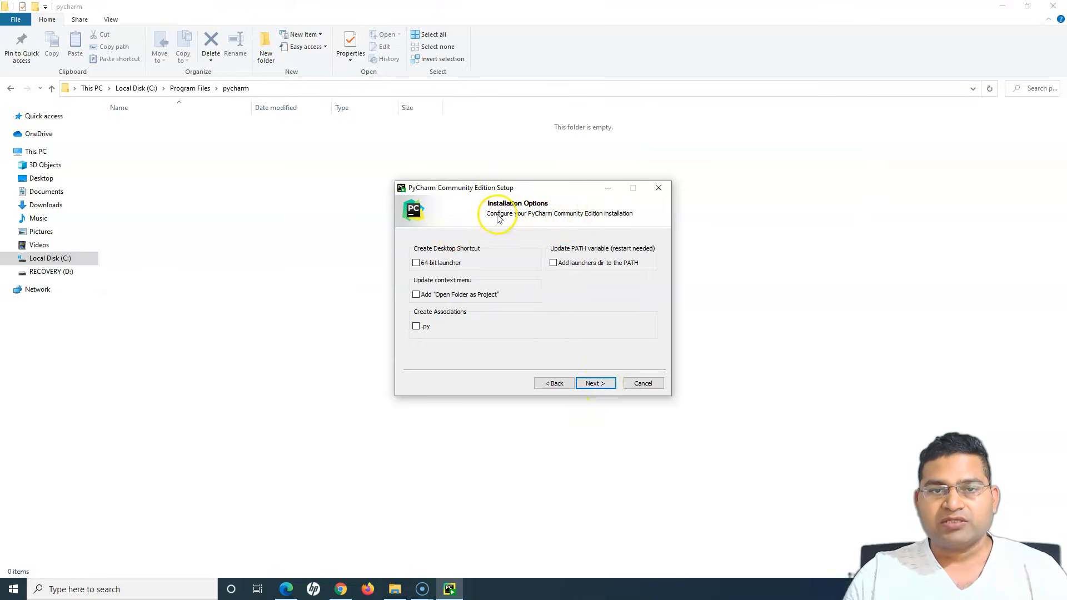
pyautogui.moveTo(427, 259)
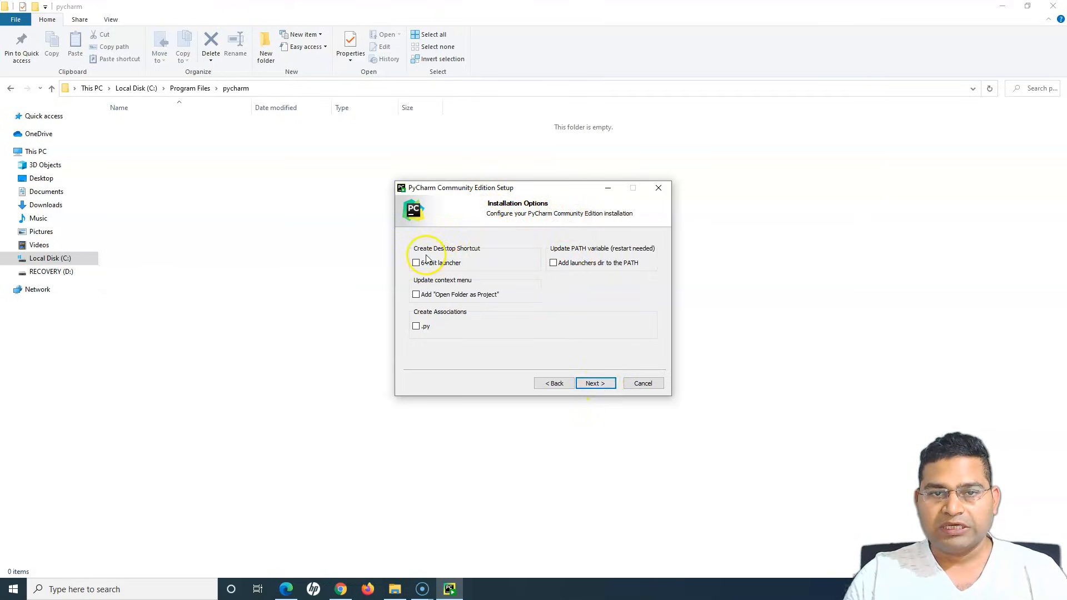
pyautogui.moveTo(477, 253)
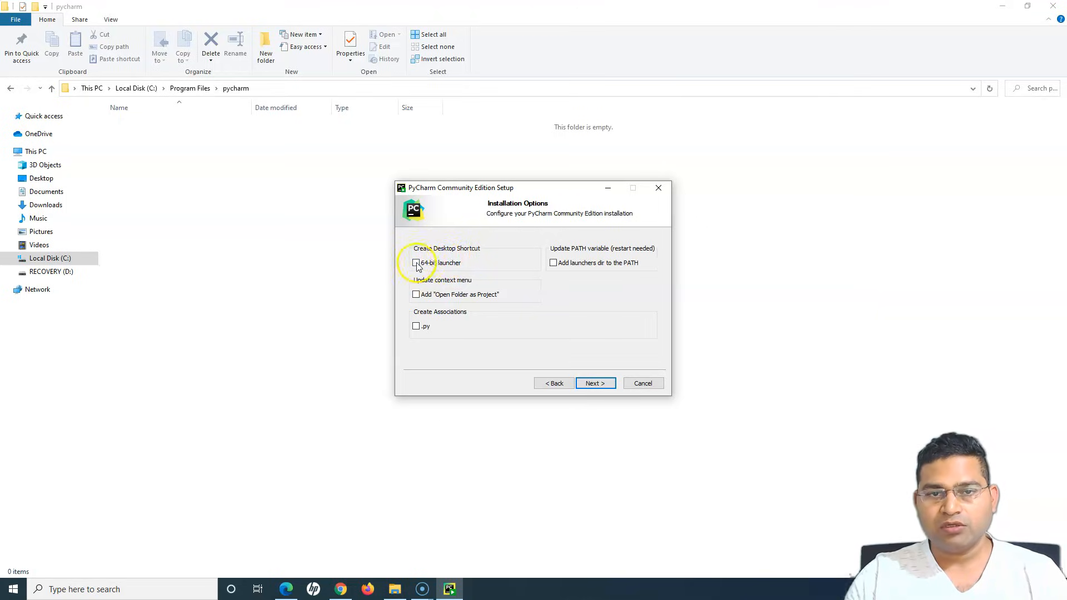
pyautogui.click(416, 263)
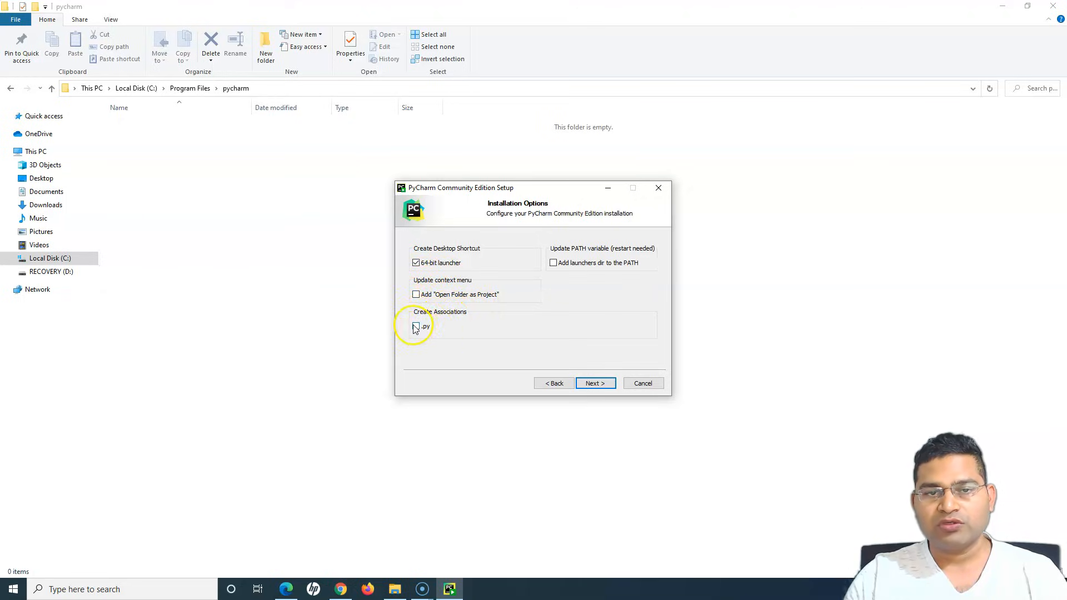
pyautogui.click(415, 327)
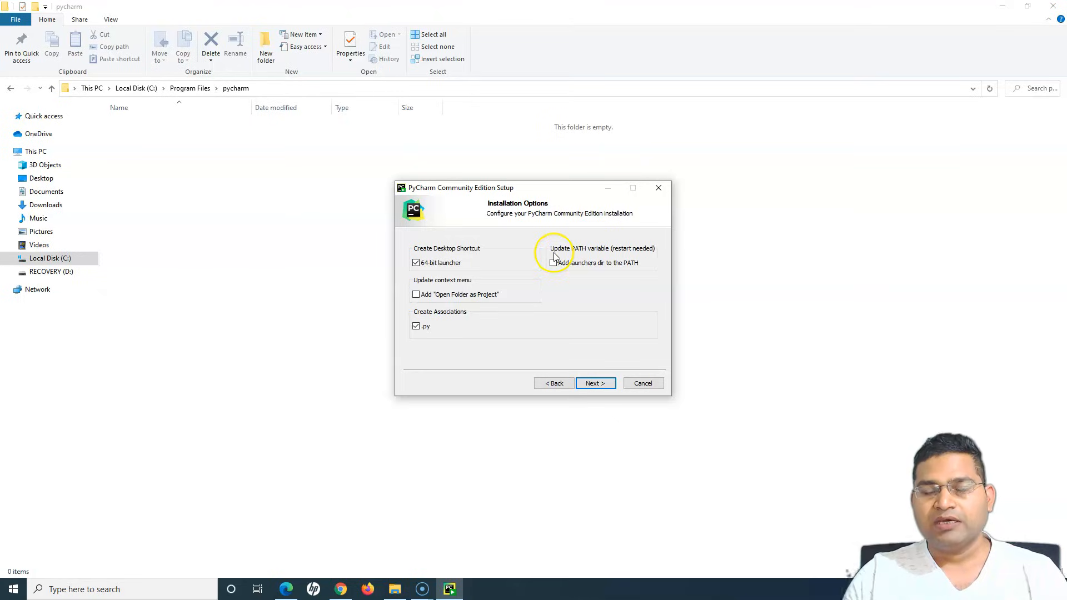
pyautogui.moveTo(640, 257)
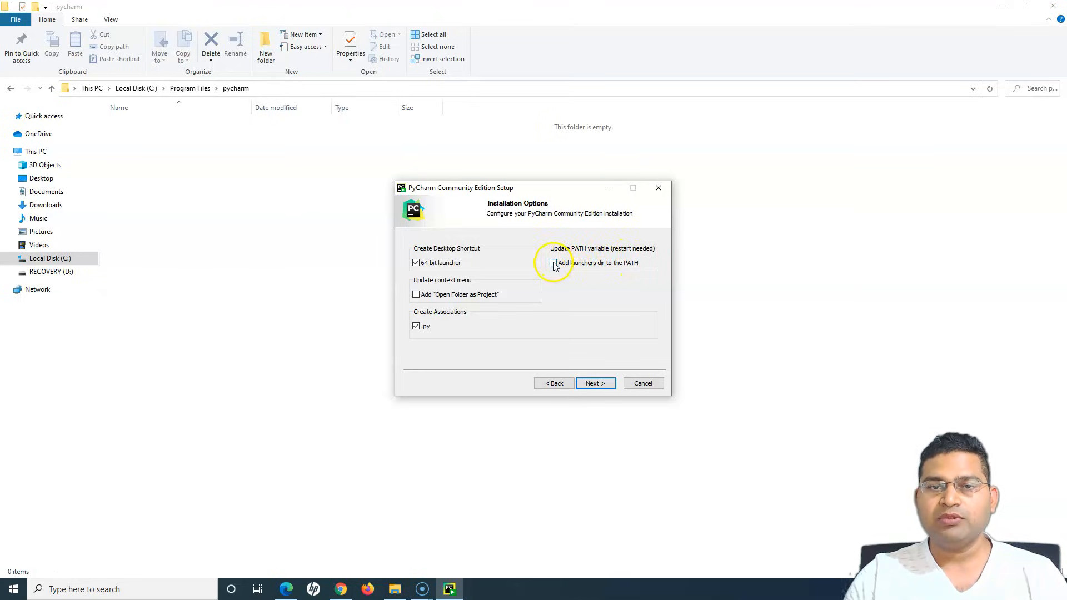
pyautogui.click(552, 262)
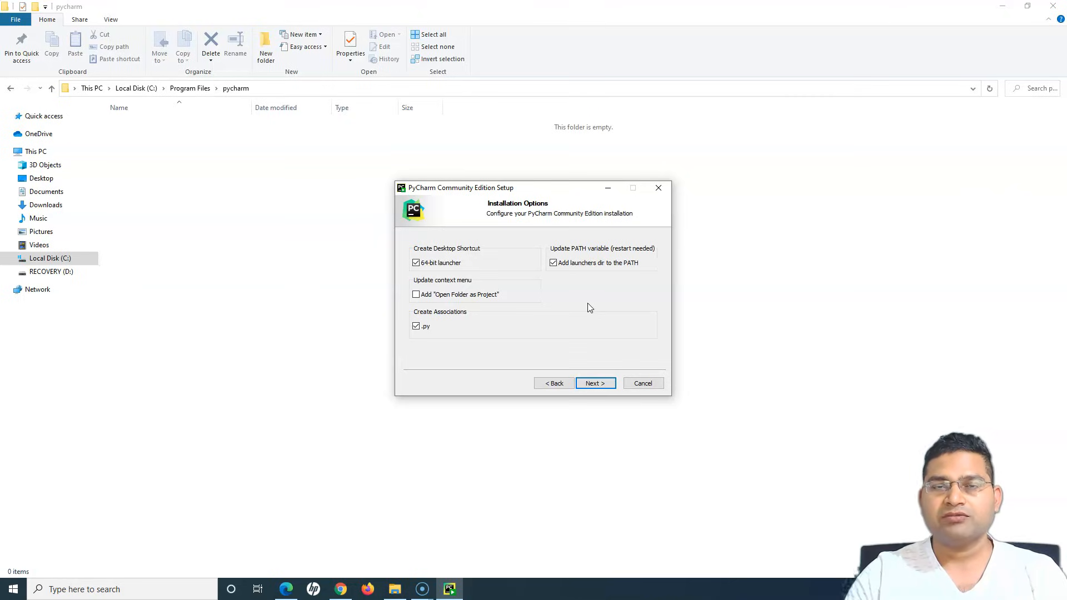
pyautogui.moveTo(578, 281)
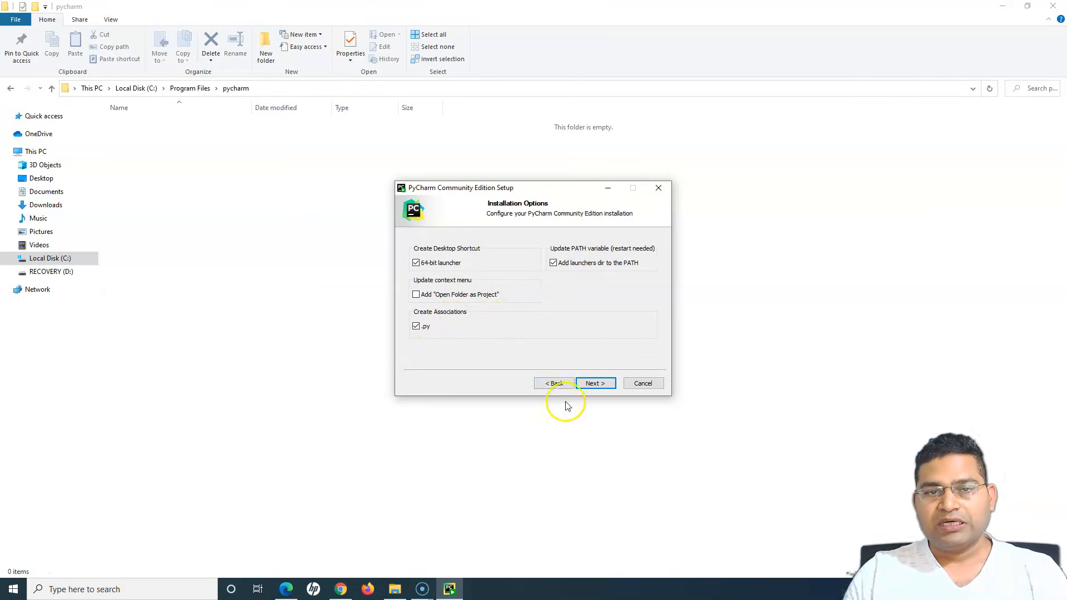
# Keep JetBrains as the Start Menu folder and install PyCharm
pyautogui.click(595, 383)
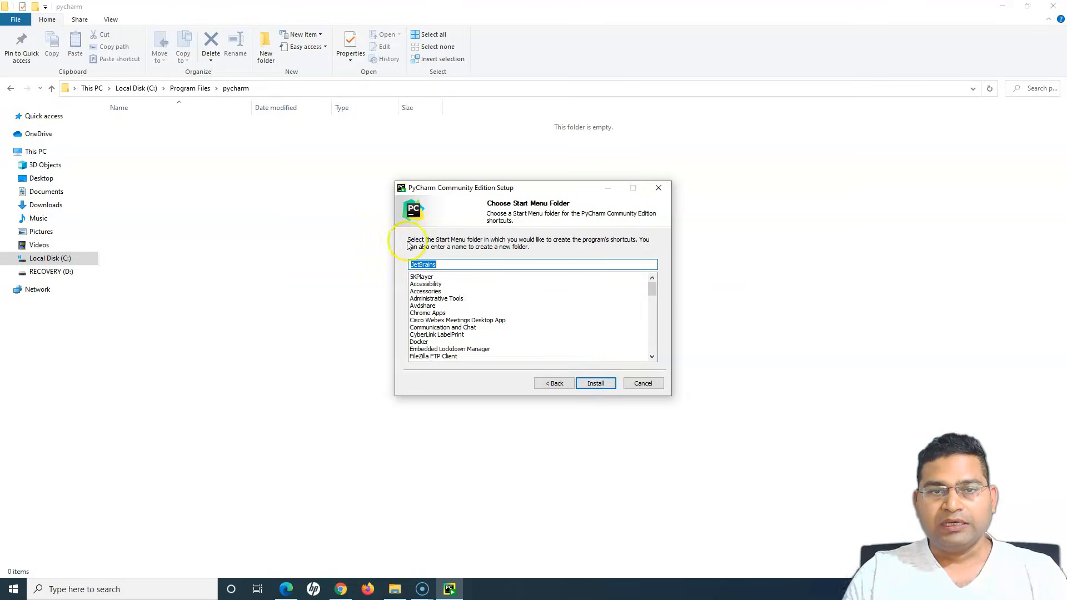
pyautogui.moveTo(524, 212)
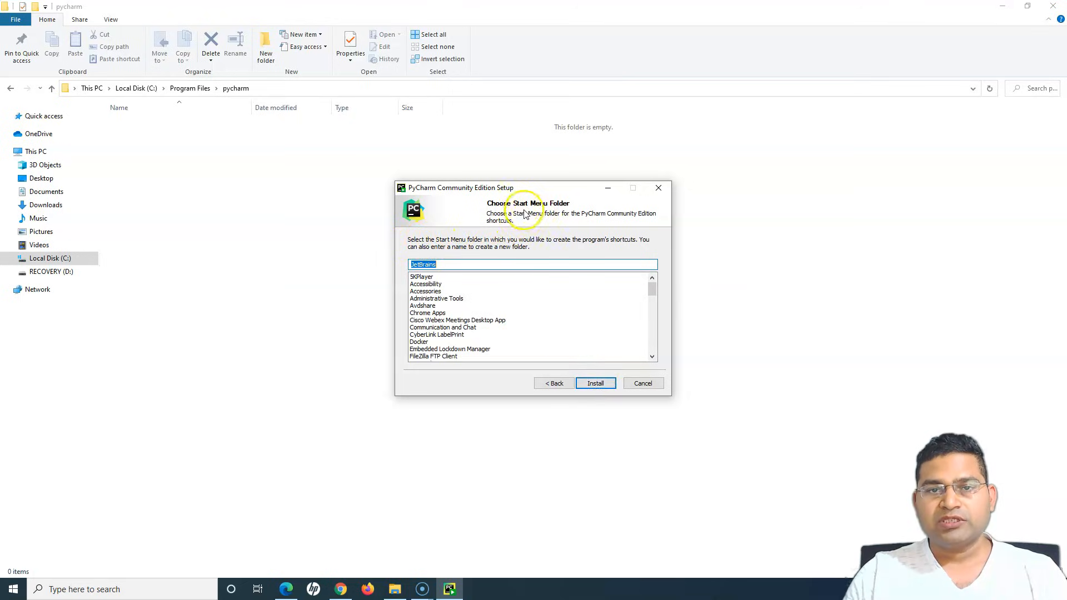
pyautogui.moveTo(412, 245)
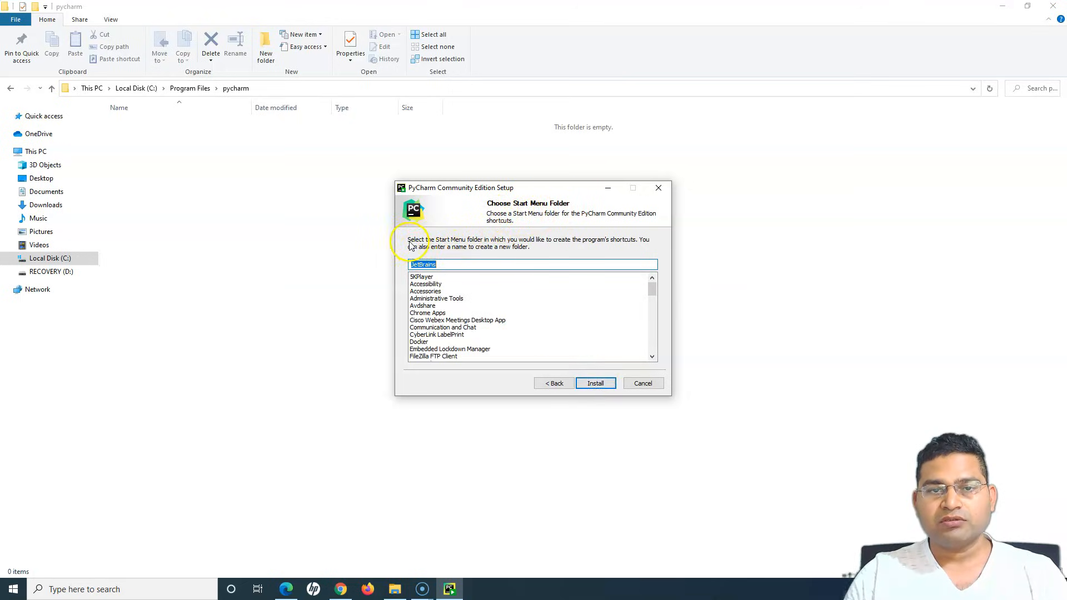
pyautogui.moveTo(601, 247)
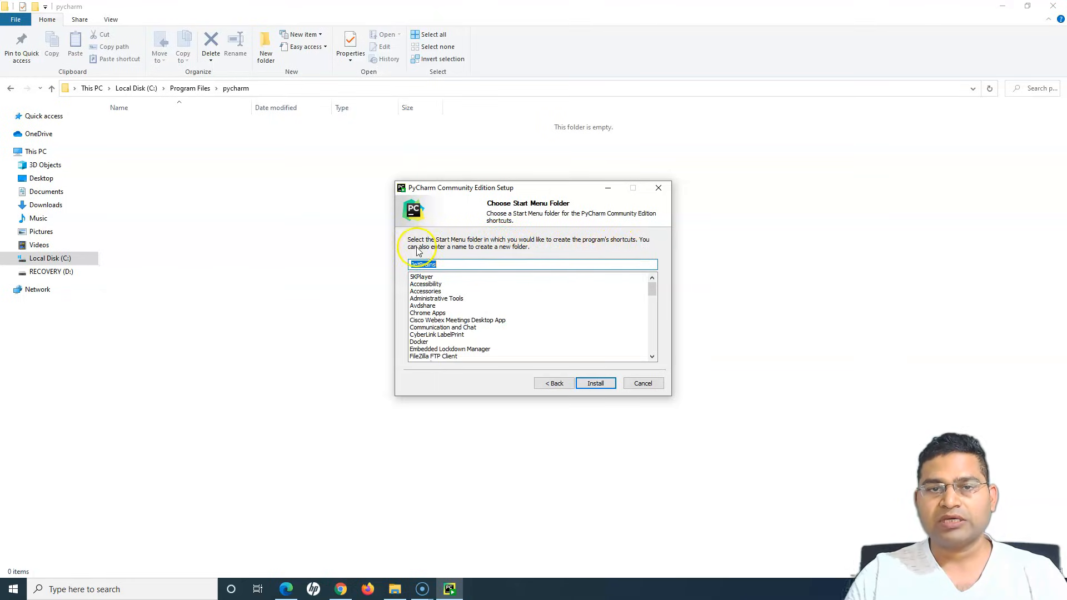
pyautogui.moveTo(449, 257)
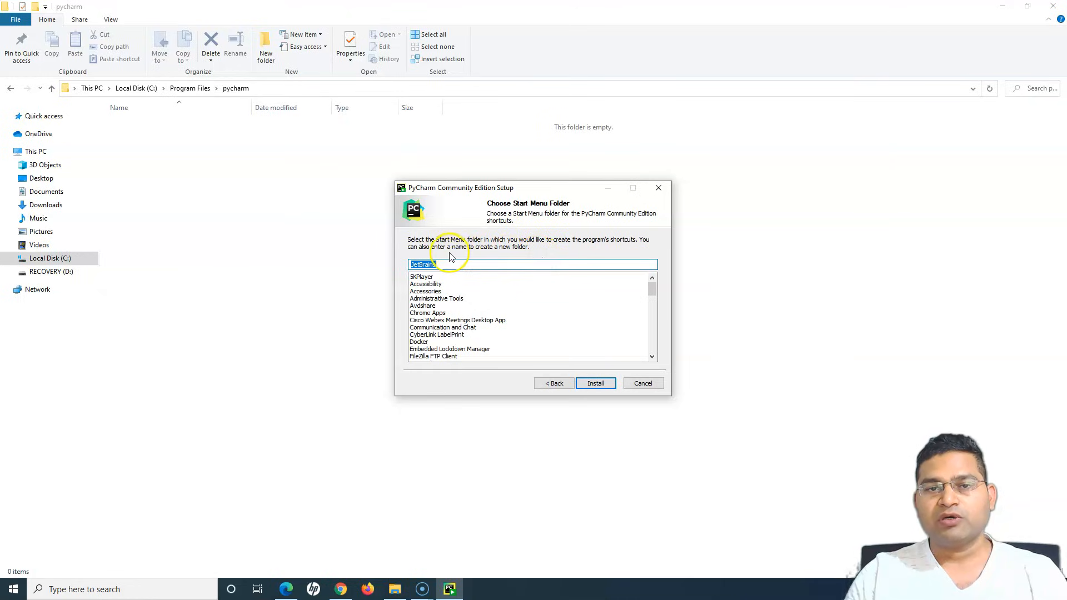
pyautogui.moveTo(552, 254)
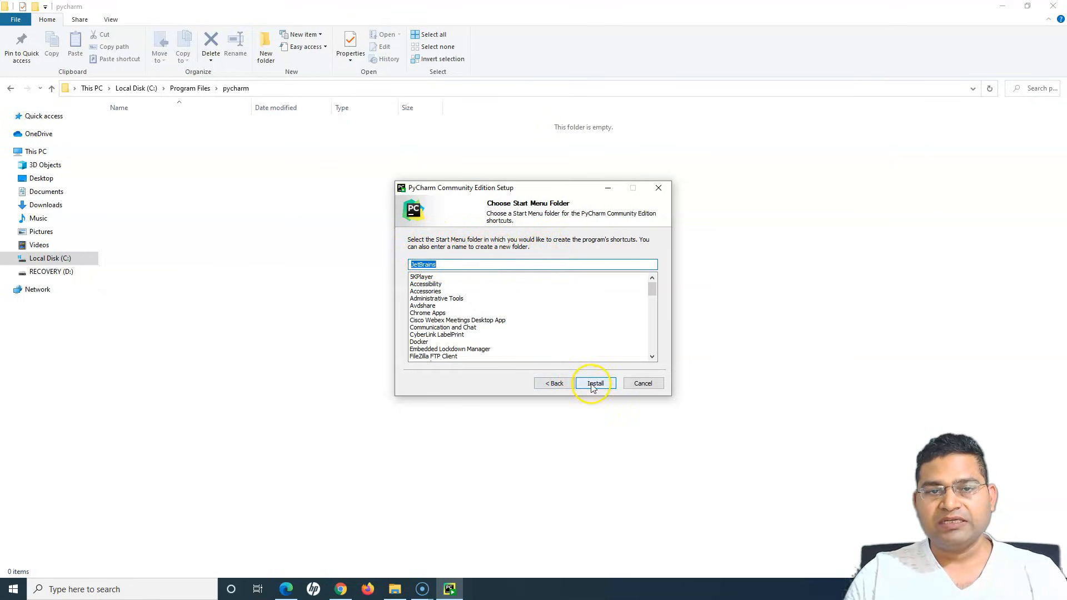
pyautogui.click(595, 383)
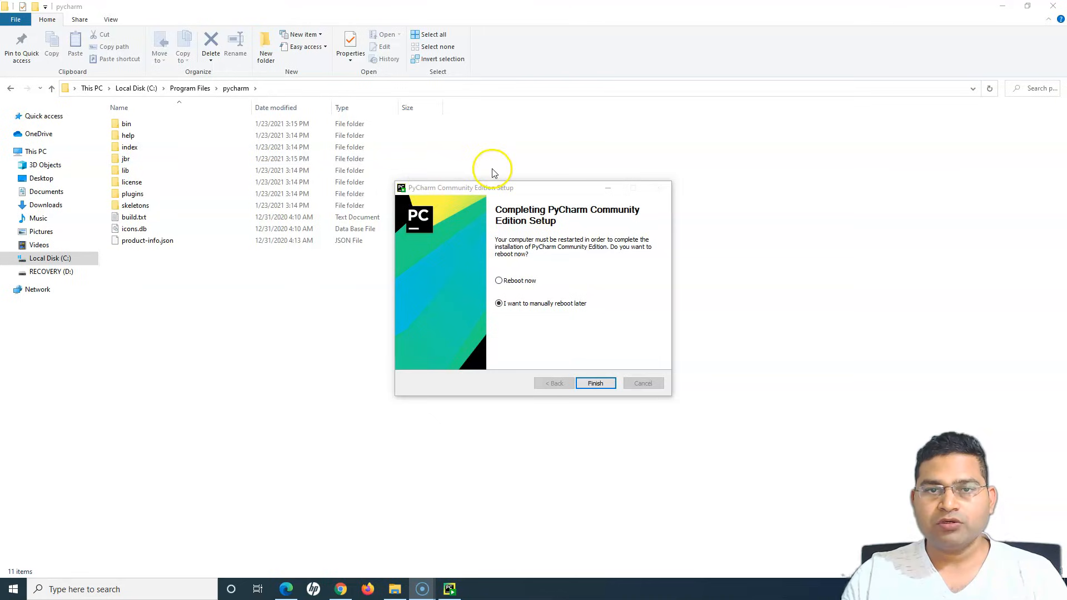
pyautogui.moveTo(570, 237)
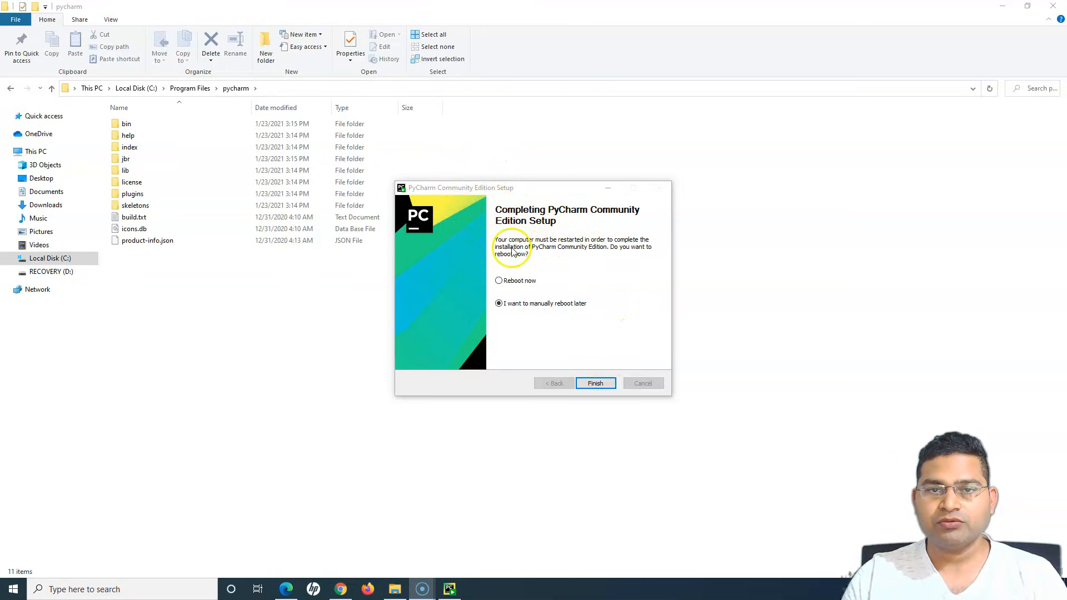
pyautogui.moveTo(603, 247)
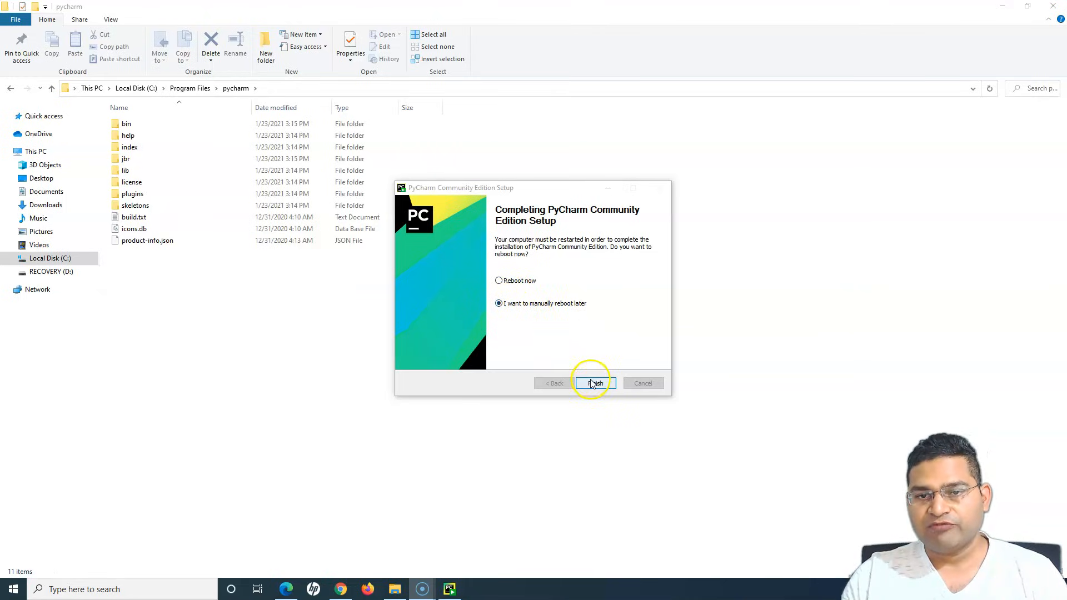
# Finish setup with 'I want to manually reboot later' selected
pyautogui.click(591, 383)
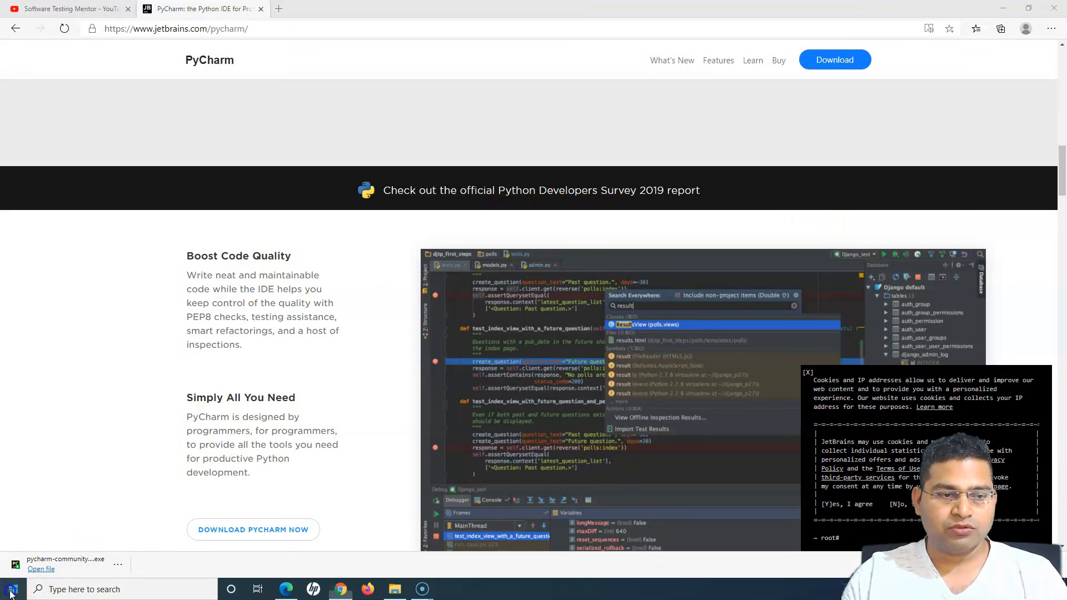
# Launch the newly installed PyCharm Community Edition from the Windows Start menu
pyautogui.click(11, 589)
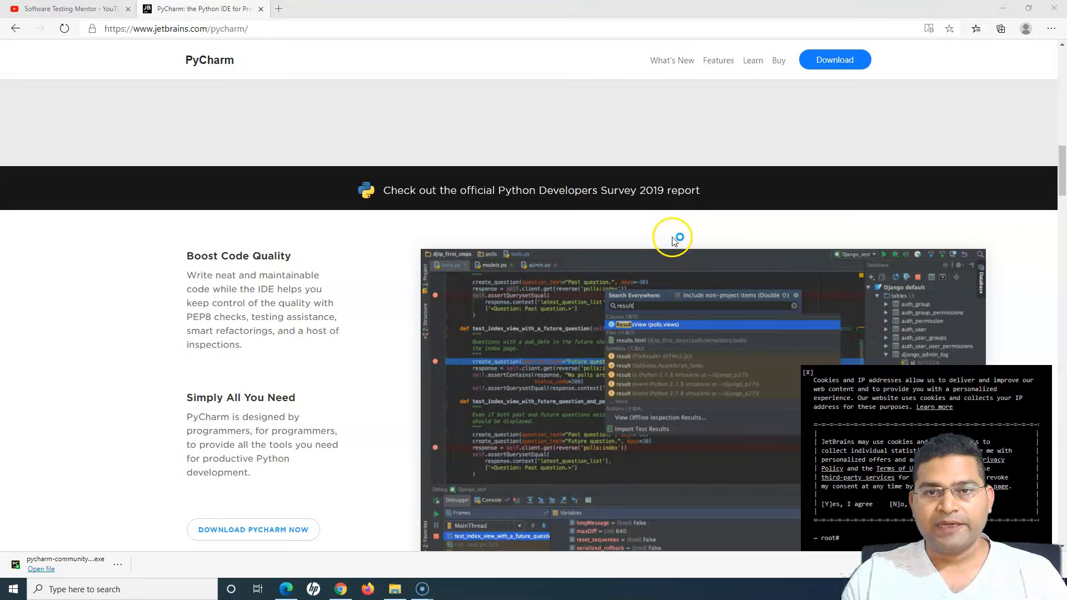
pyautogui.click(40, 569)
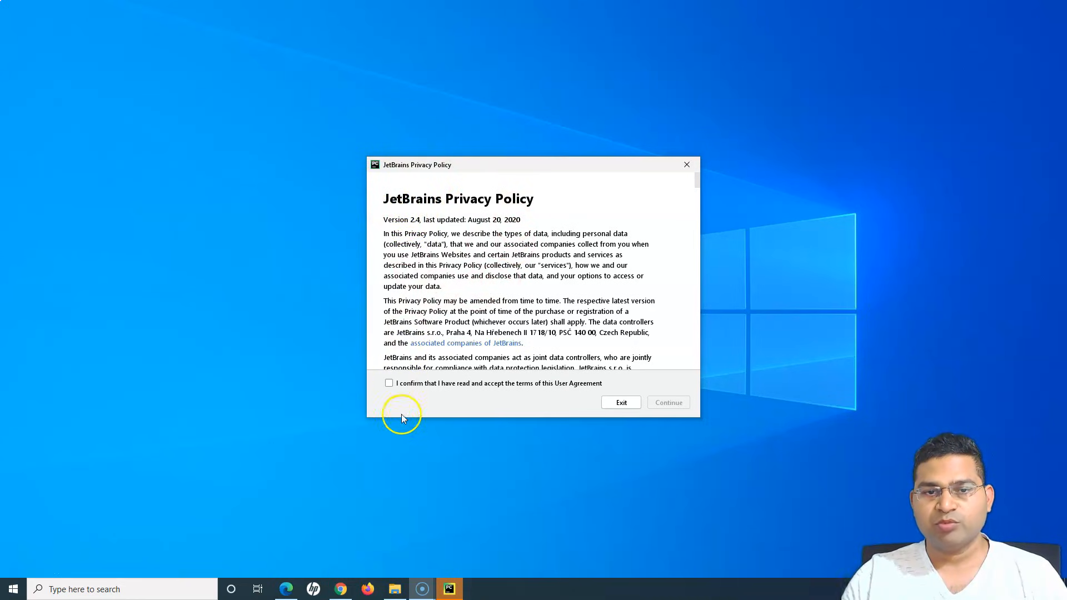
# Accept the JetBrains user agreement, continue, and choose Don't Send for anonymous data sharing
pyautogui.click(389, 383)
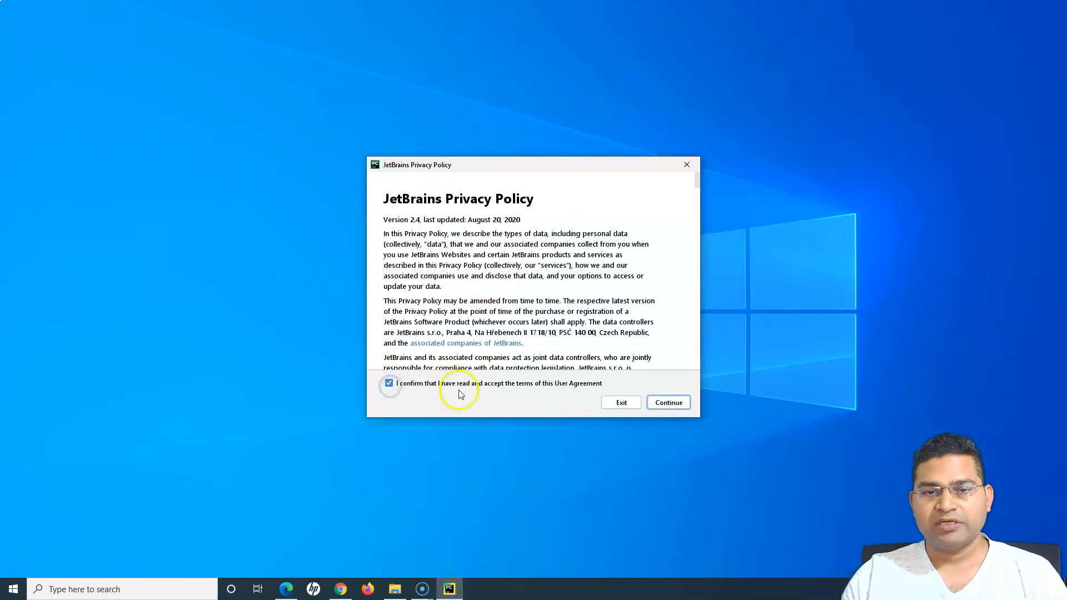
pyautogui.scroll(-3)
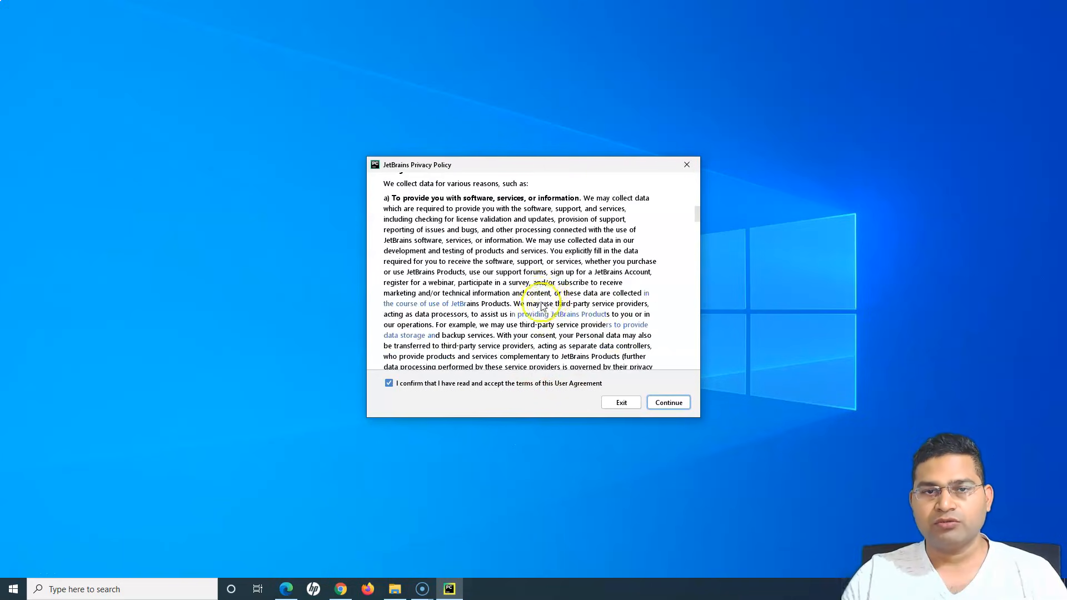
pyautogui.scroll(-3)
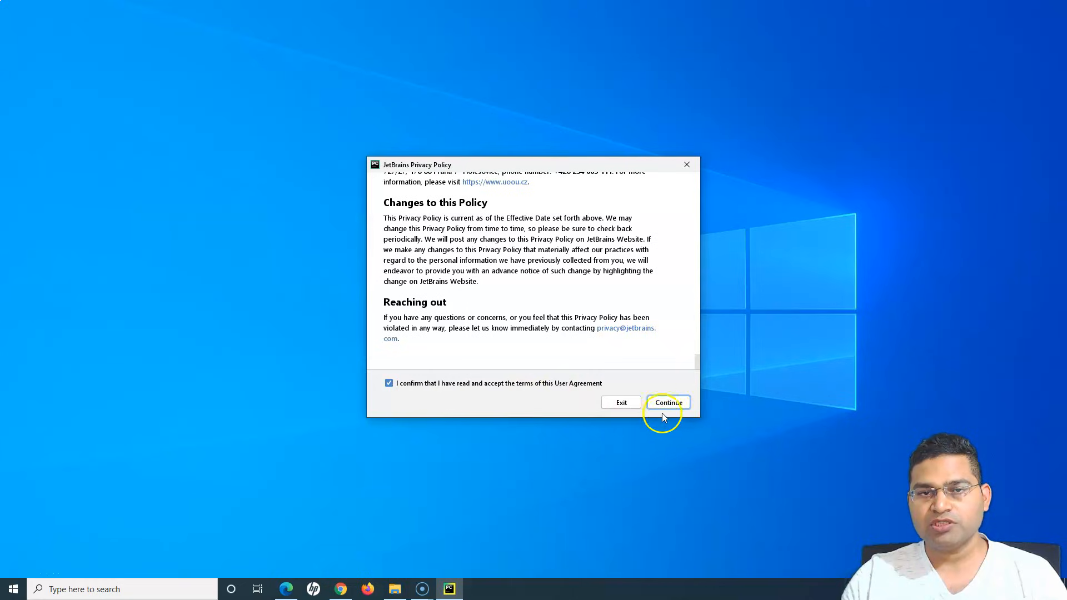
pyautogui.click(668, 402)
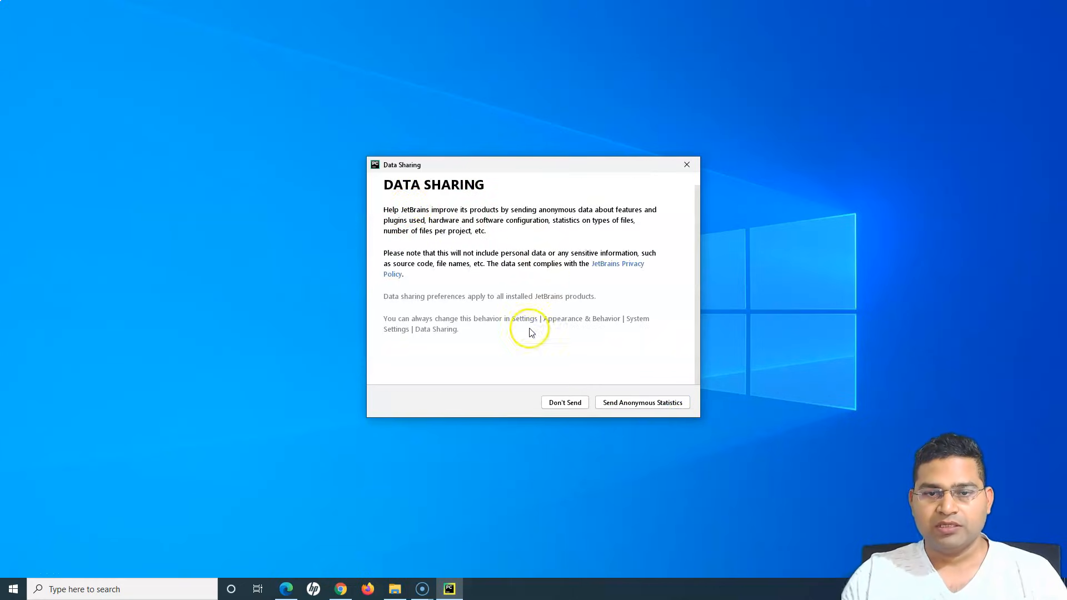
pyautogui.moveTo(407, 199)
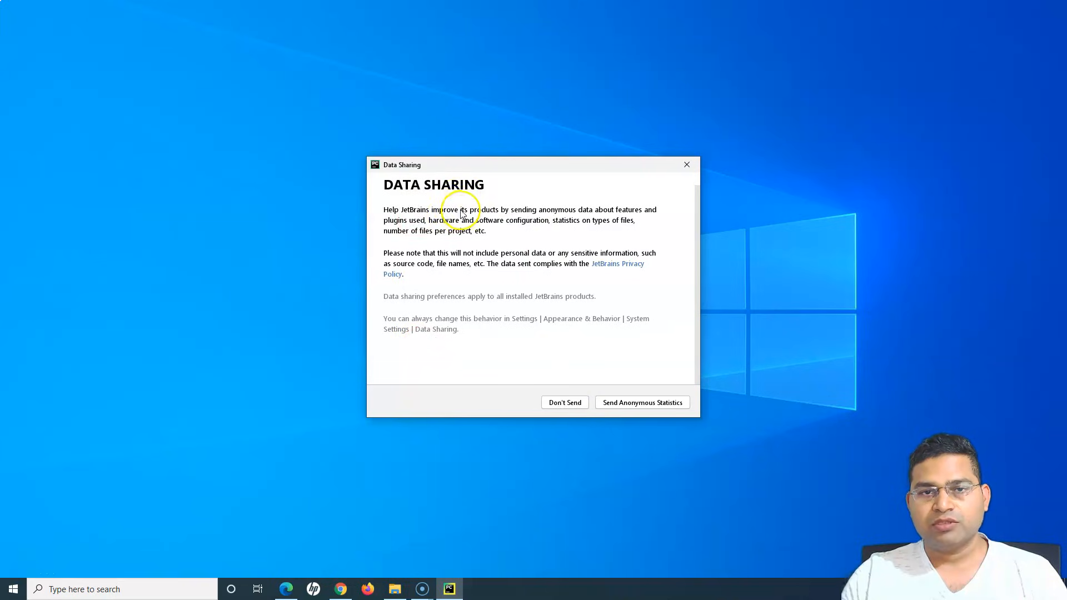
pyautogui.moveTo(606, 214)
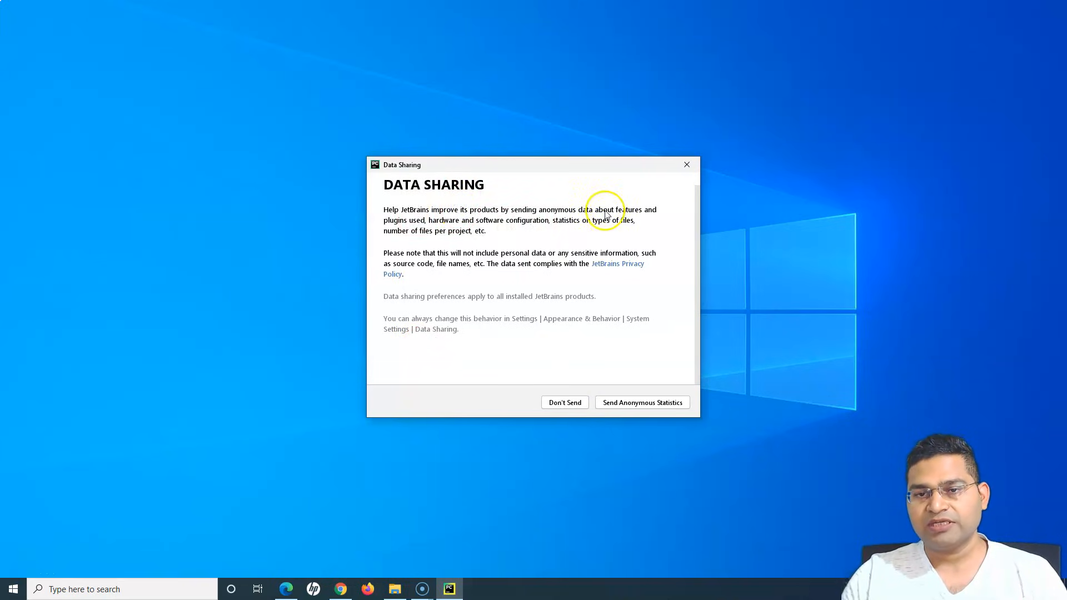
pyautogui.moveTo(565, 403)
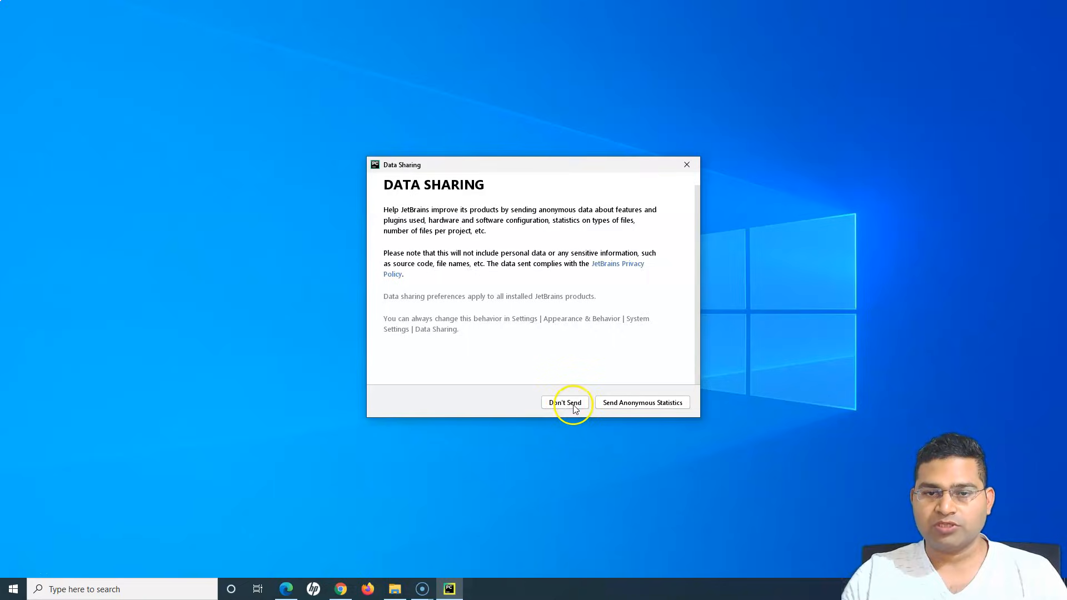
pyautogui.click(565, 402)
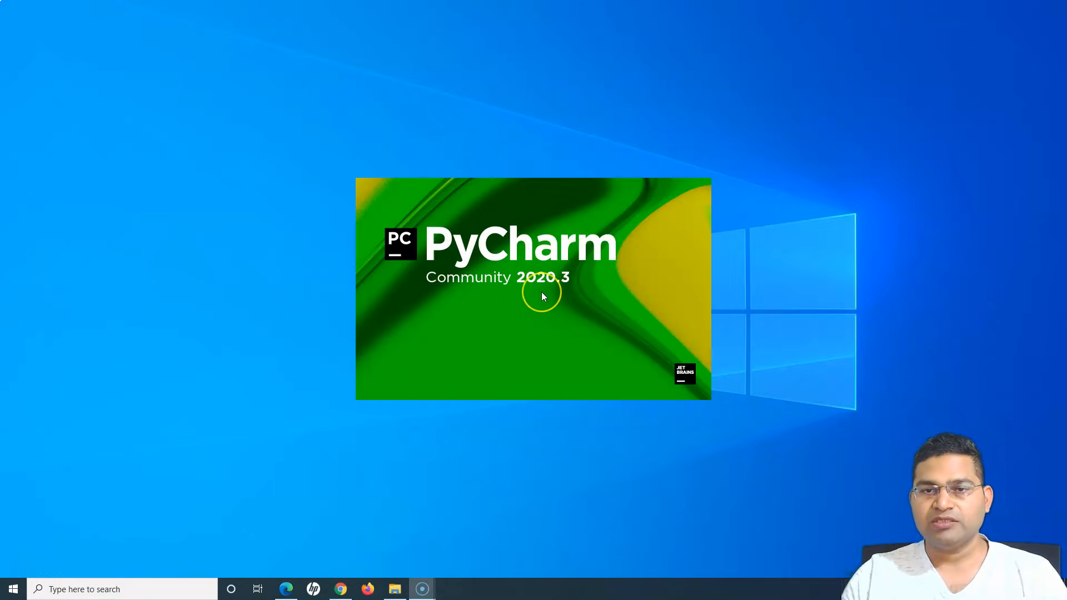
pyautogui.moveTo(588, 365)
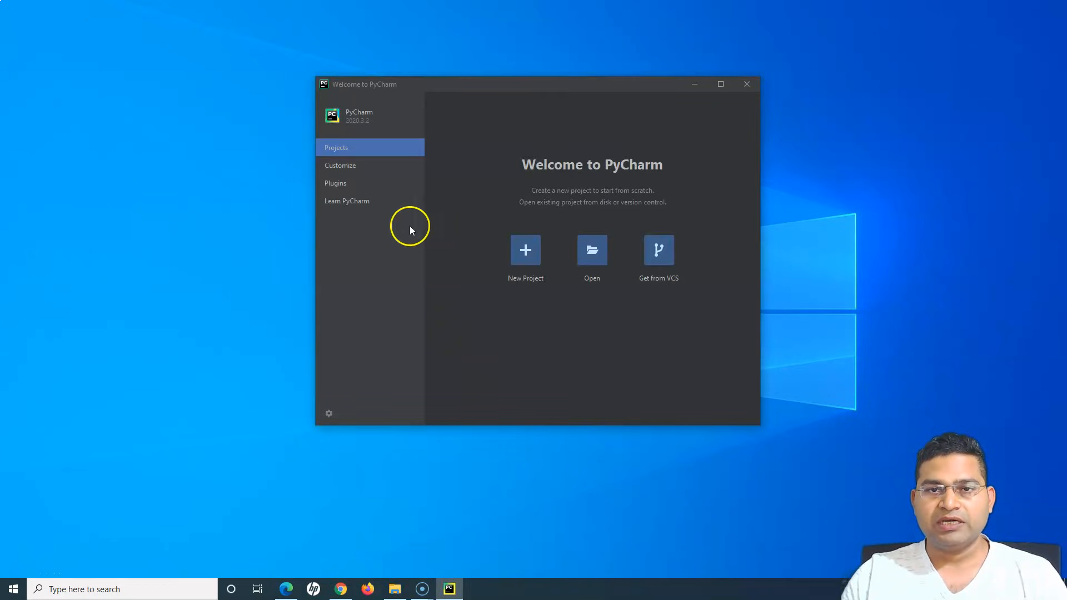
pyautogui.moveTo(449, 224)
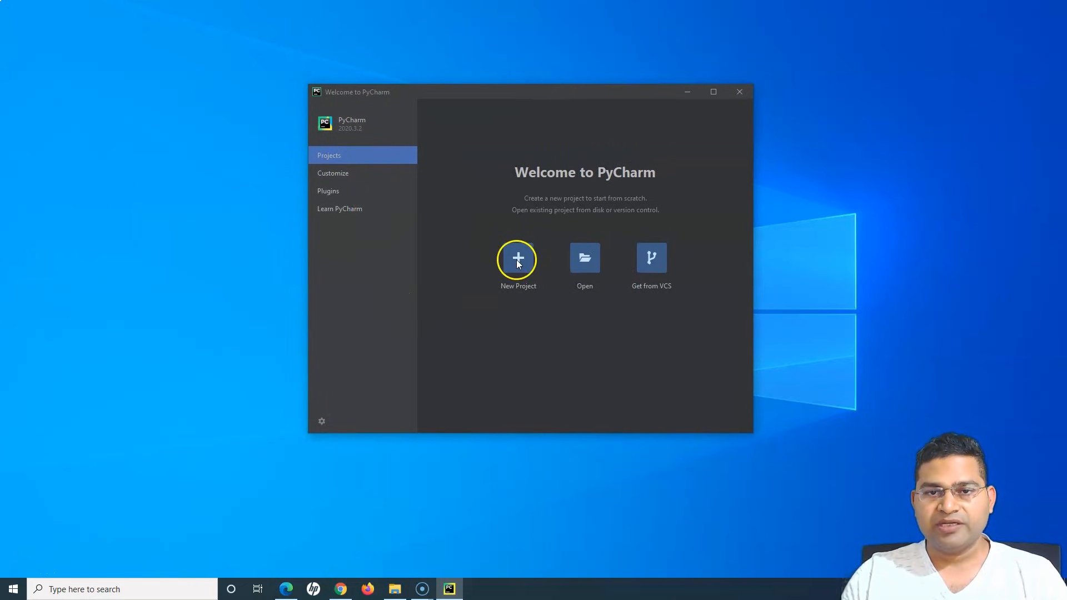
pyautogui.moveTo(584, 266)
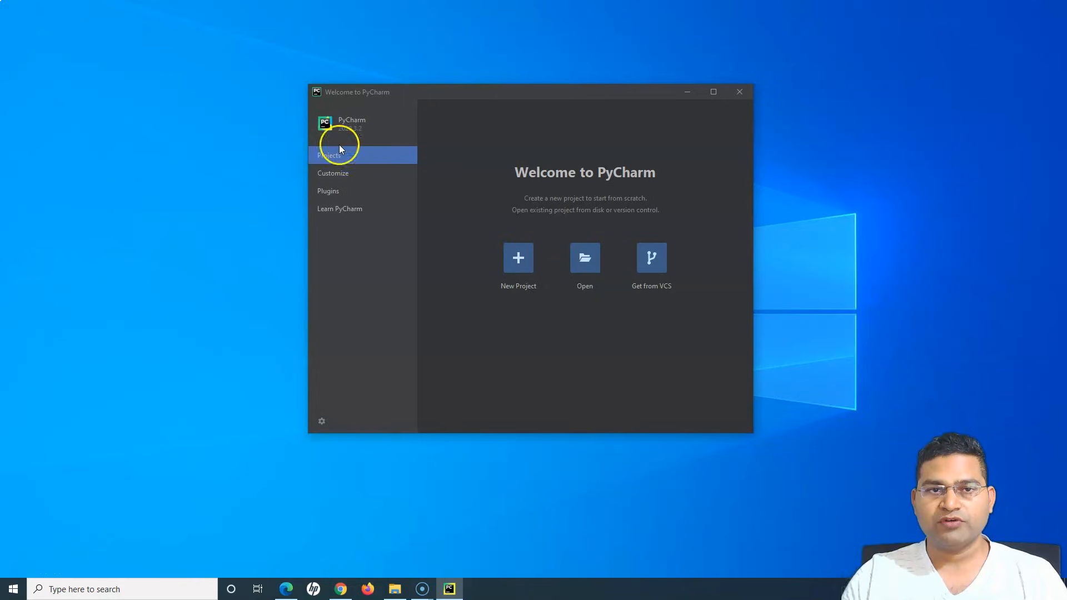
pyautogui.moveTo(519, 258)
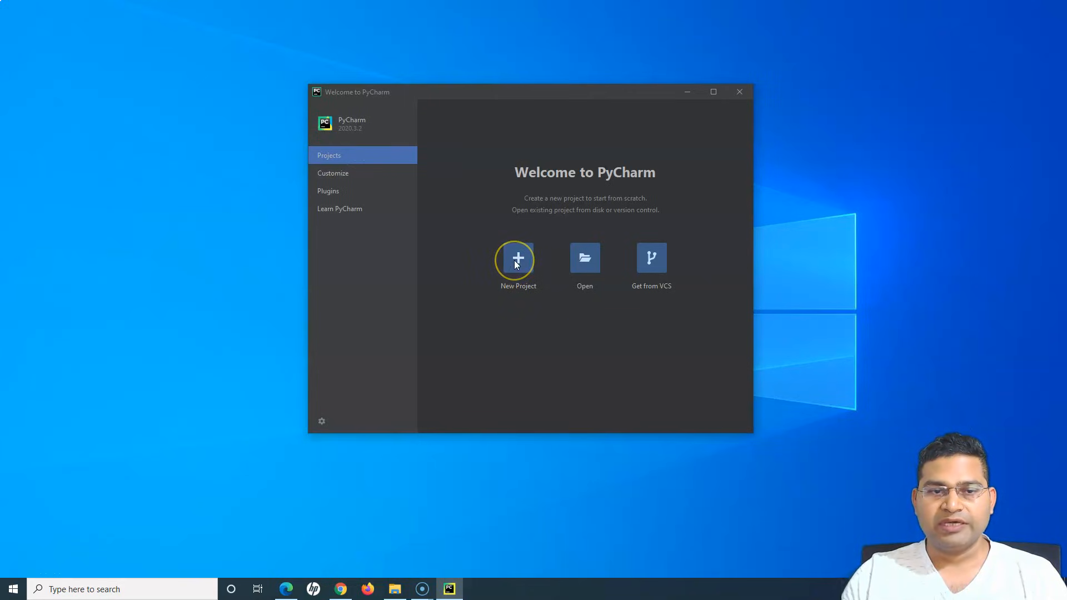
pyautogui.moveTo(330, 422)
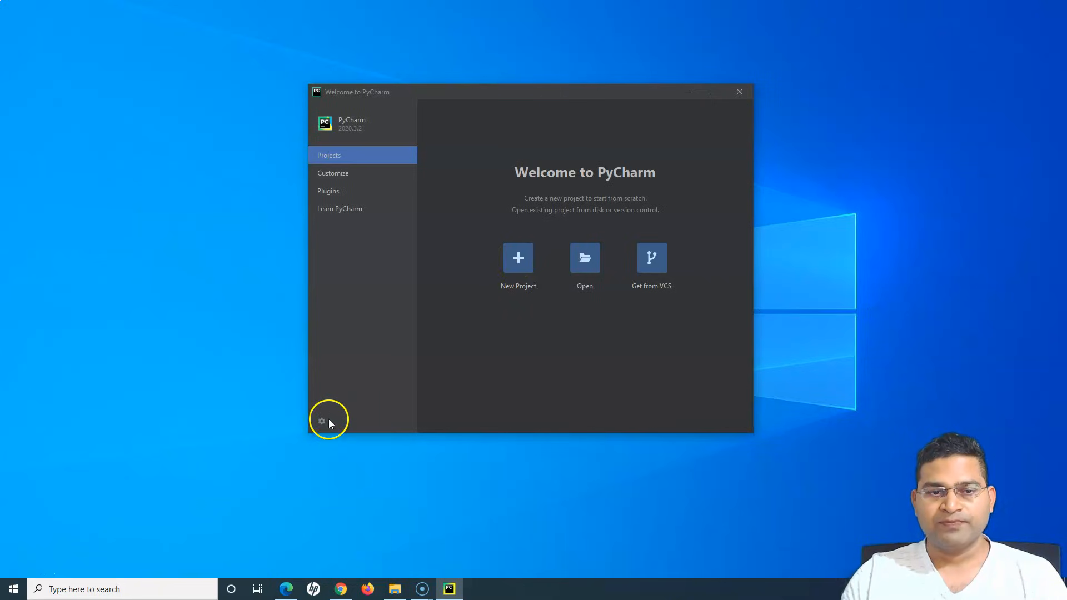
pyautogui.moveTo(344, 182)
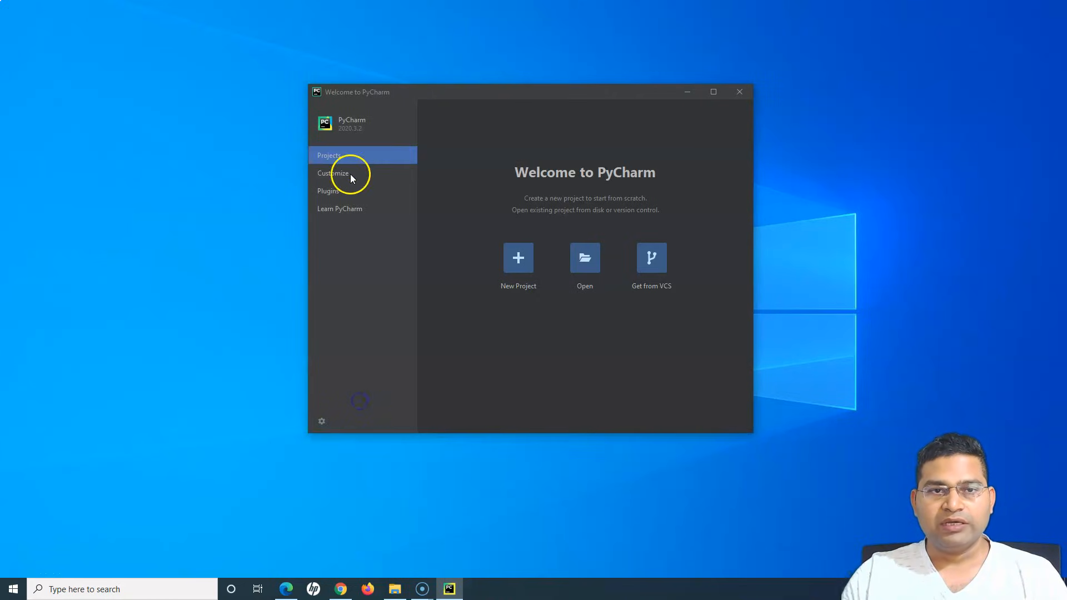
# In Customize, choose the Windows 10 Light theme and raise IDE and editor fonts to 18
pyautogui.click(333, 173)
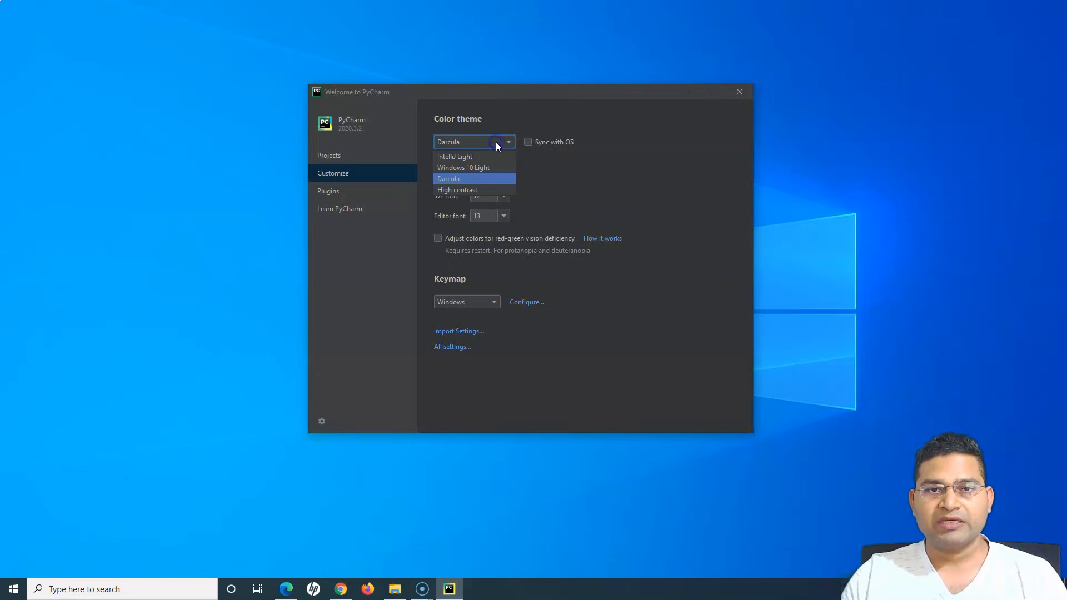
pyautogui.click(463, 167)
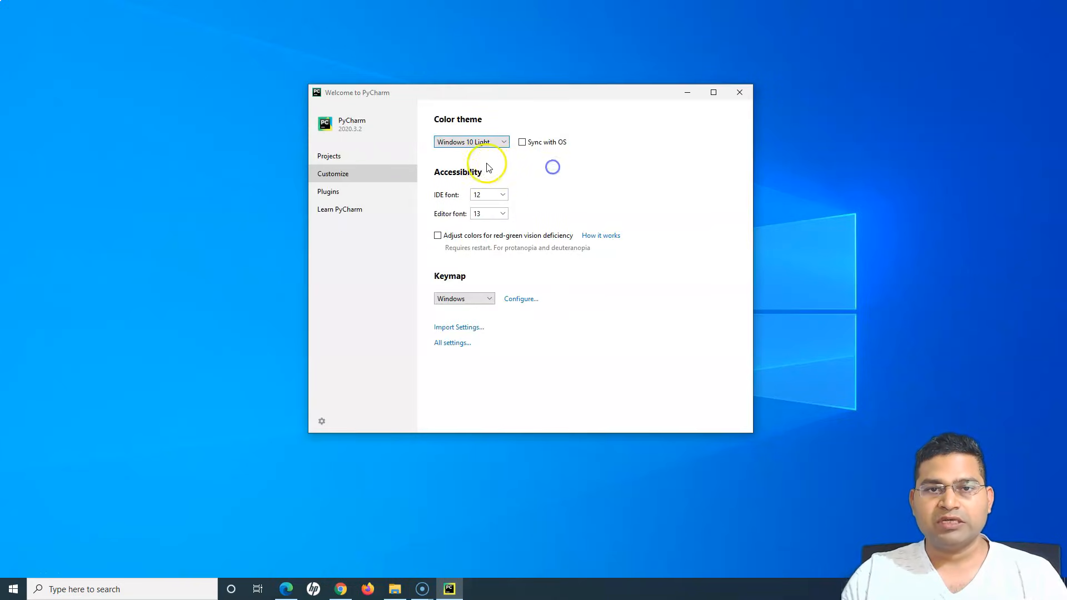
pyautogui.moveTo(531, 169)
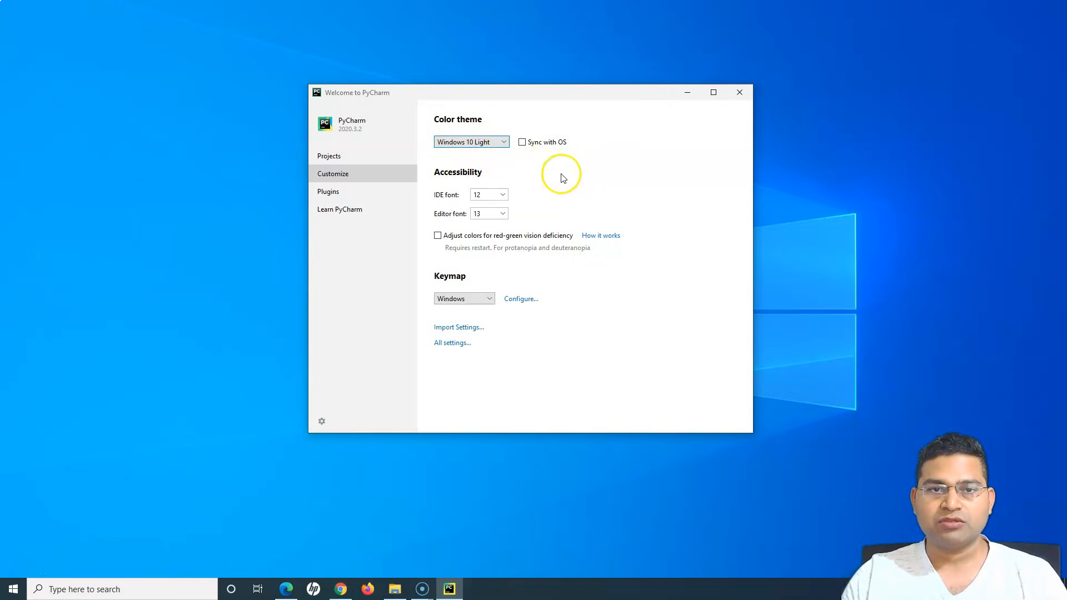
pyautogui.click(502, 194)
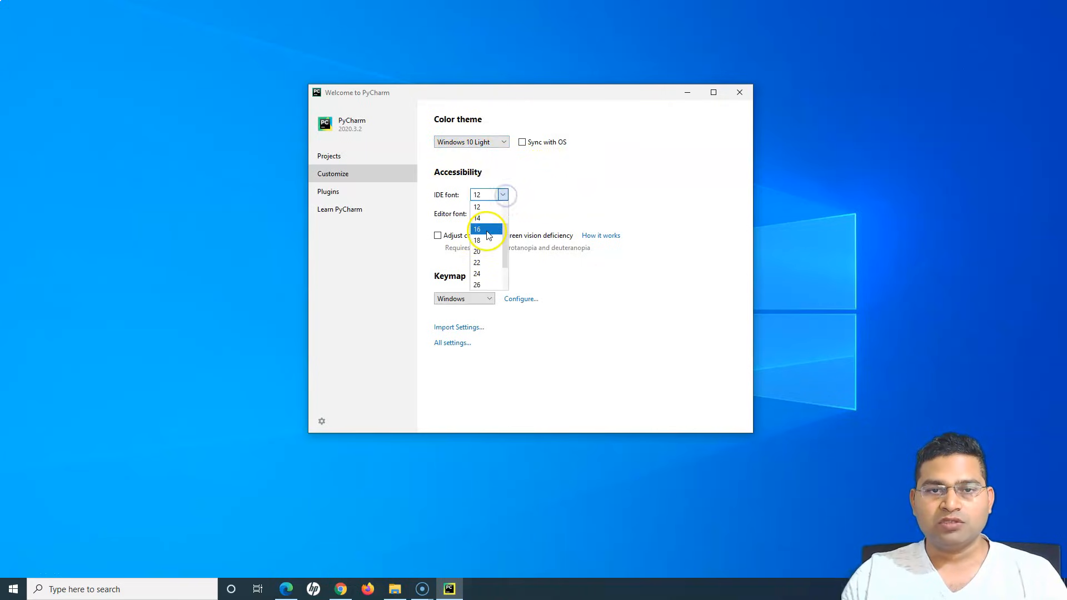
pyautogui.click(477, 229)
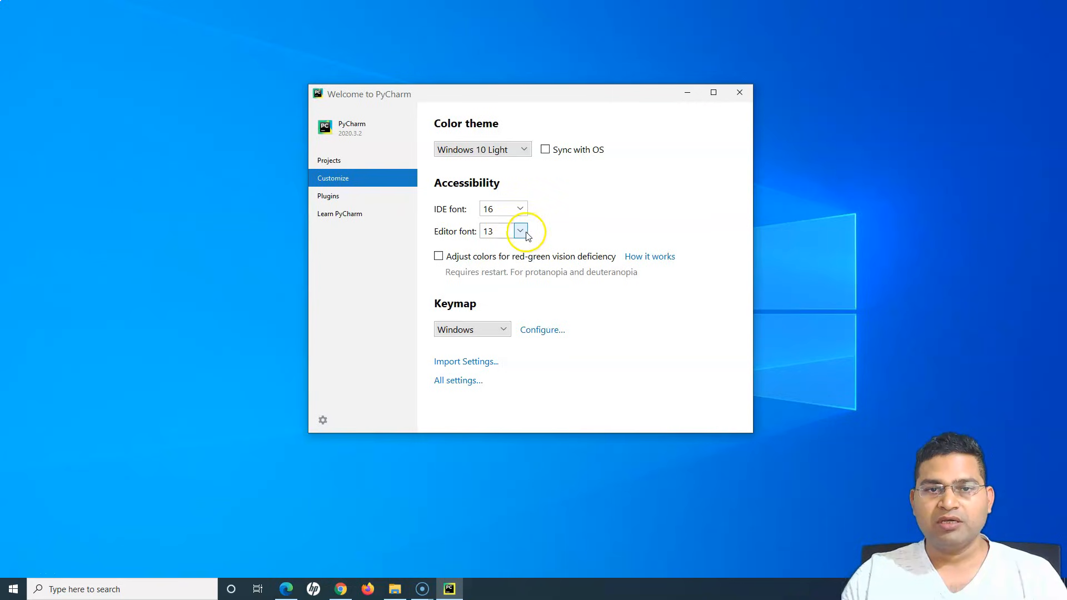
pyautogui.click(520, 230)
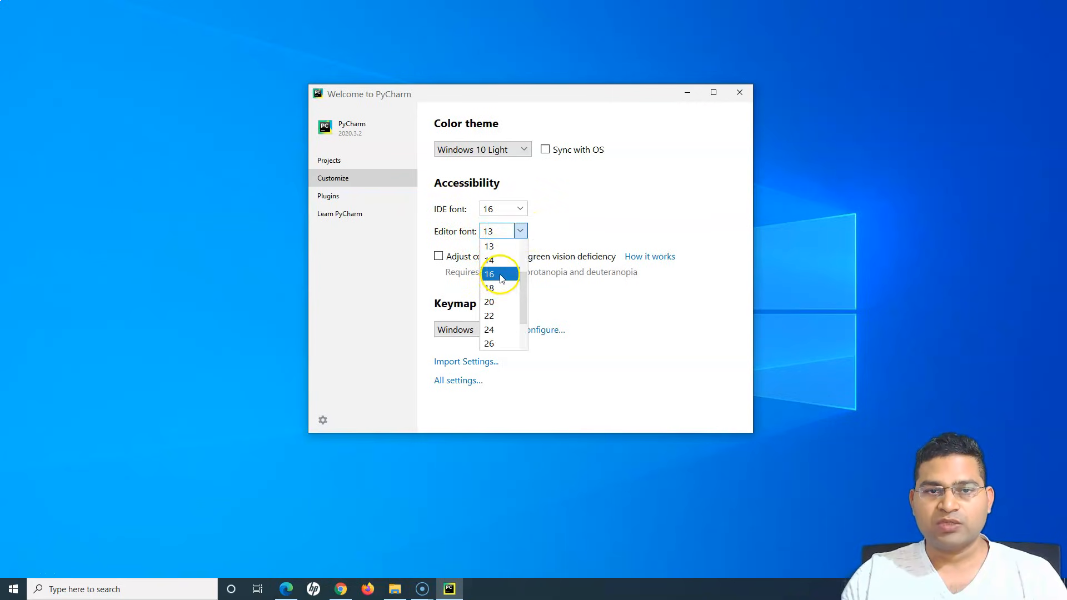
pyautogui.click(488, 274)
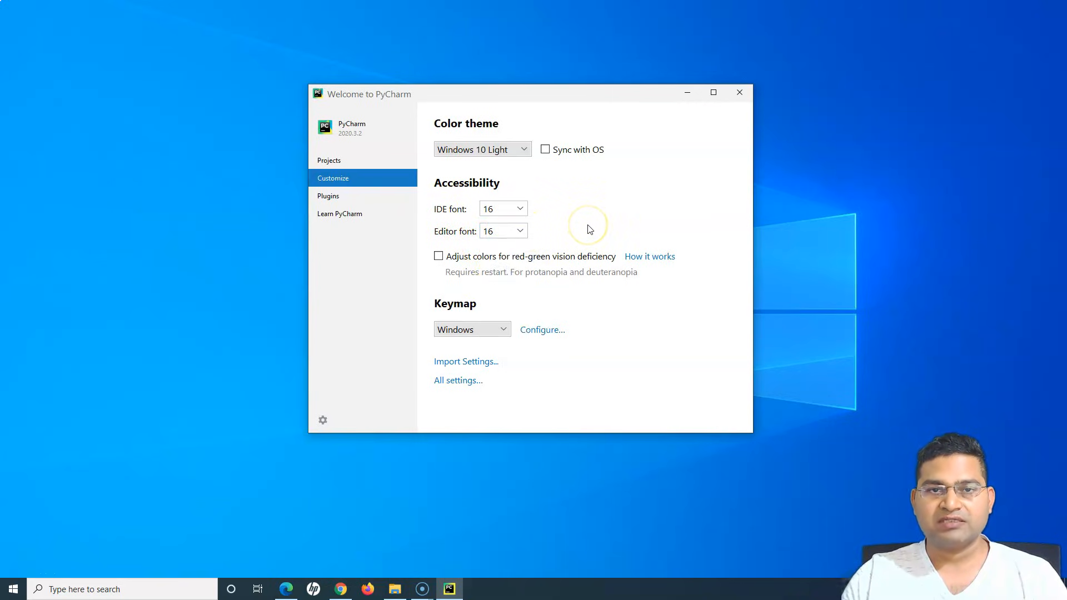
pyautogui.click(519, 208)
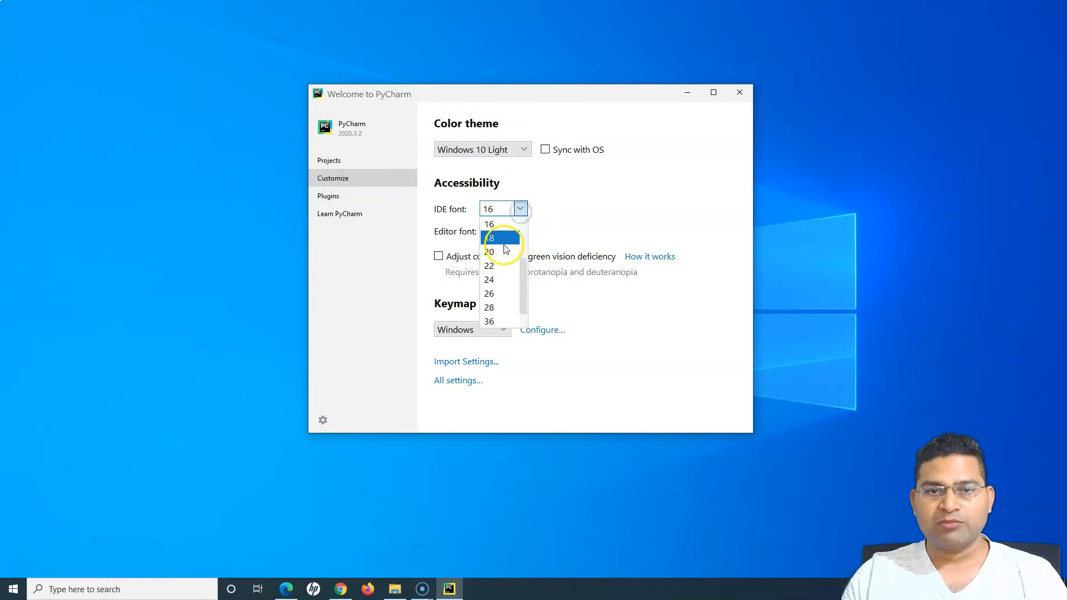
pyautogui.click(489, 239)
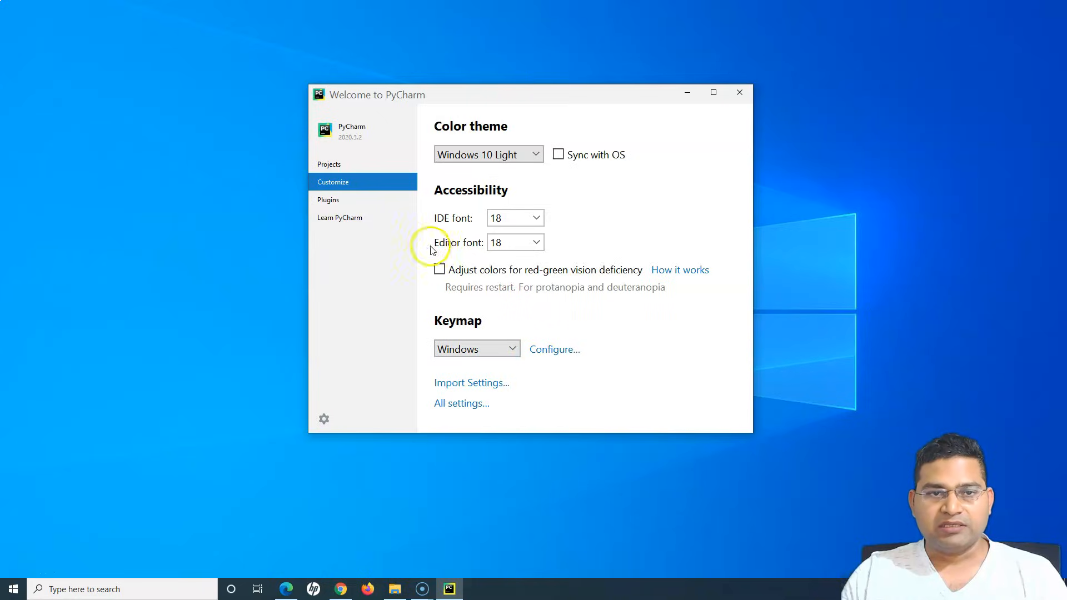
# Bring up the Plugins marketplace from the welcome screen
pyautogui.click(327, 200)
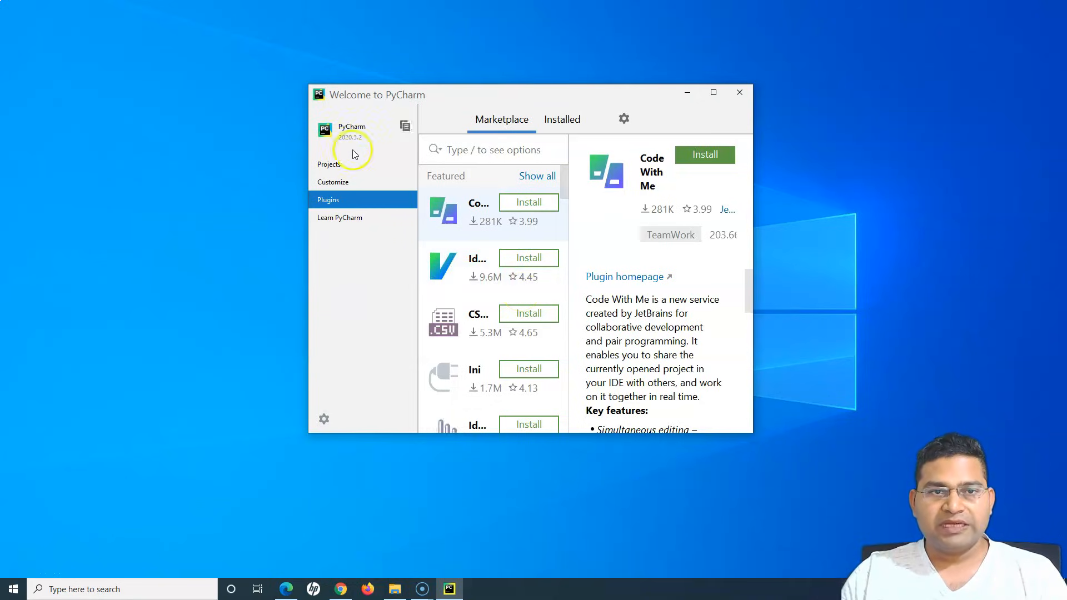
# Return to Projects and start a New Project, opening its dialog
pyautogui.click(330, 164)
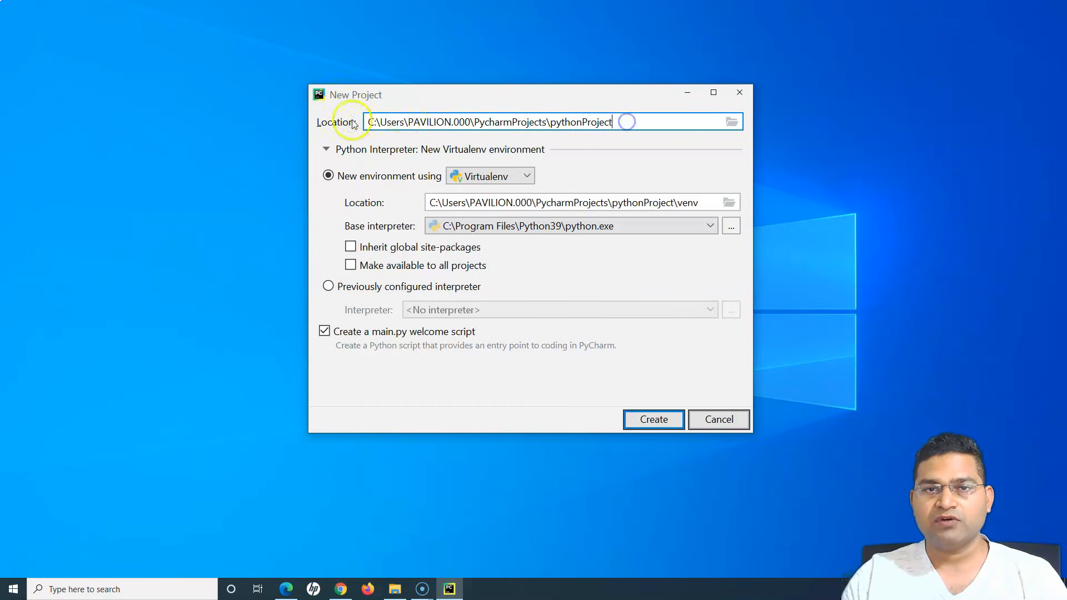
pyautogui.moveTo(210, 374)
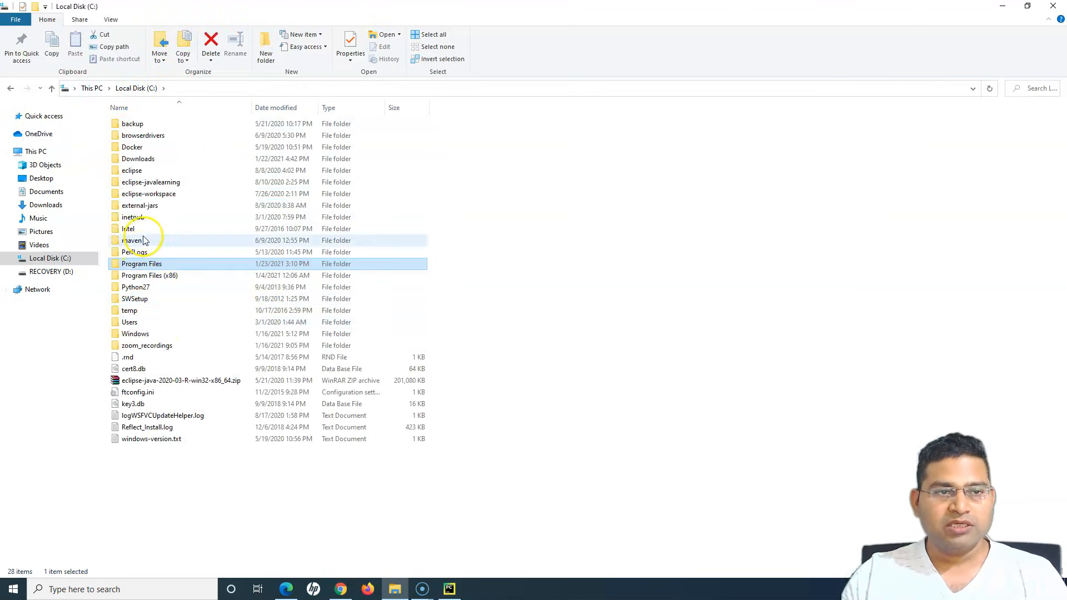
pyautogui.moveTo(189, 97)
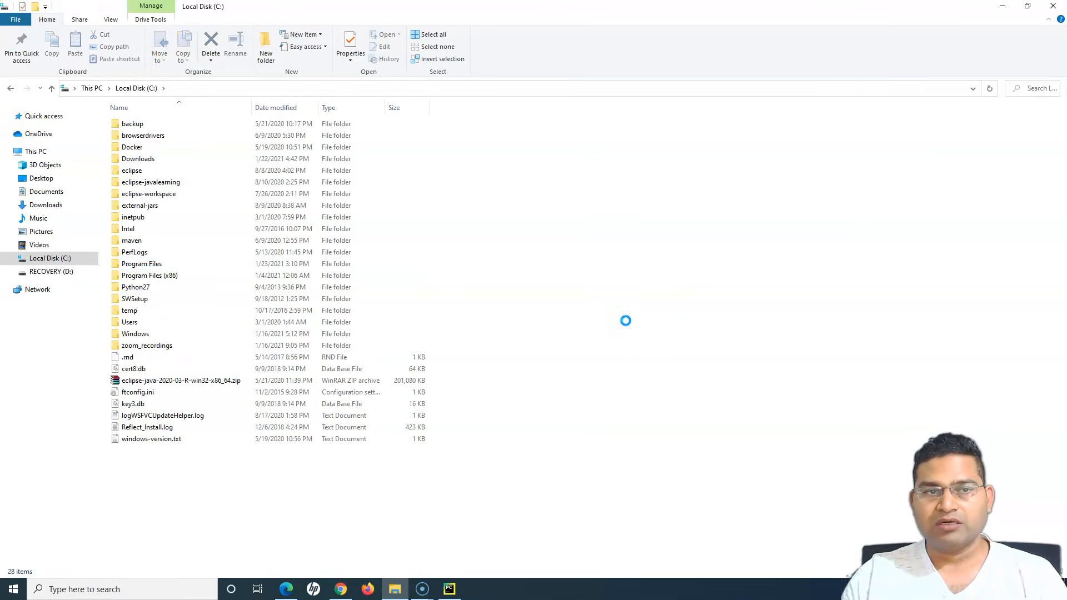
# Create a python-selenium folder at the root of C: and open it
pyautogui.rightClick(626, 320)
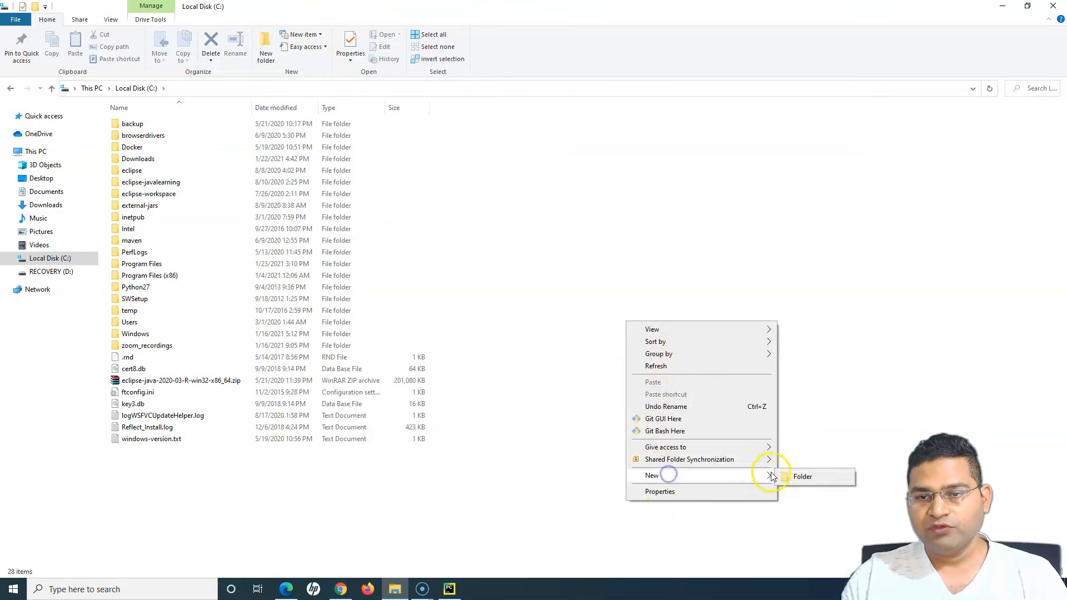
pyautogui.click(802, 476)
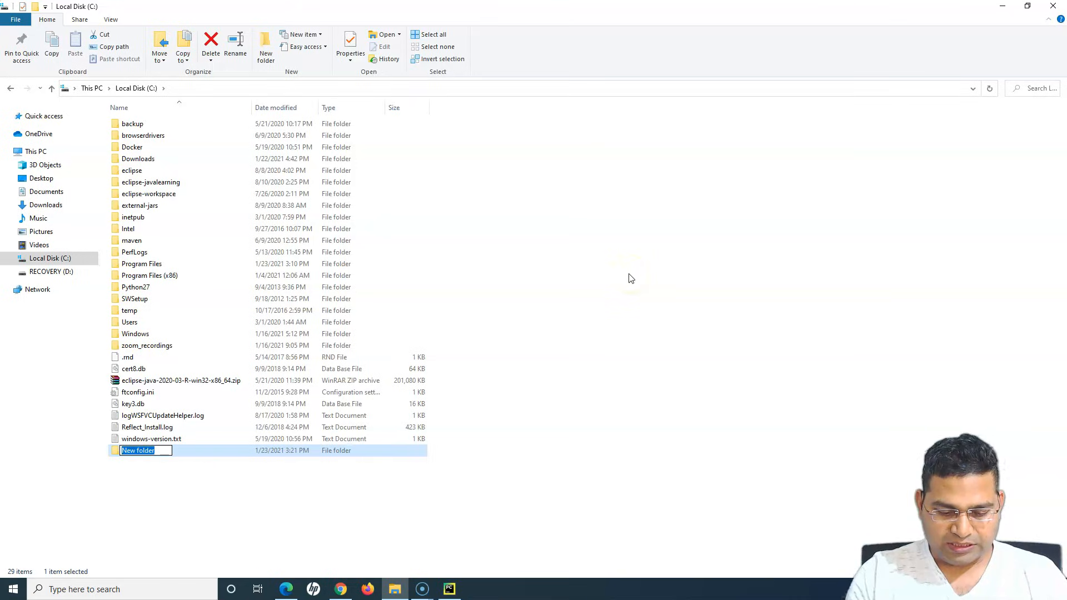
pyautogui.write('python-selenium')
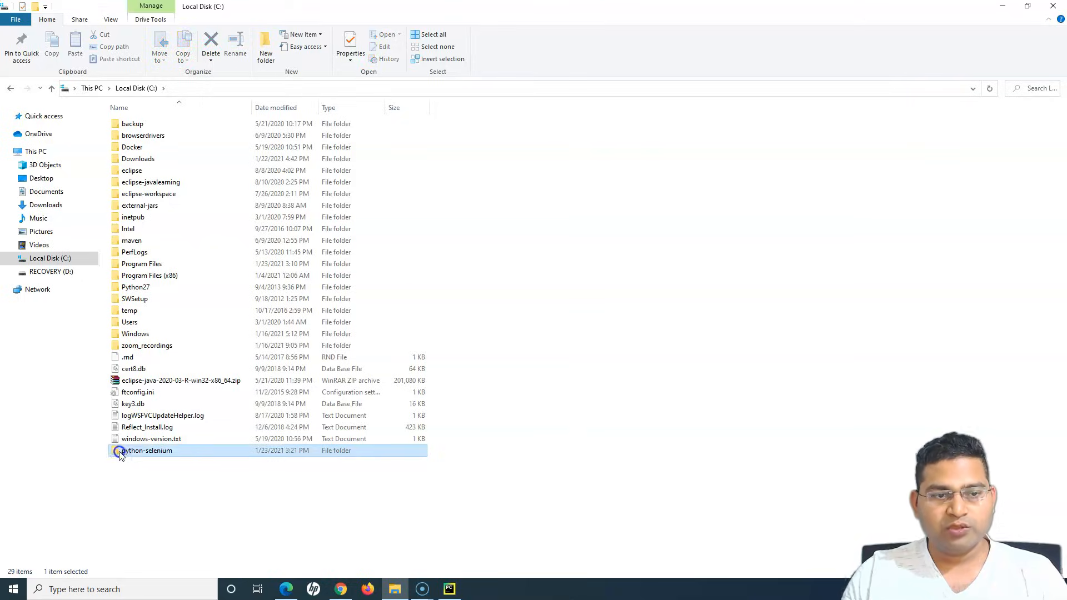
pyautogui.doubleClick(146, 451)
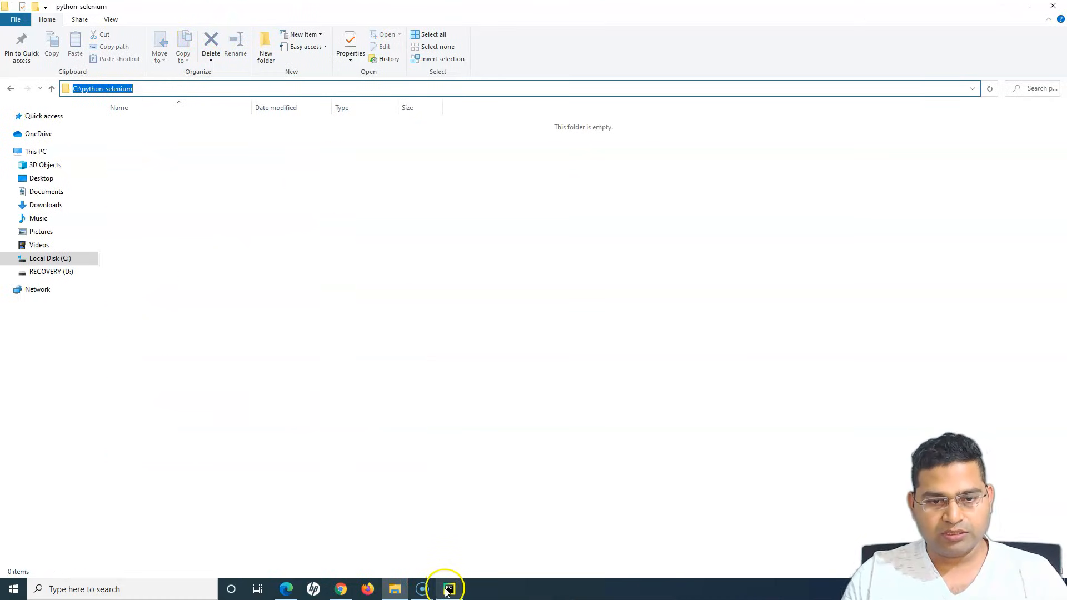
# Set the new project's location to C:\python-selenium
pyautogui.click(448, 589)
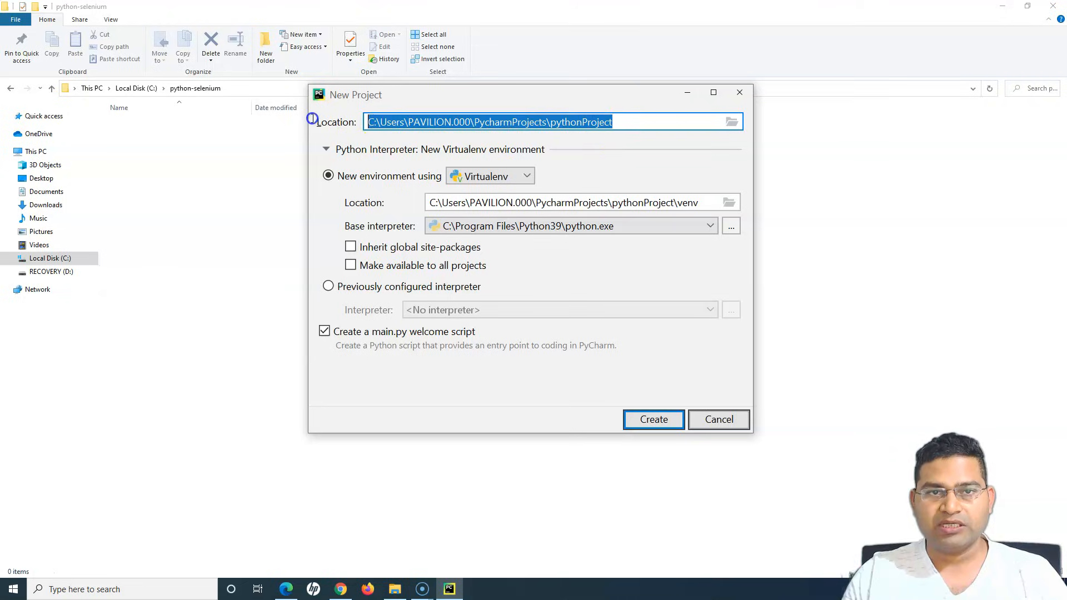
pyautogui.write('C:\\python-selenium')
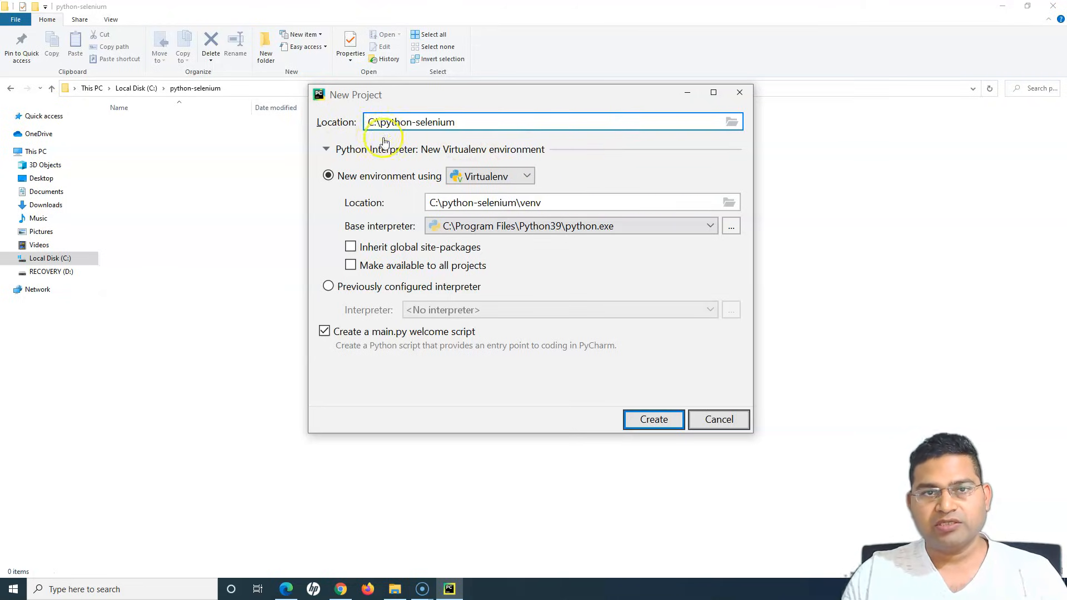
pyautogui.moveTo(465, 145)
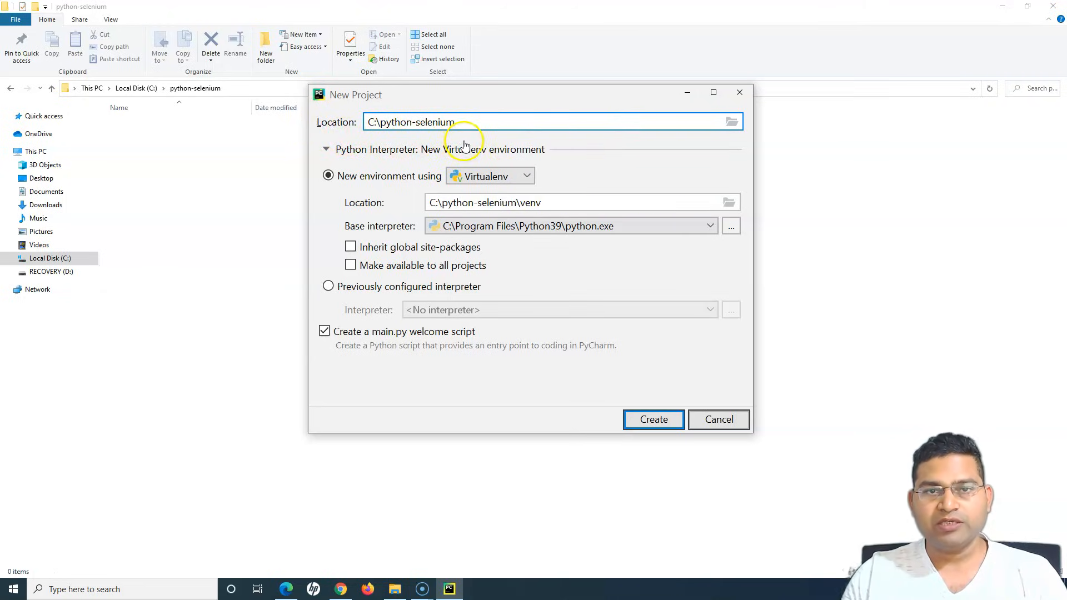
pyautogui.moveTo(324, 187)
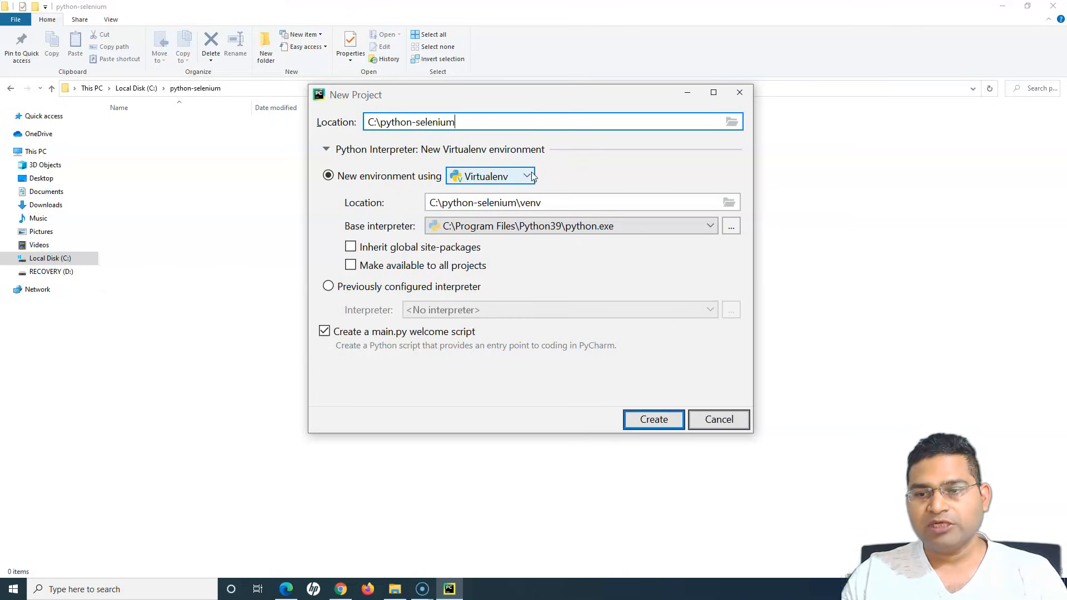
# Choose a previously configured interpreter and start adding one via the ... button
pyautogui.click(328, 287)
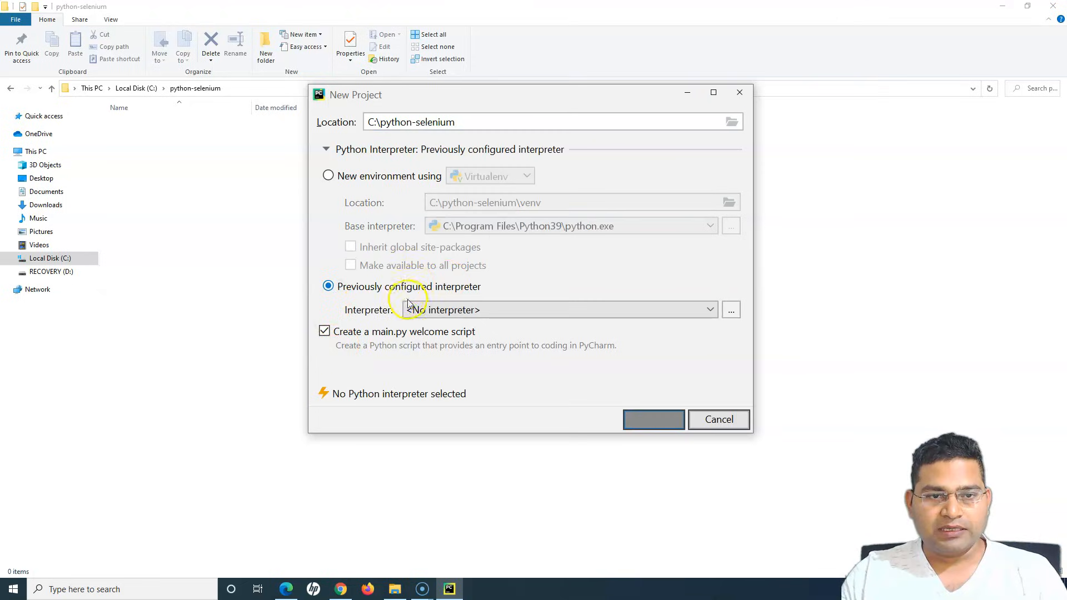
pyautogui.click(558, 310)
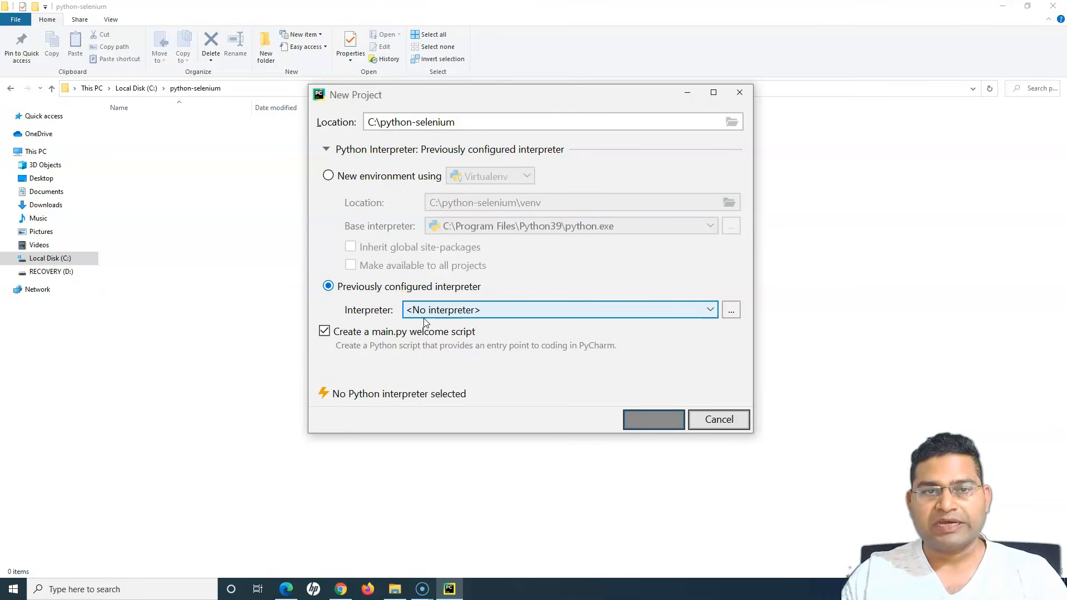
pyautogui.moveTo(681, 315)
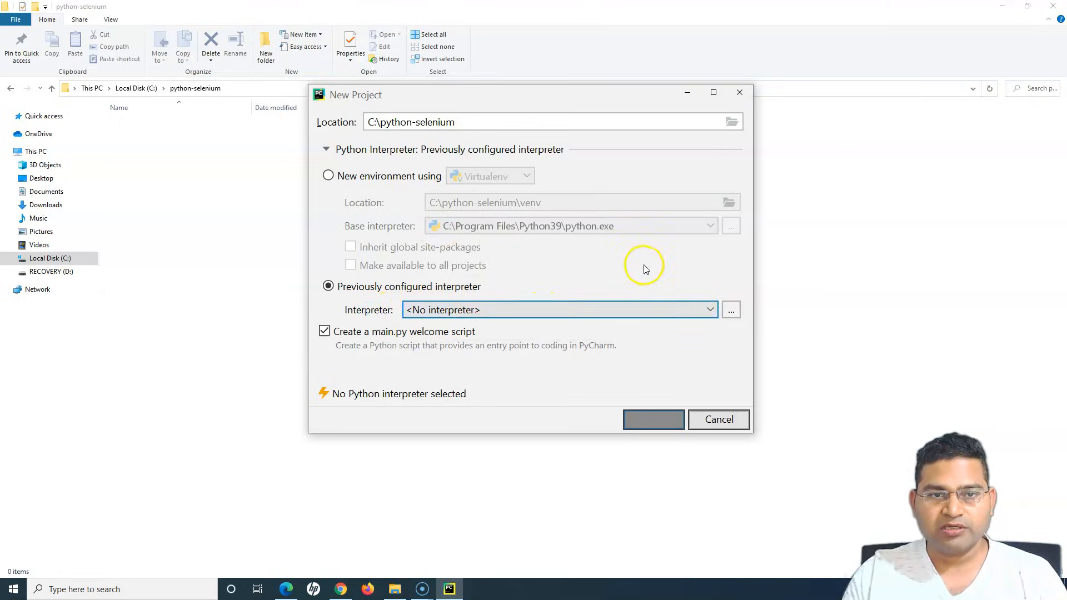
pyautogui.click(730, 310)
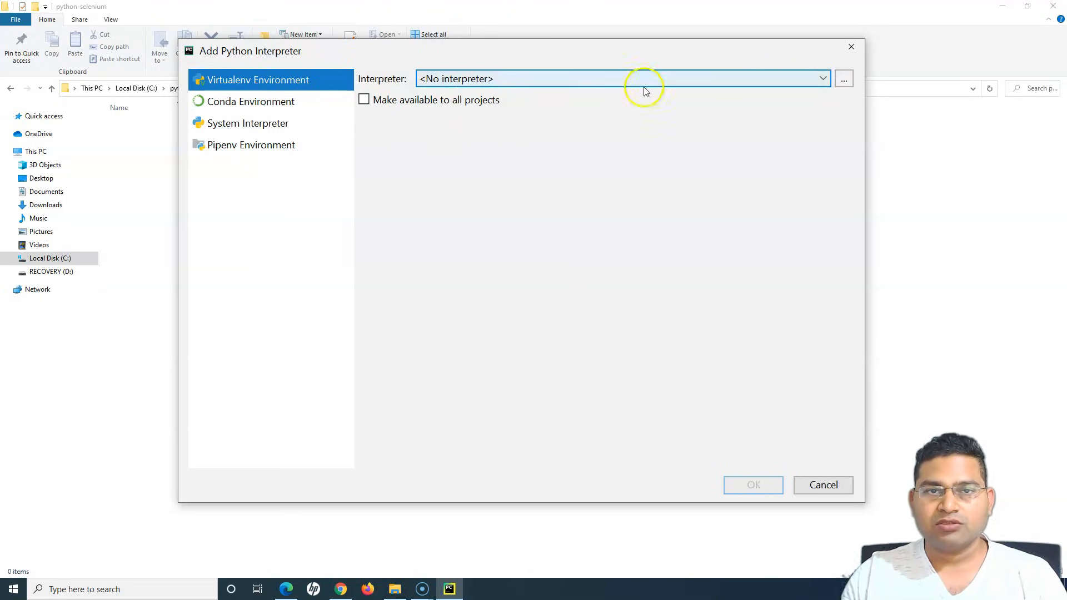
# Select System Interpreter with C:\Program Files\Python39\python.exe and confirm it
pyautogui.click(248, 124)
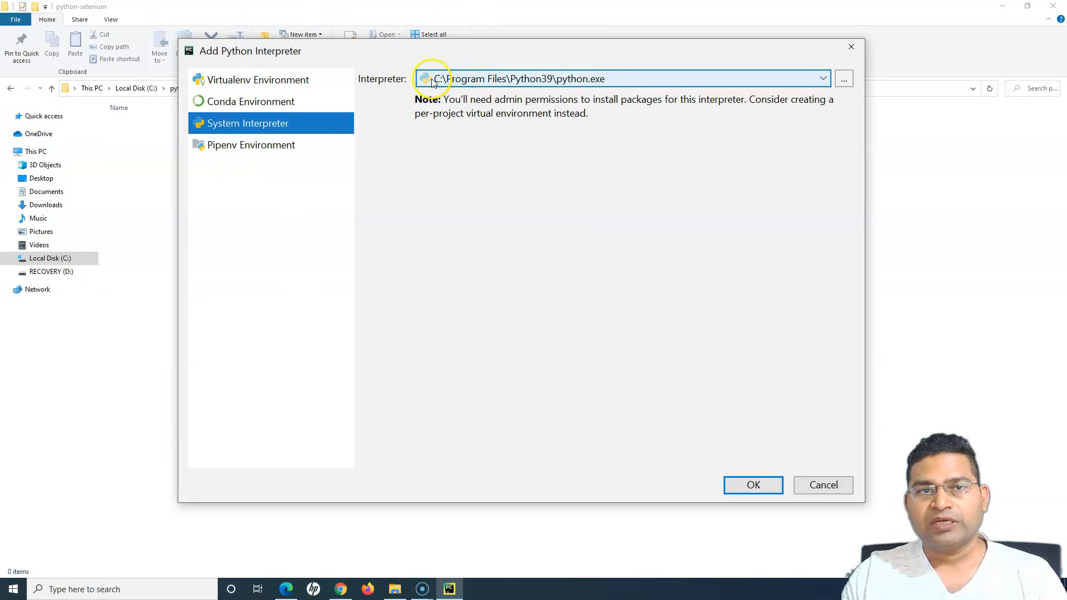
pyautogui.moveTo(612, 79)
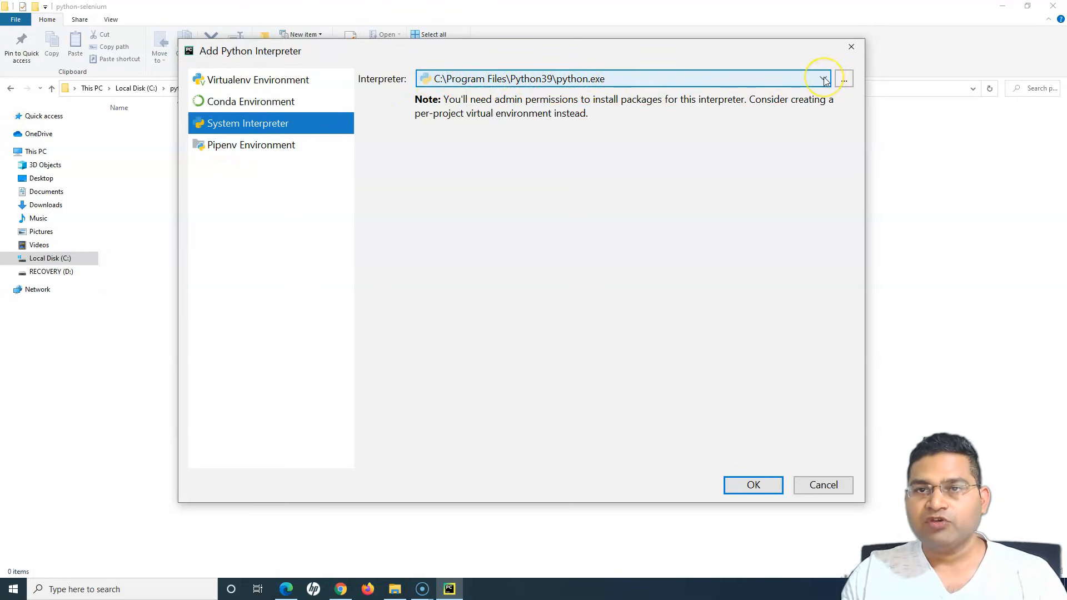
pyautogui.click(822, 79)
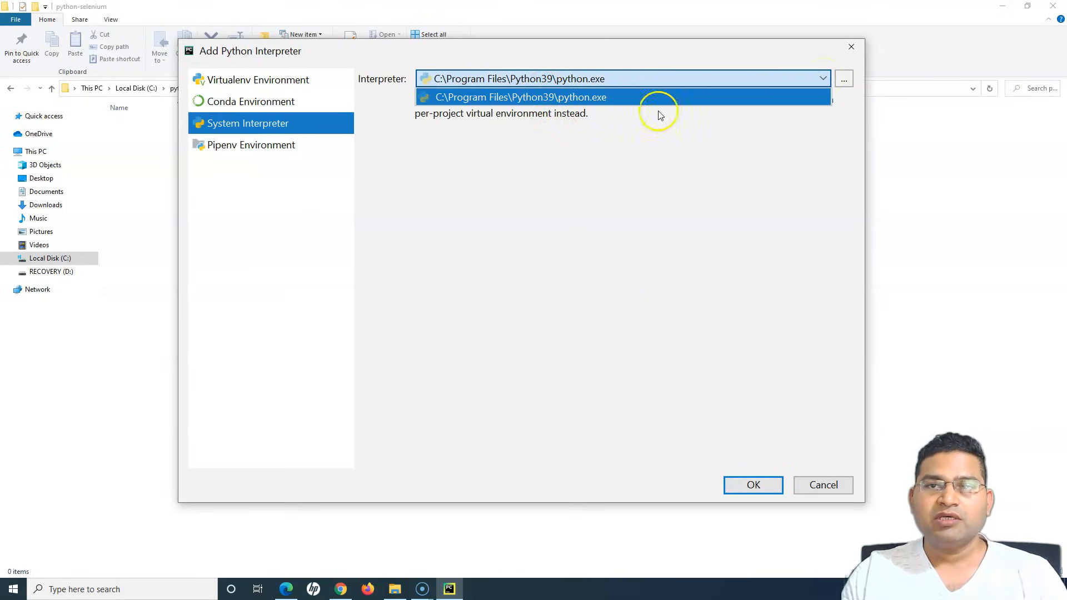
pyautogui.moveTo(555, 147)
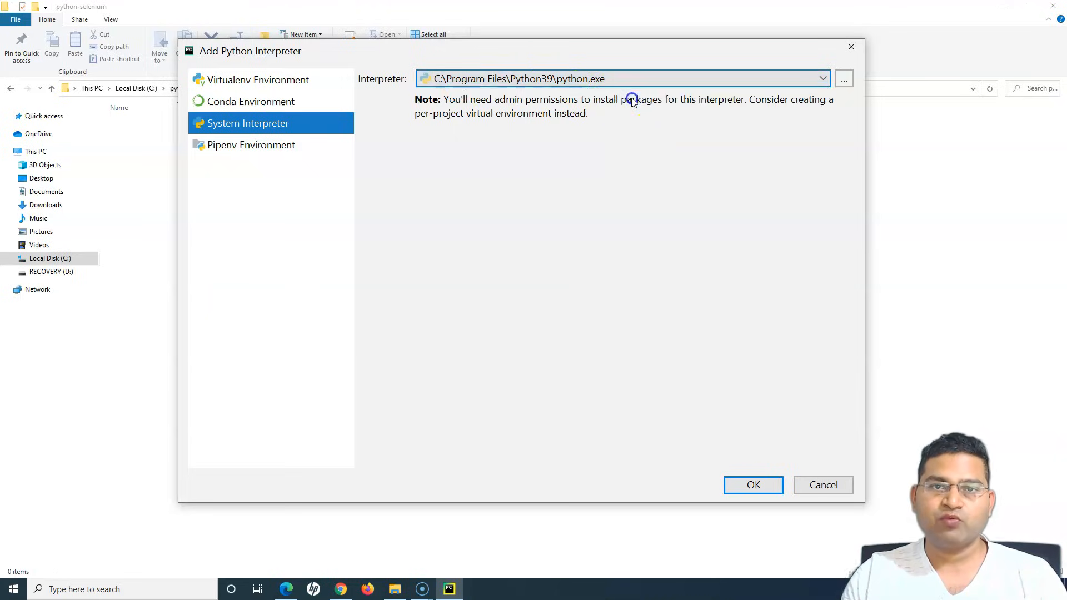
pyautogui.moveTo(531, 133)
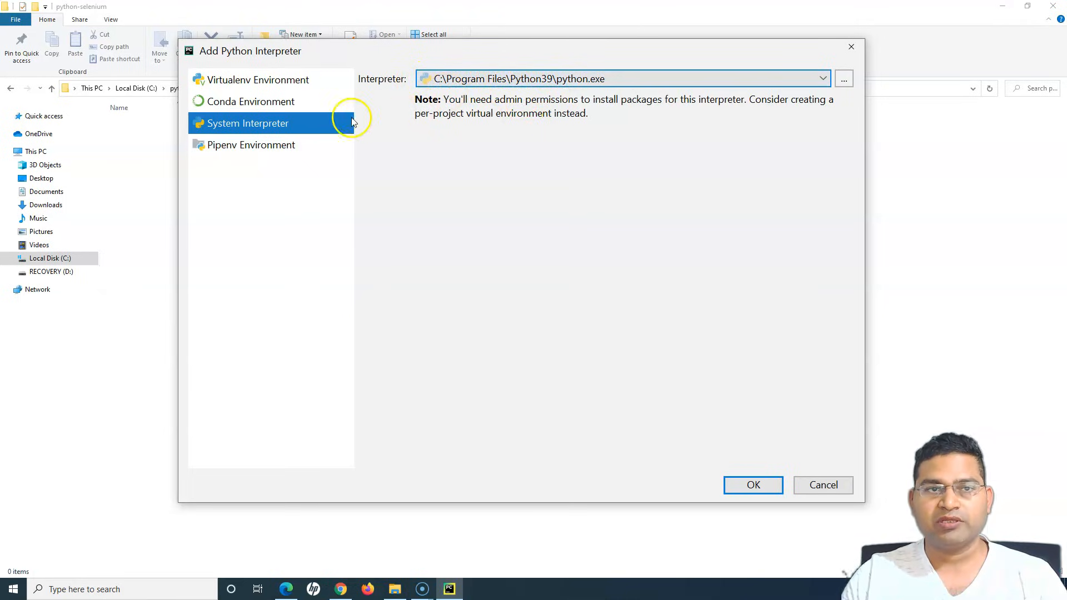
pyautogui.moveTo(245, 84)
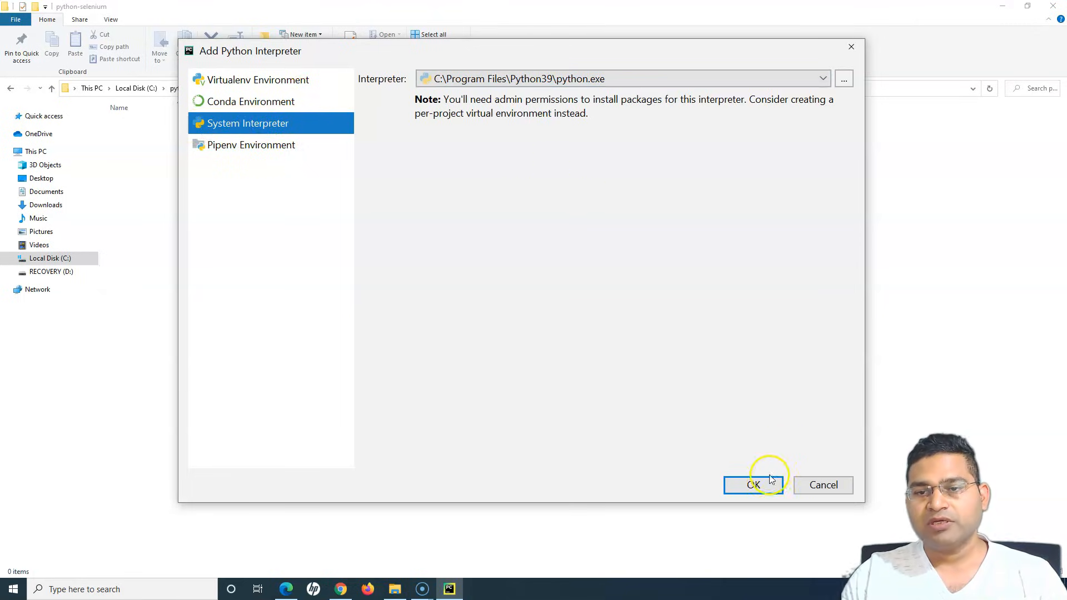
pyautogui.click(753, 485)
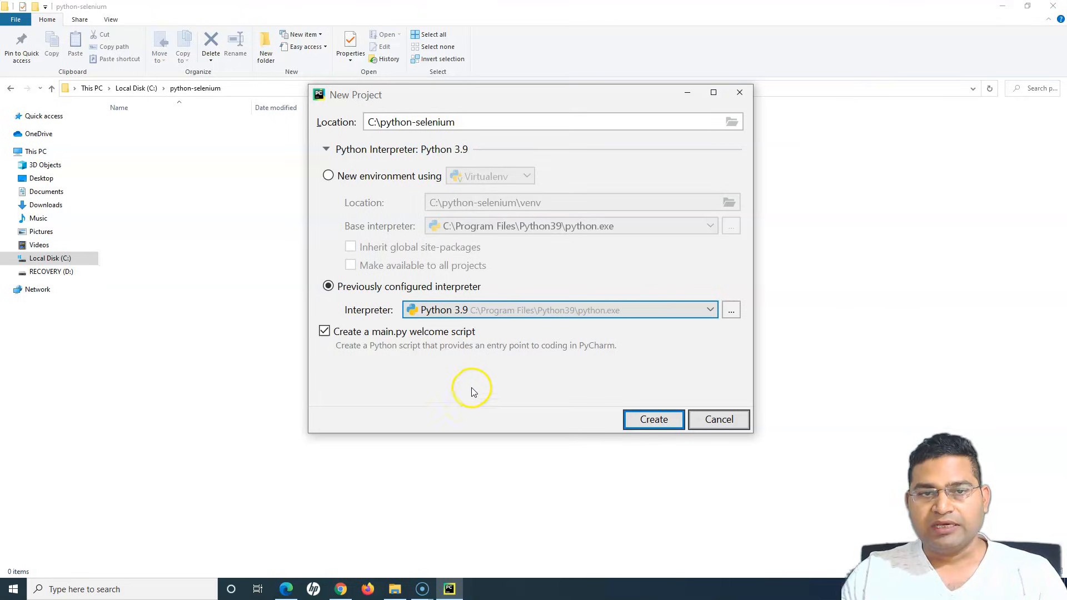
pyautogui.moveTo(325, 128)
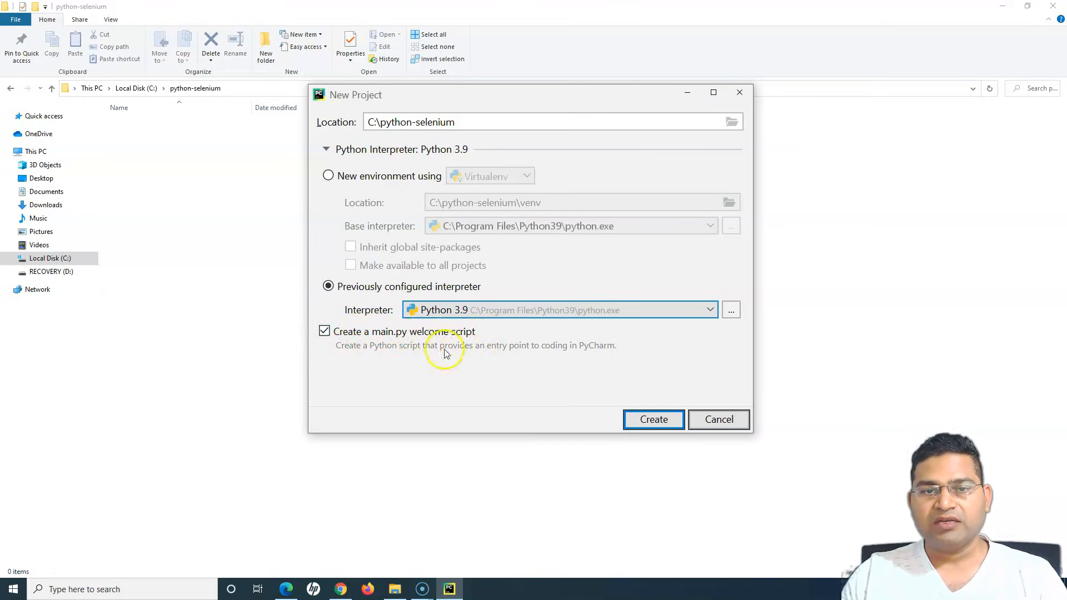
pyautogui.moveTo(436, 352)
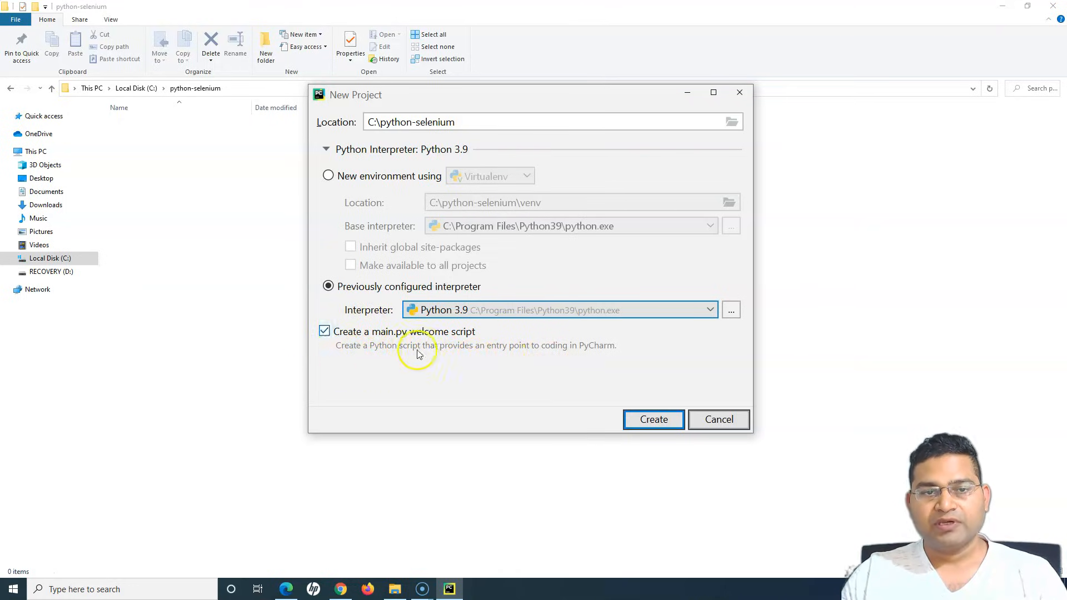
# Create the python-selenium project with the main.py welcome script enabled
pyautogui.click(653, 420)
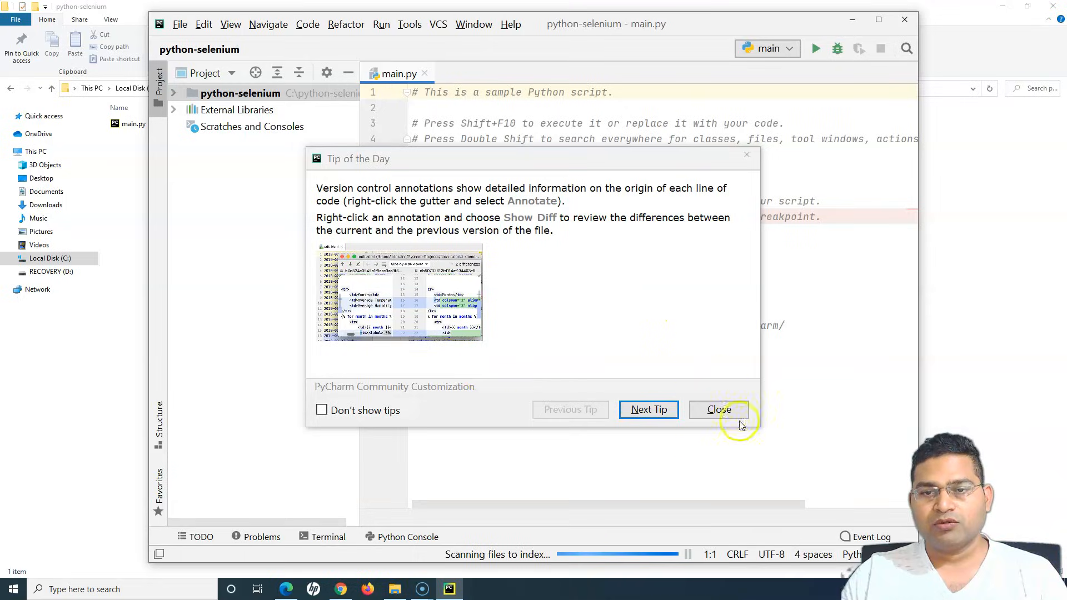
# Dismiss Tip of the Day and select the python-selenium root and main.py in the Project panel
pyautogui.click(718, 409)
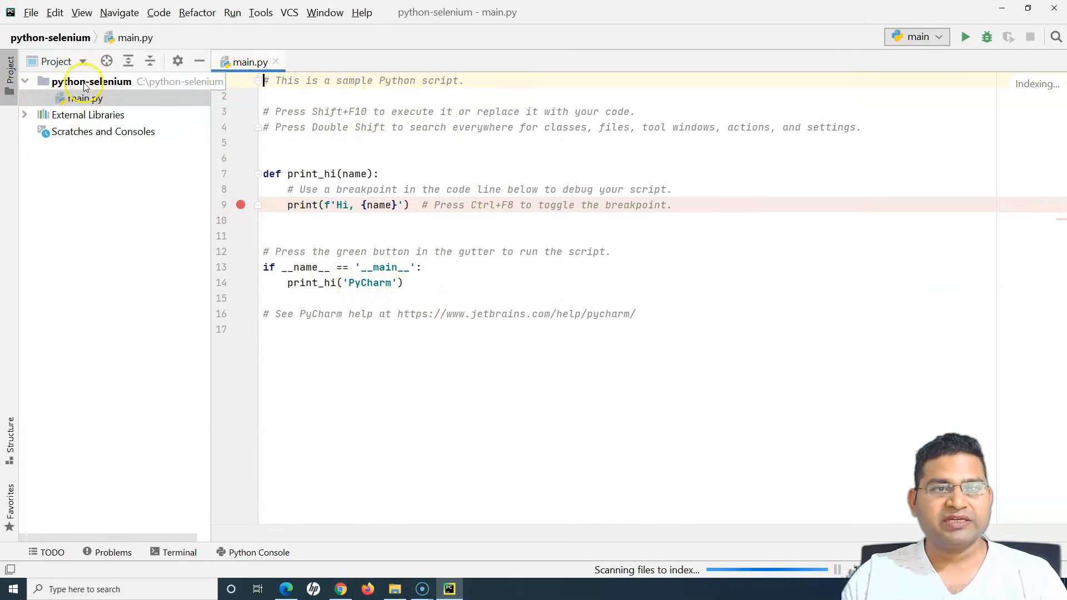
pyautogui.click(91, 81)
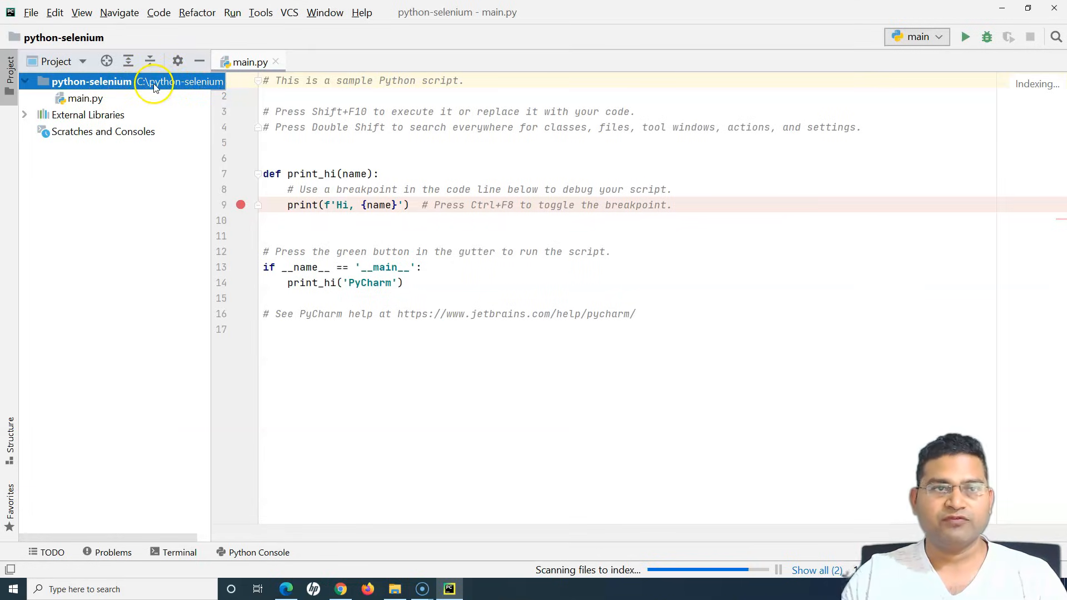
pyautogui.click(85, 98)
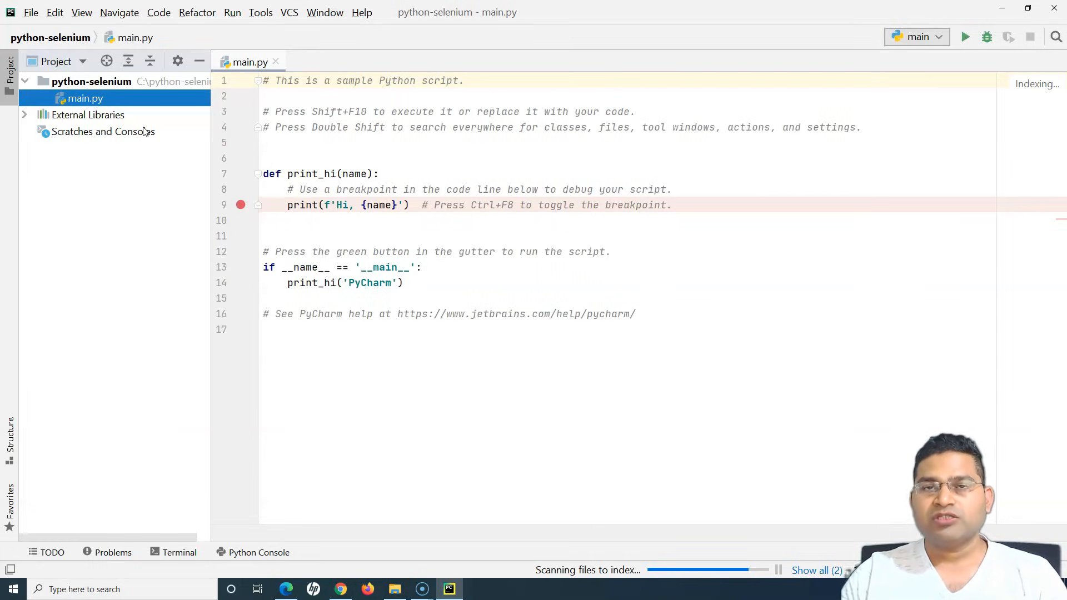
pyautogui.moveTo(121, 132)
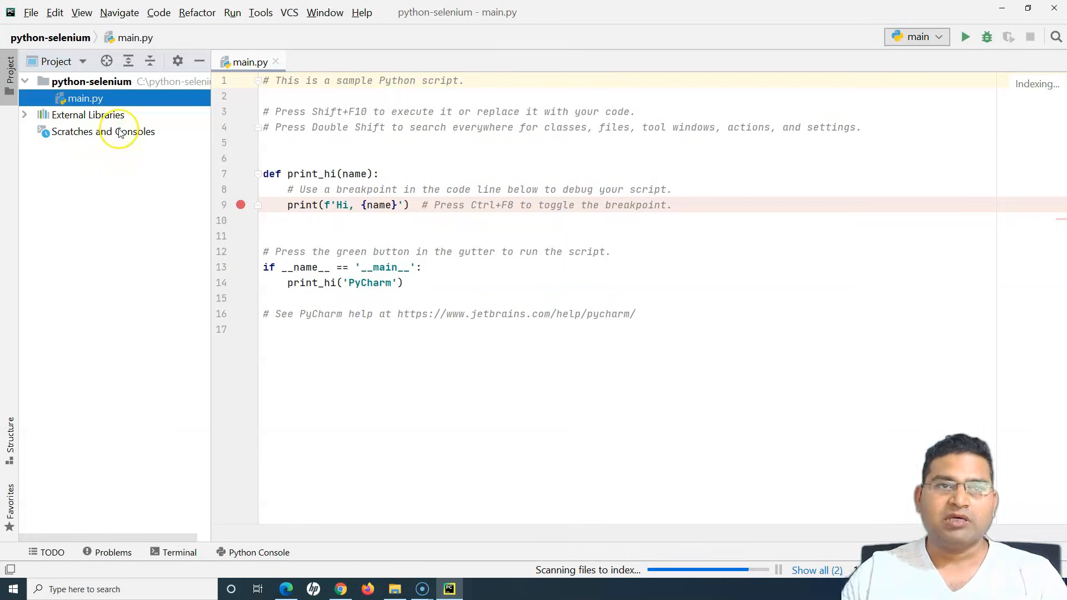